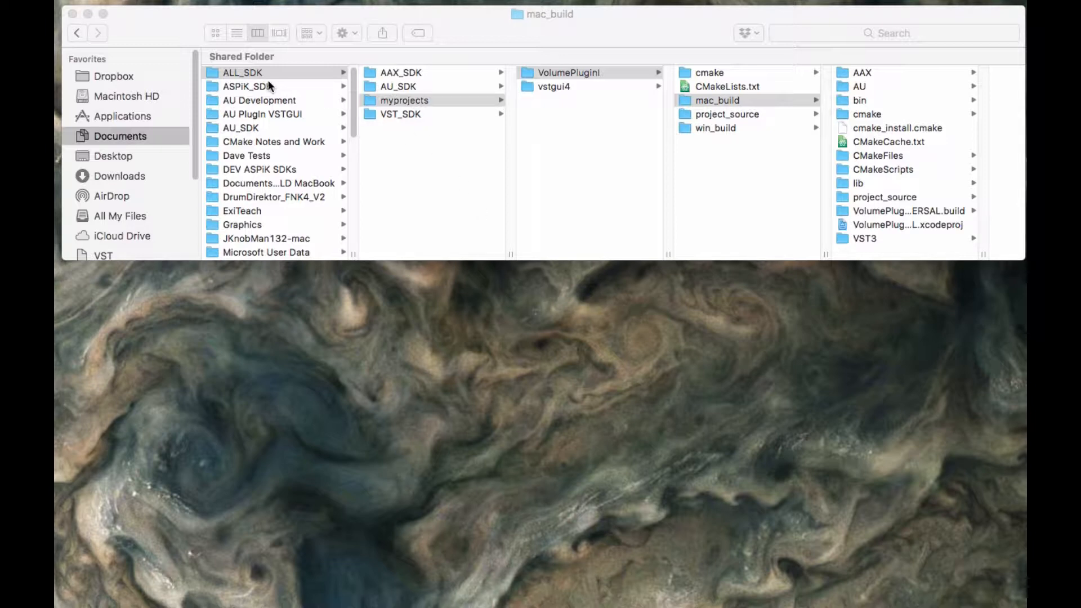
Browse ASPiK_SDK > ALL_SDK > myprojects in Finder and select the VolumePlugin folder
left_click(247, 86)
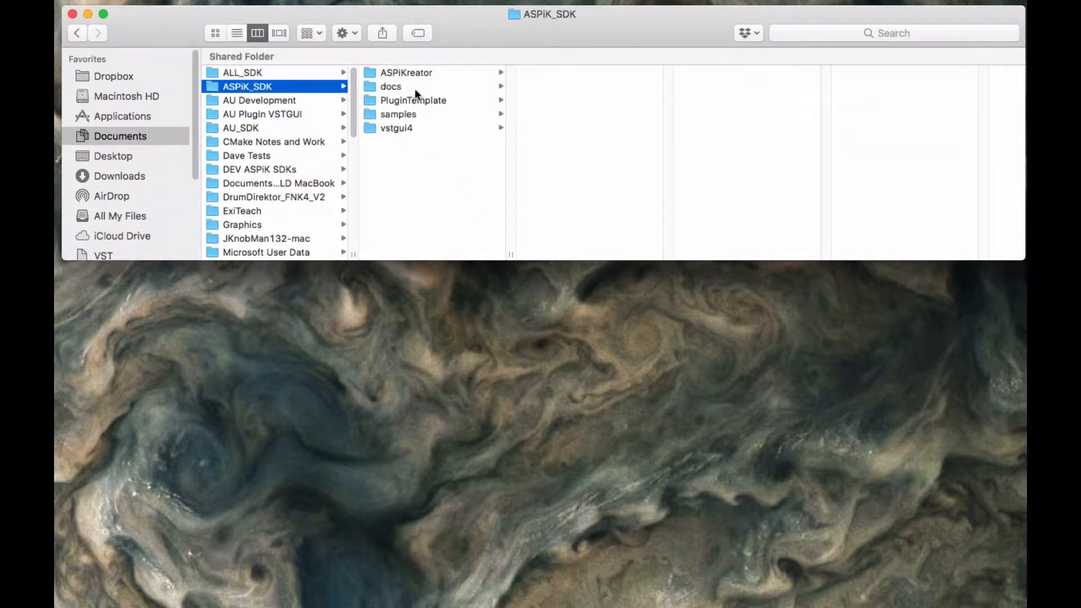
left_click(406, 73)
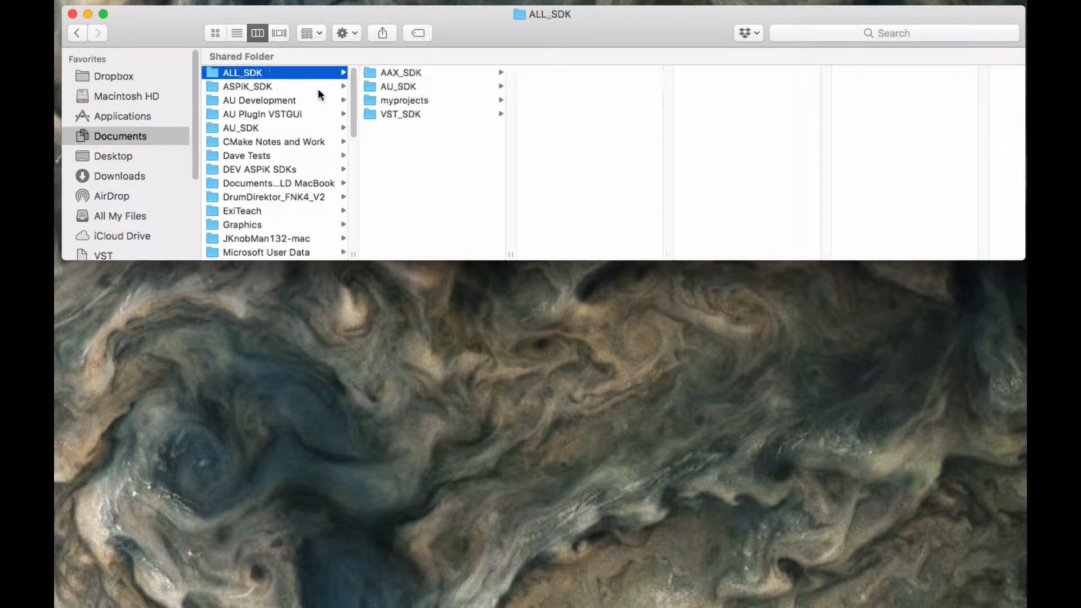
left_click(568, 73)
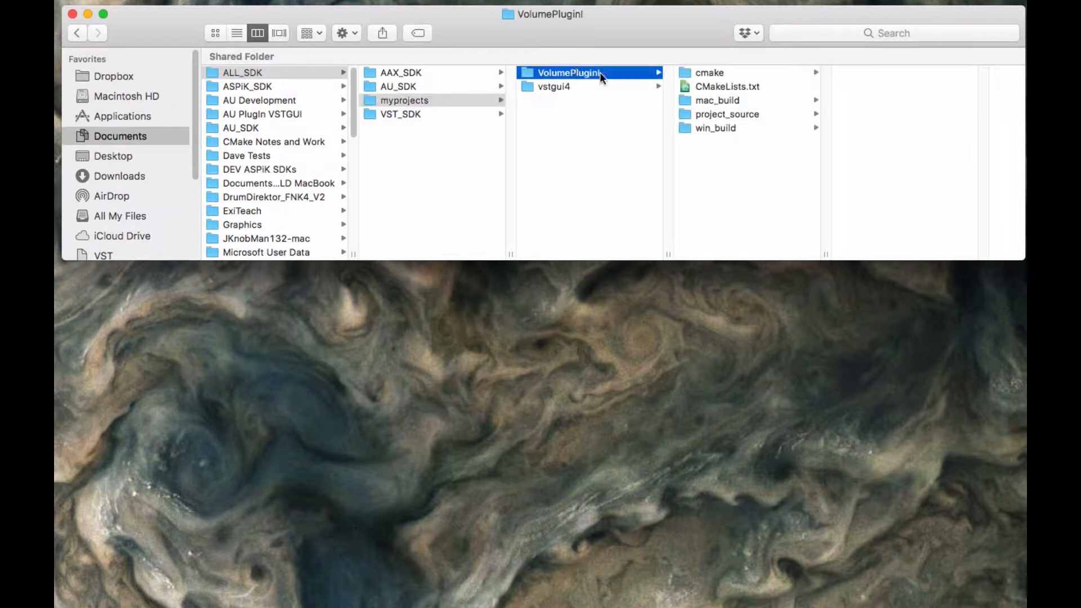
left_click(717, 101)
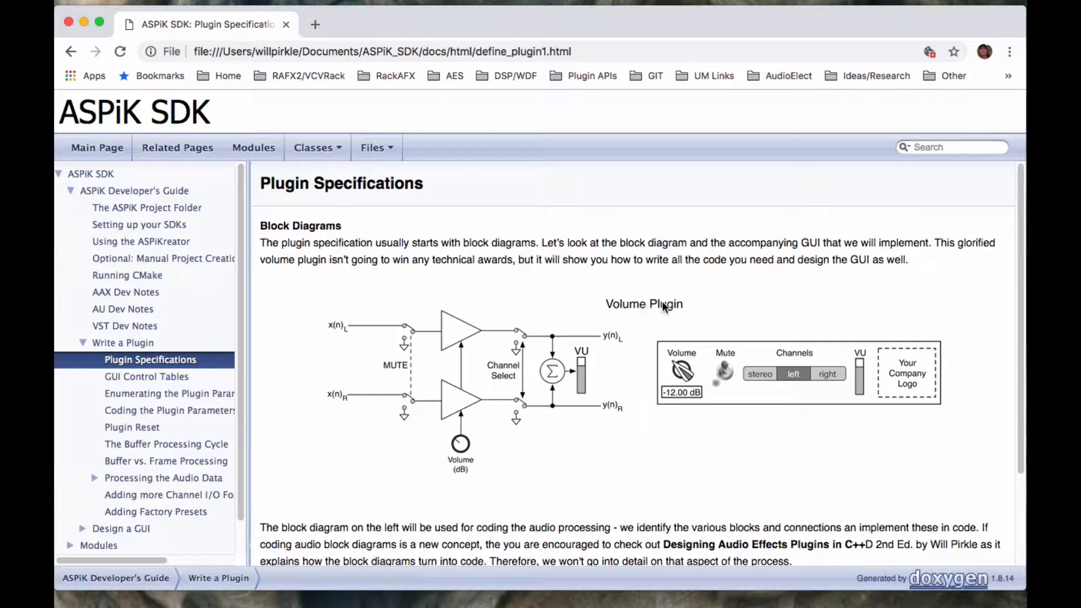
mouse_move(648, 310)
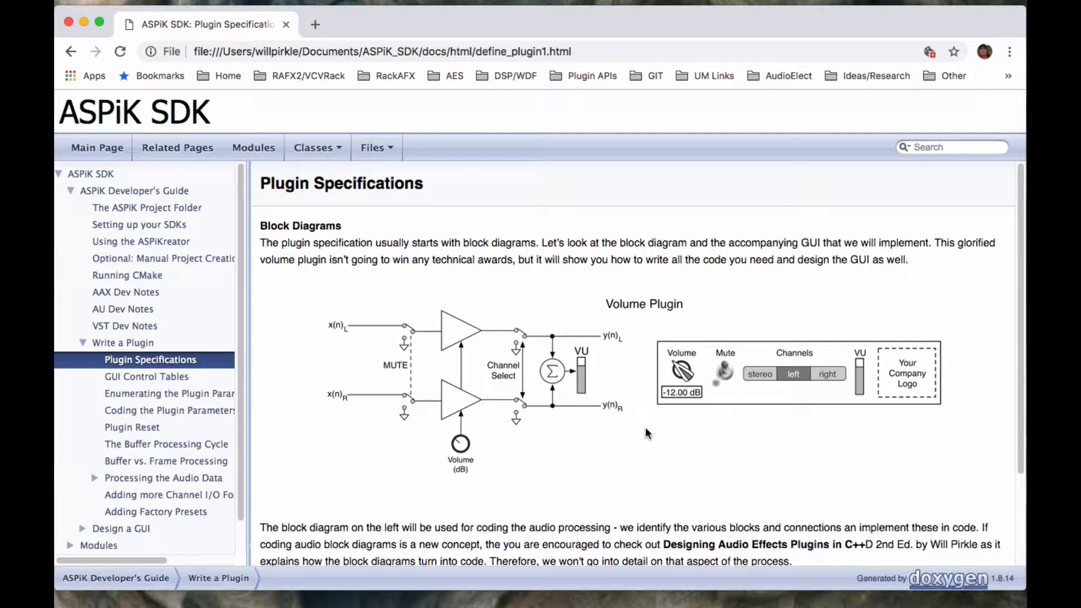
mouse_move(635, 427)
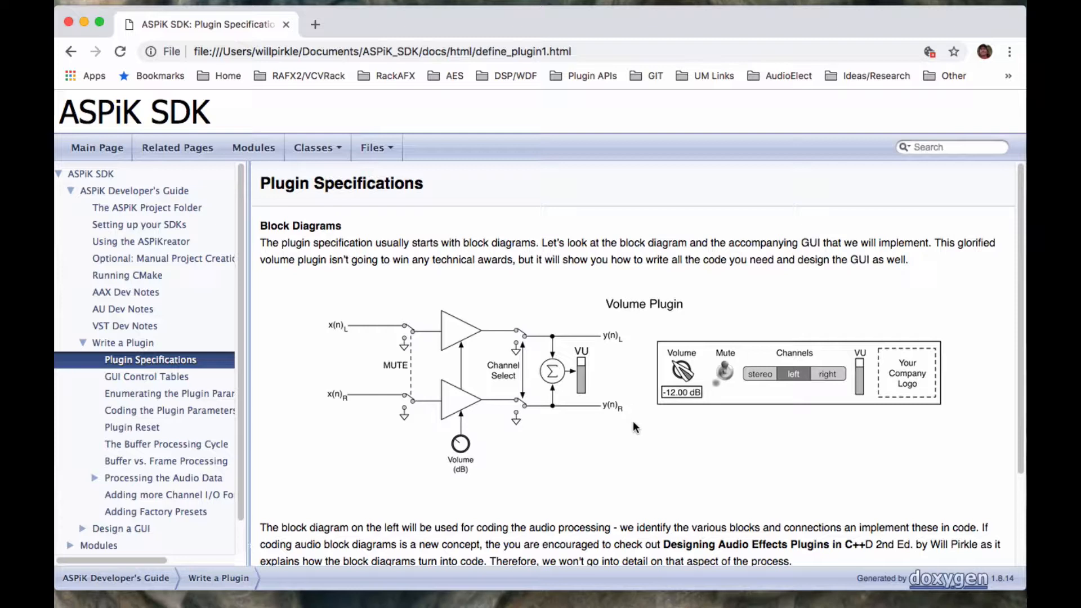
mouse_move(380, 331)
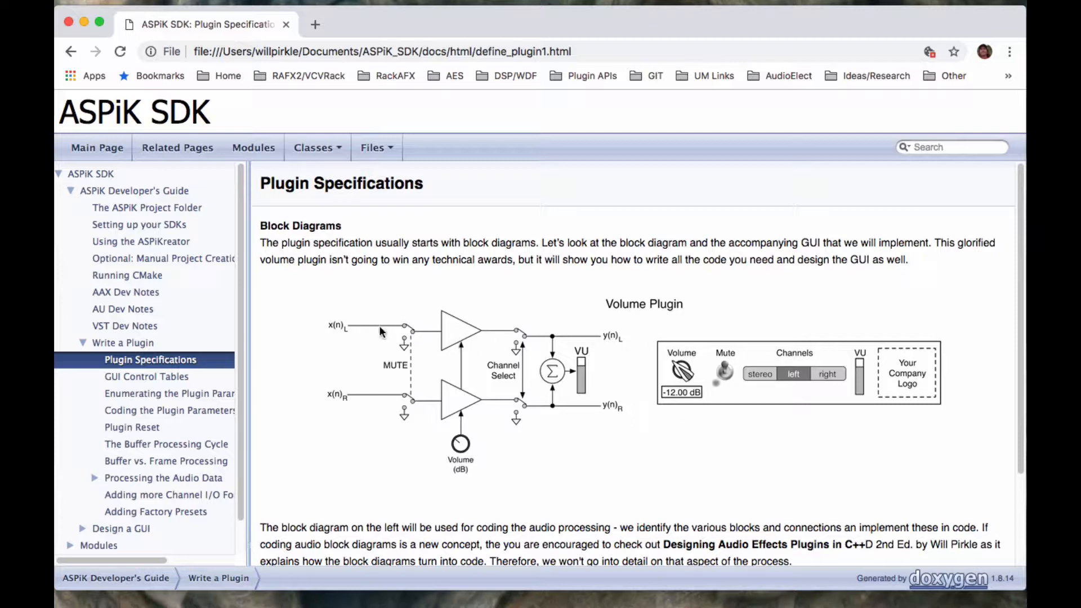
mouse_move(676, 368)
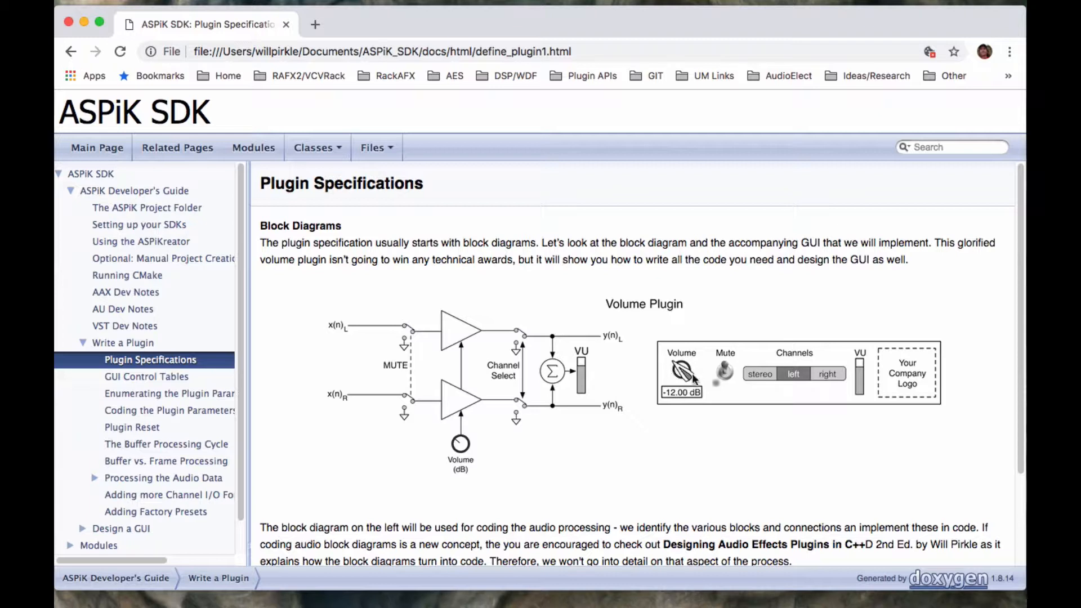
mouse_move(689, 373)
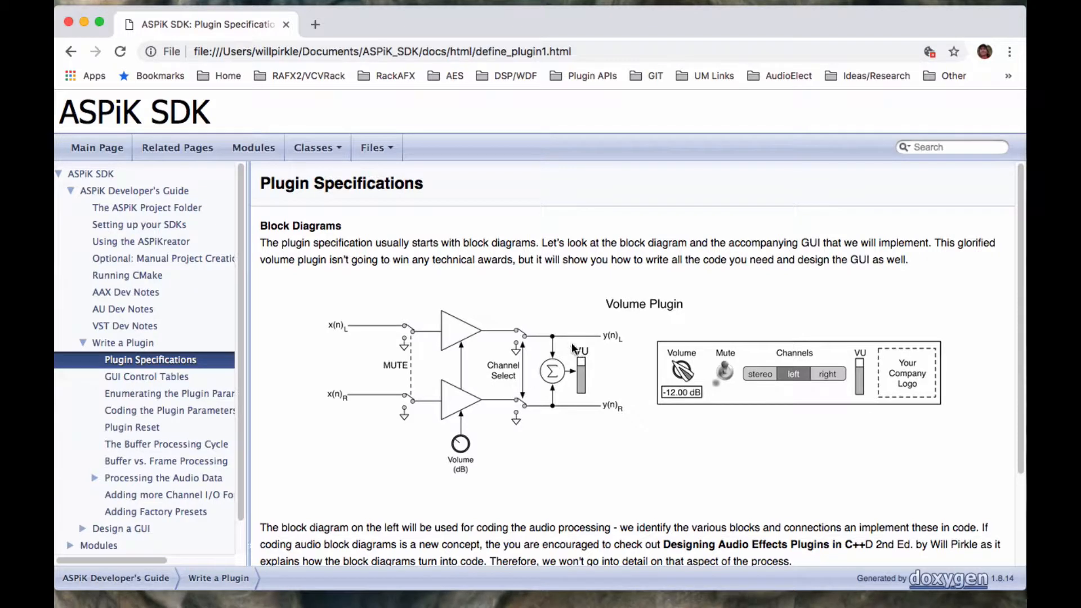
mouse_move(541, 383)
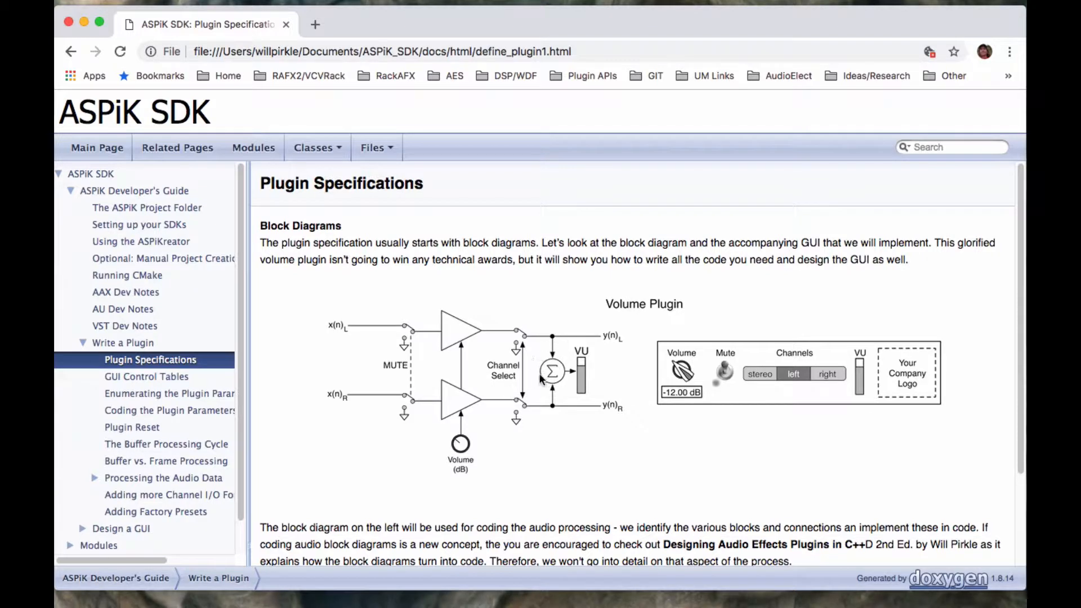
mouse_move(828, 318)
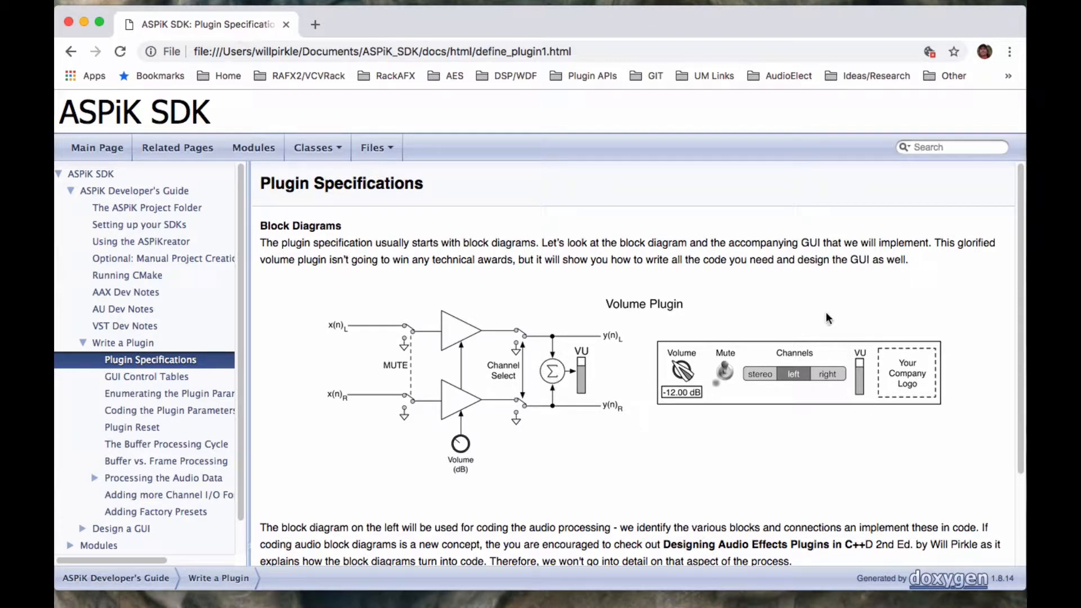
mouse_move(757, 355)
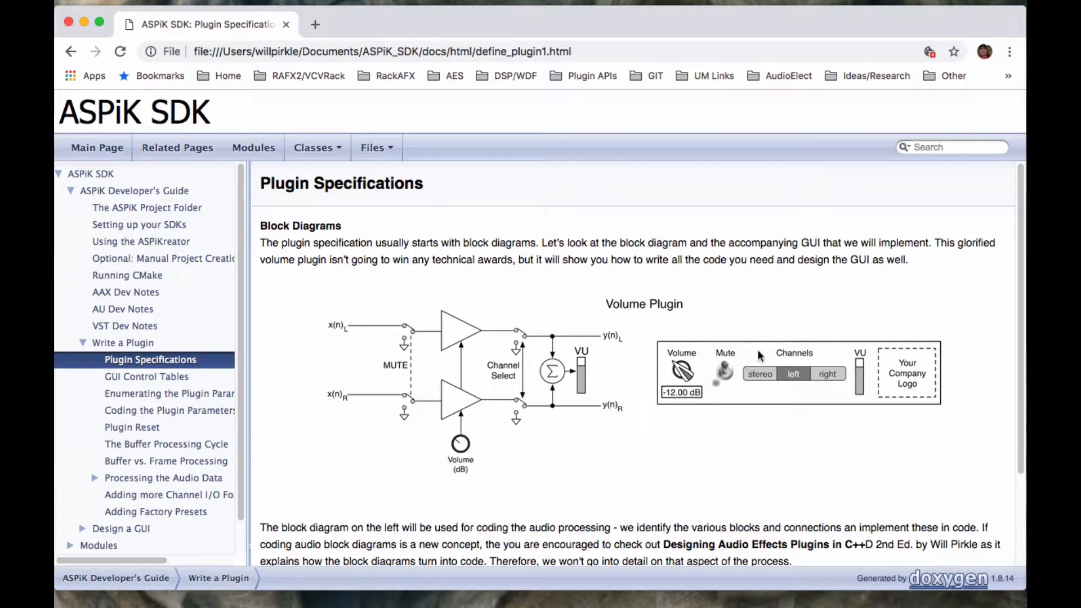
mouse_move(743, 354)
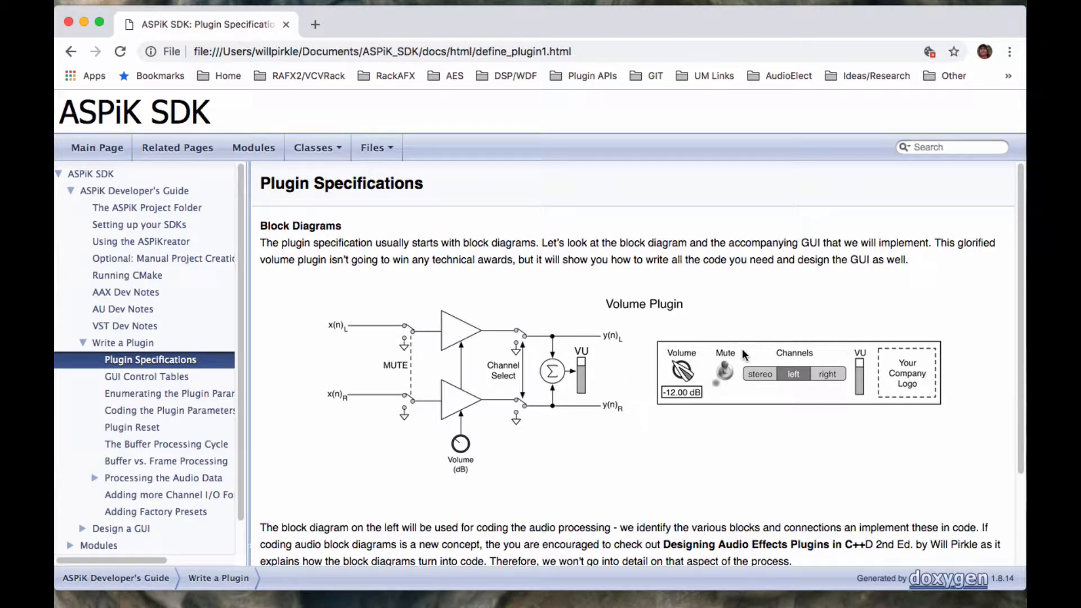
mouse_move(744, 356)
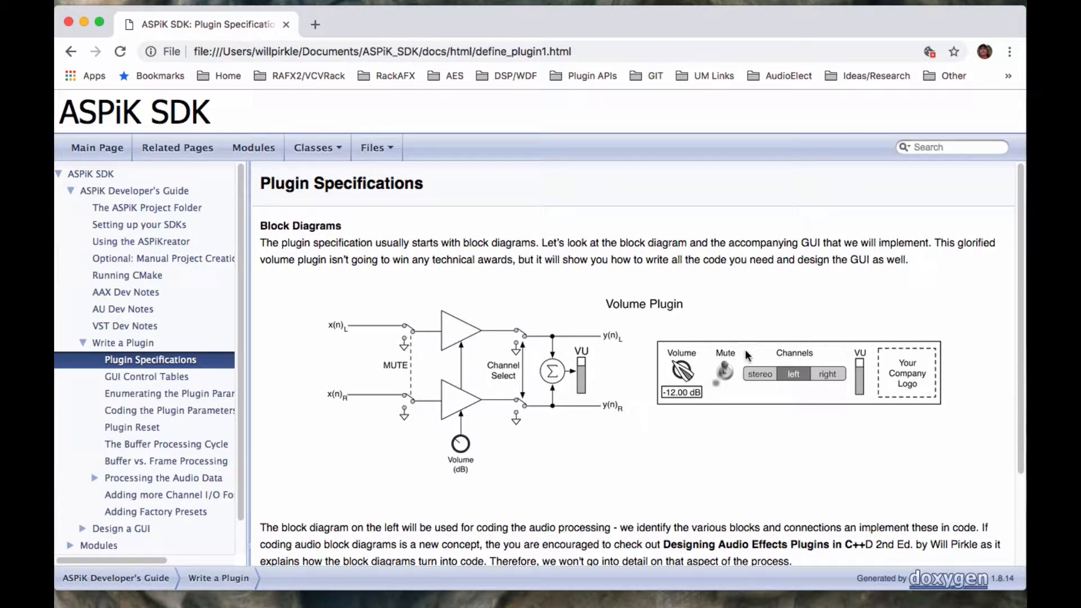
mouse_move(740, 398)
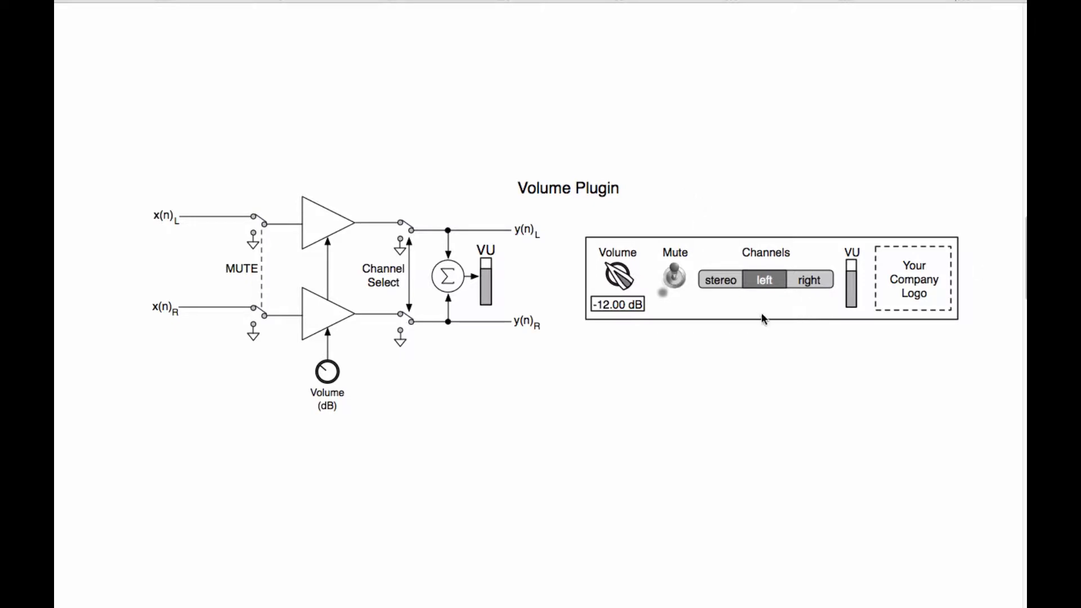
mouse_move(676, 297)
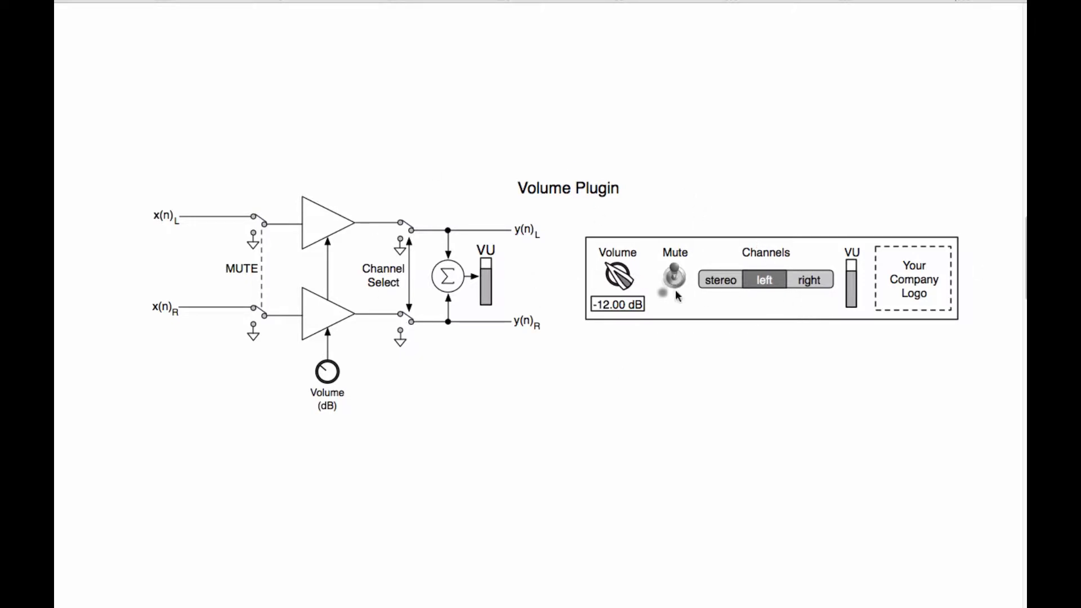
mouse_move(485, 340)
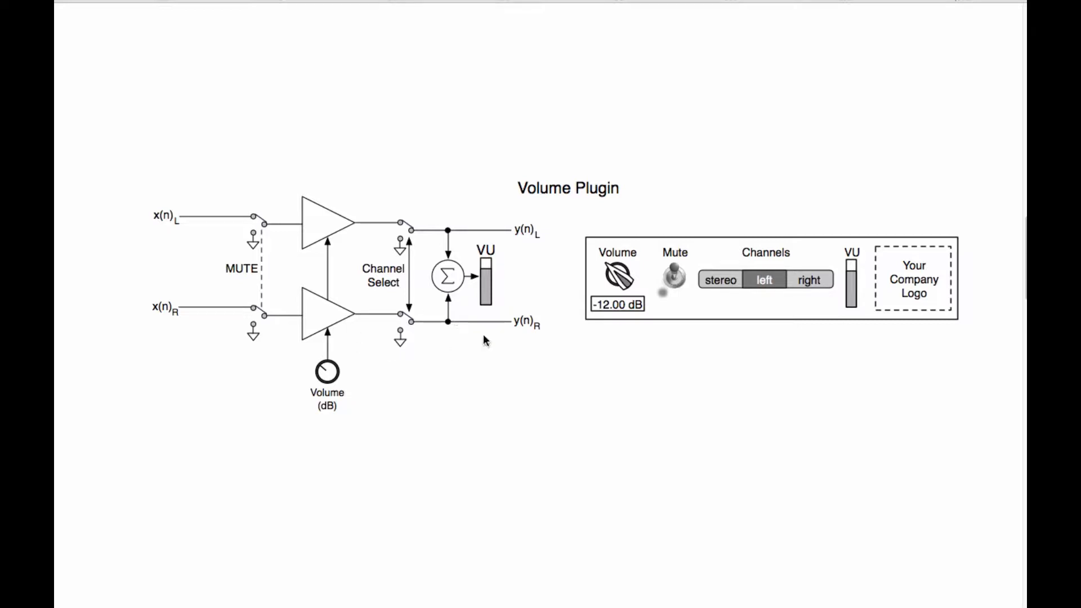
mouse_move(617, 329)
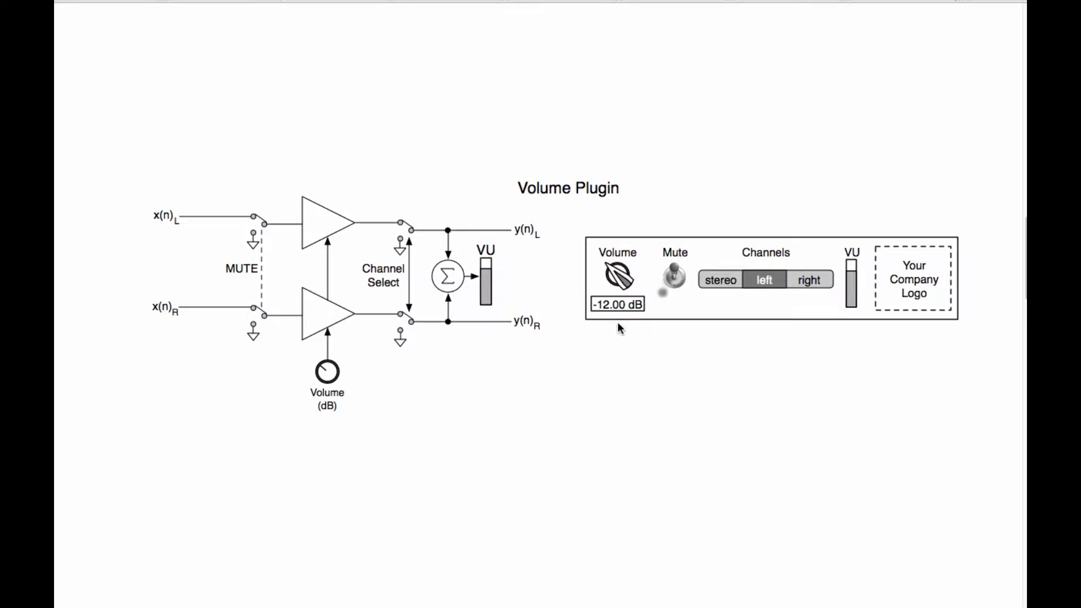
mouse_move(618, 285)
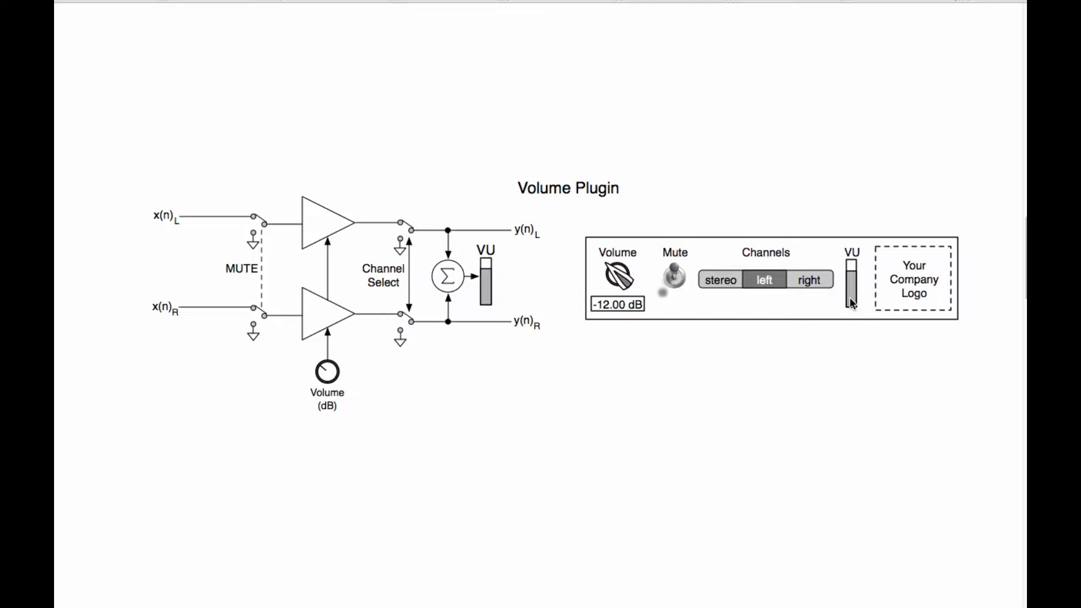
mouse_move(854, 297)
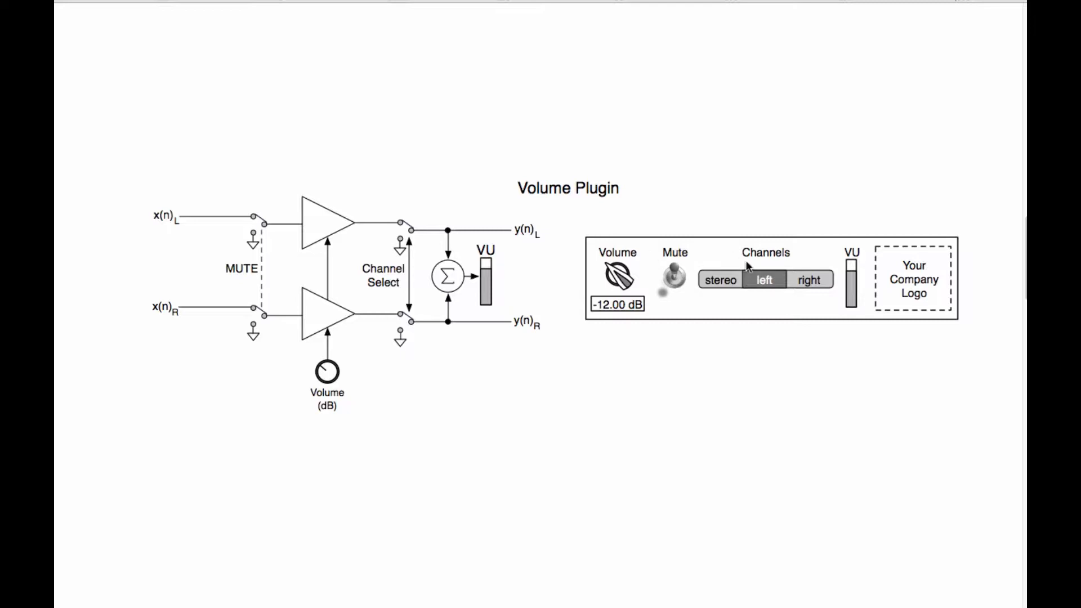
mouse_move(916, 345)
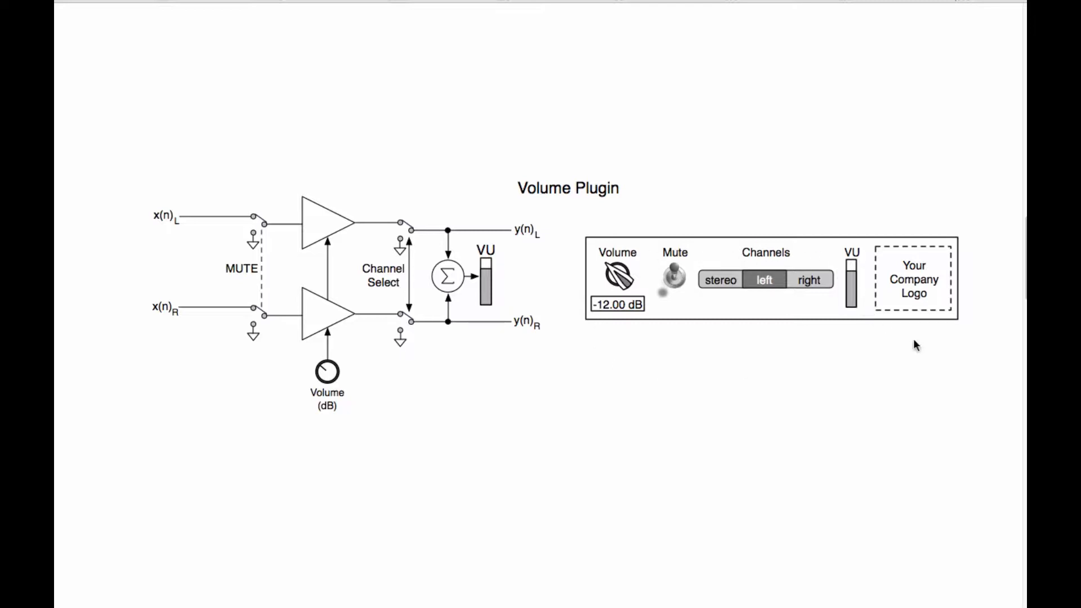
mouse_move(964, 288)
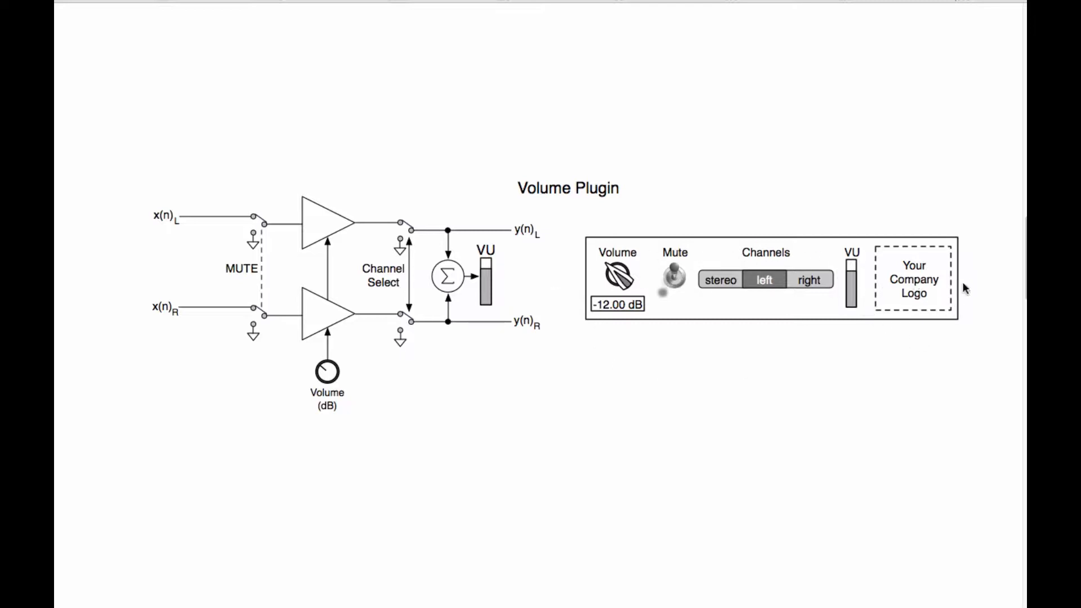
mouse_move(659, 298)
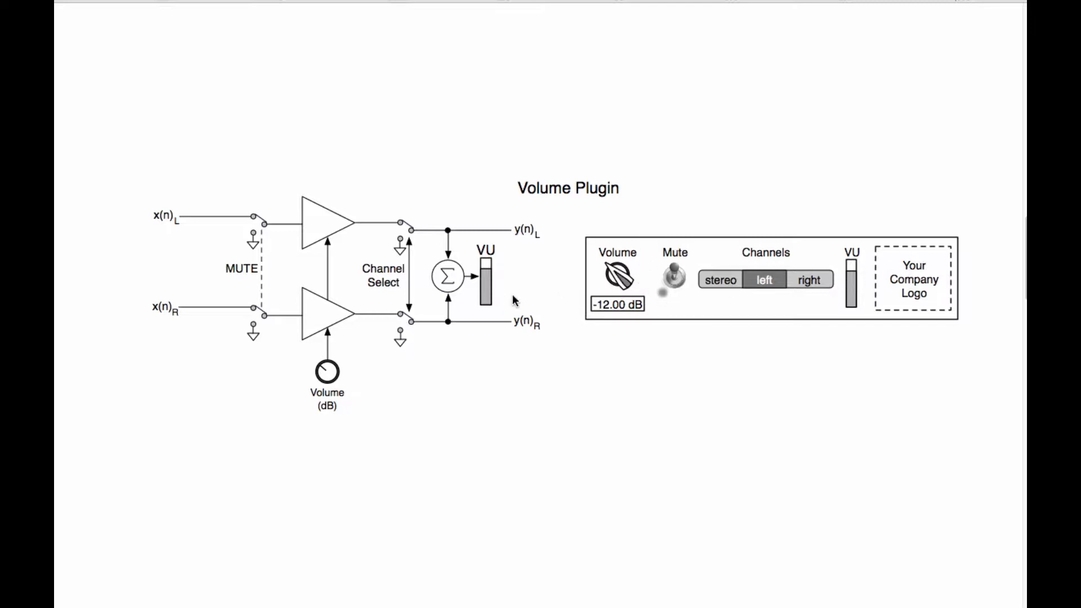
mouse_move(619, 274)
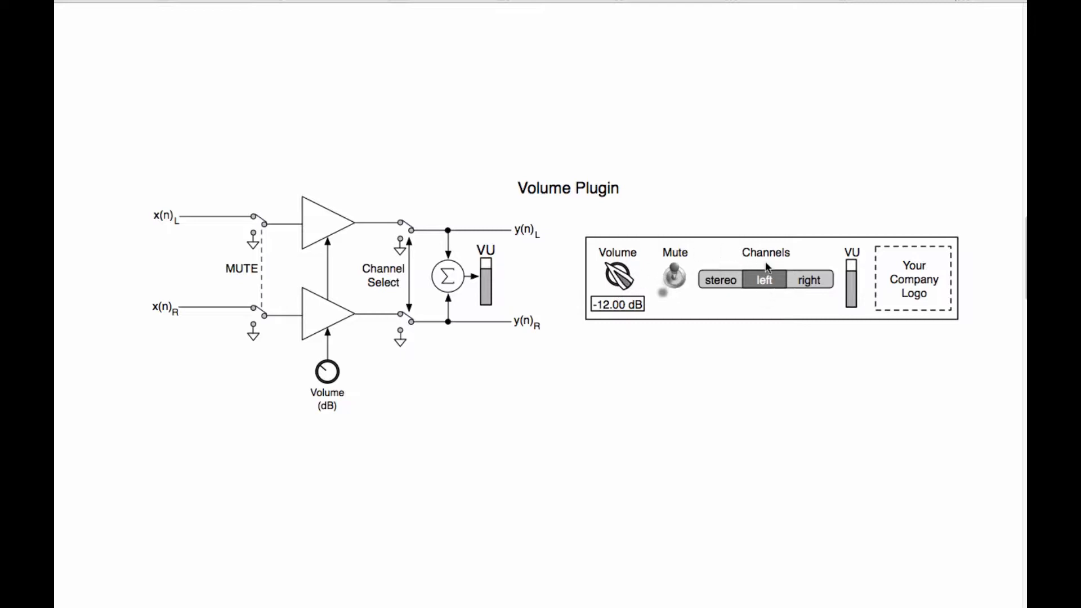
mouse_move(864, 293)
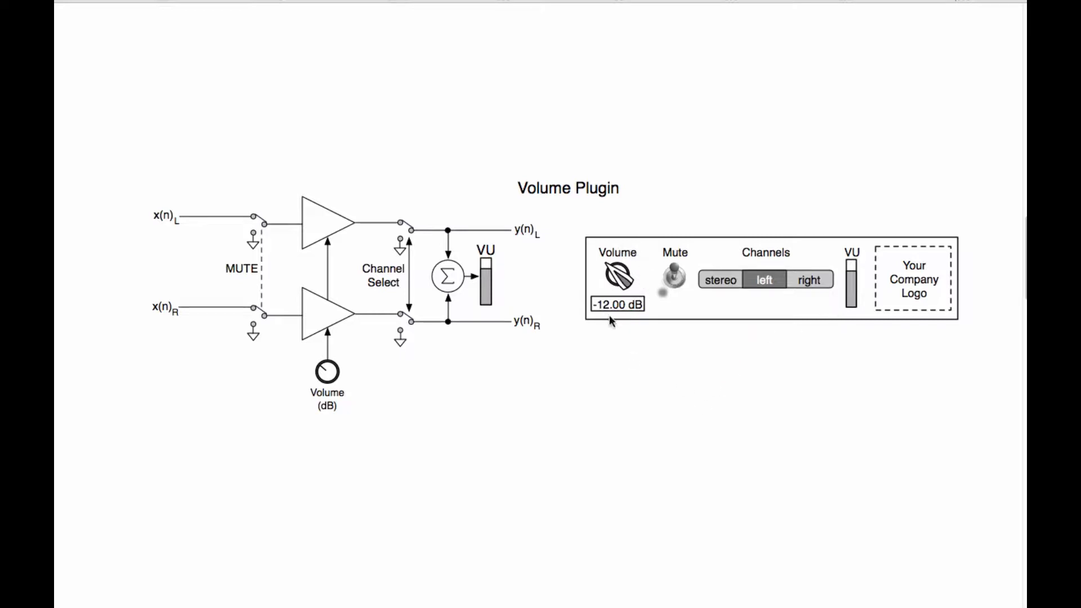
mouse_move(767, 264)
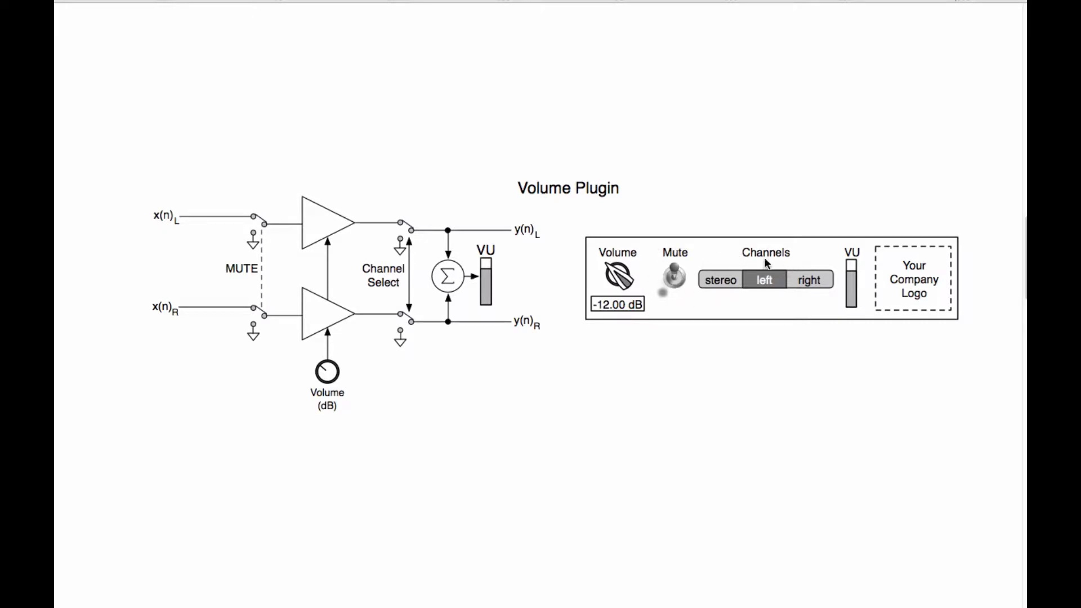
mouse_move(526, 260)
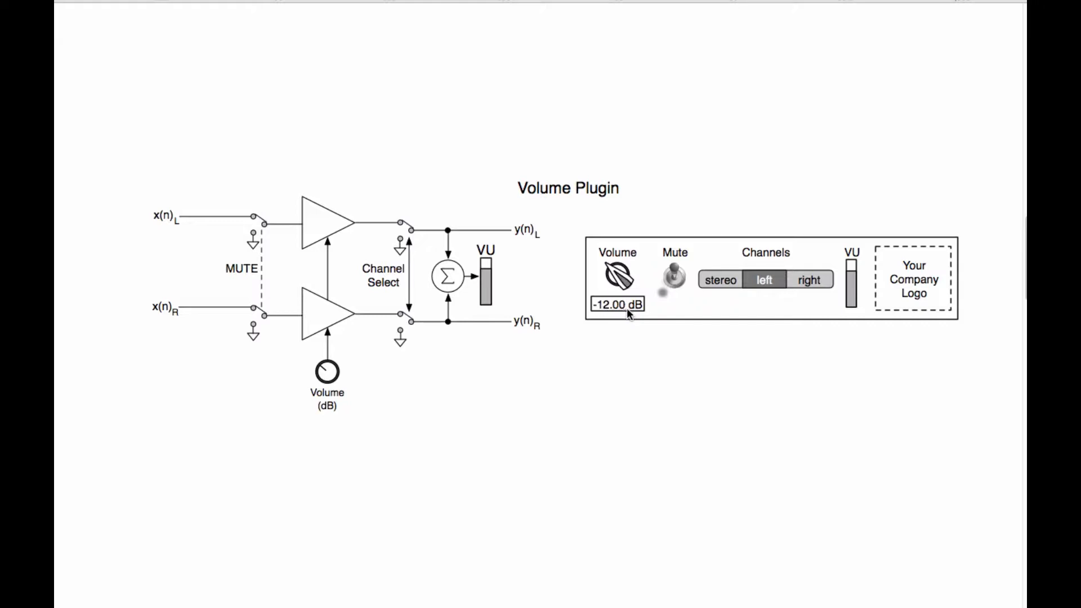
mouse_move(609, 364)
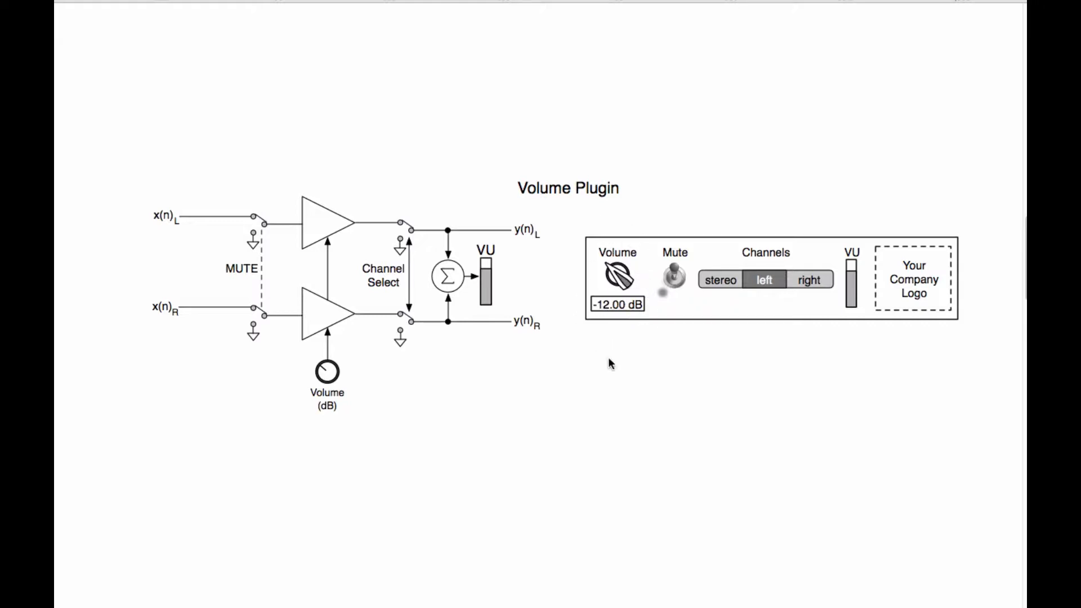
mouse_move(620, 297)
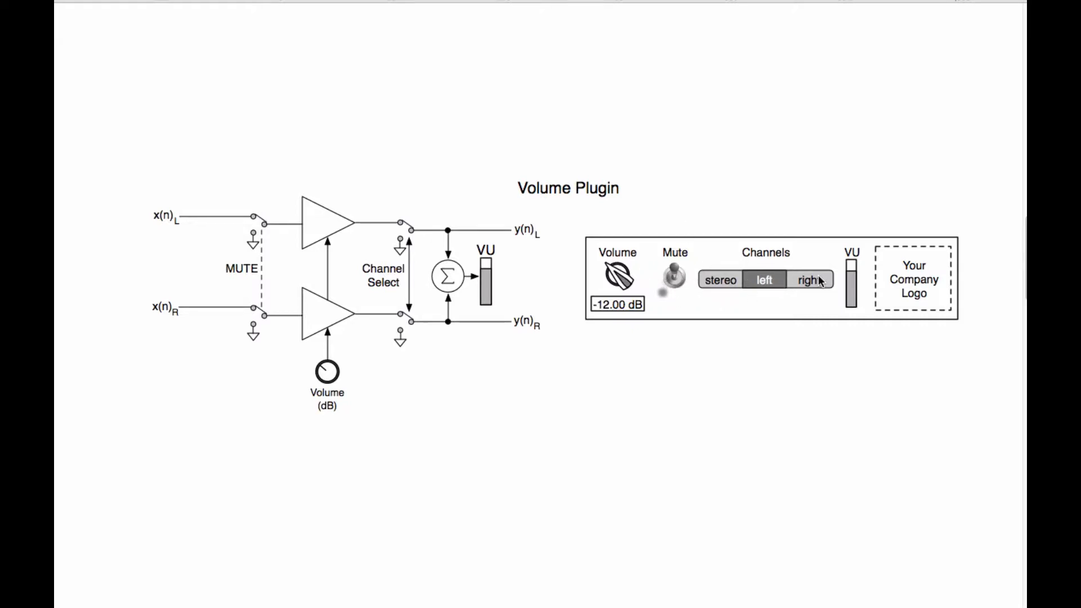
mouse_move(854, 238)
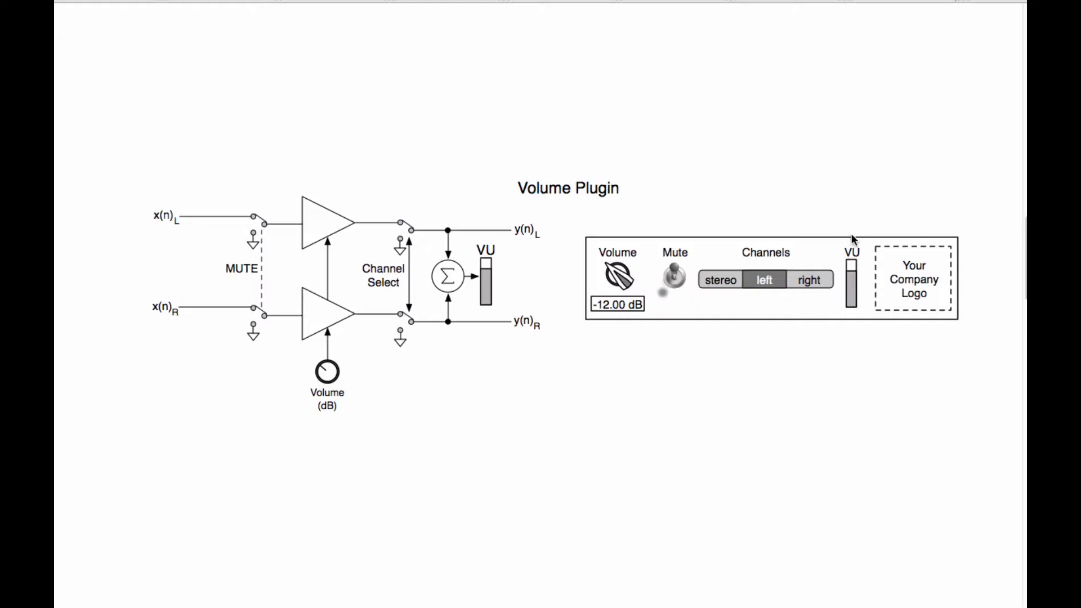
mouse_move(633, 307)
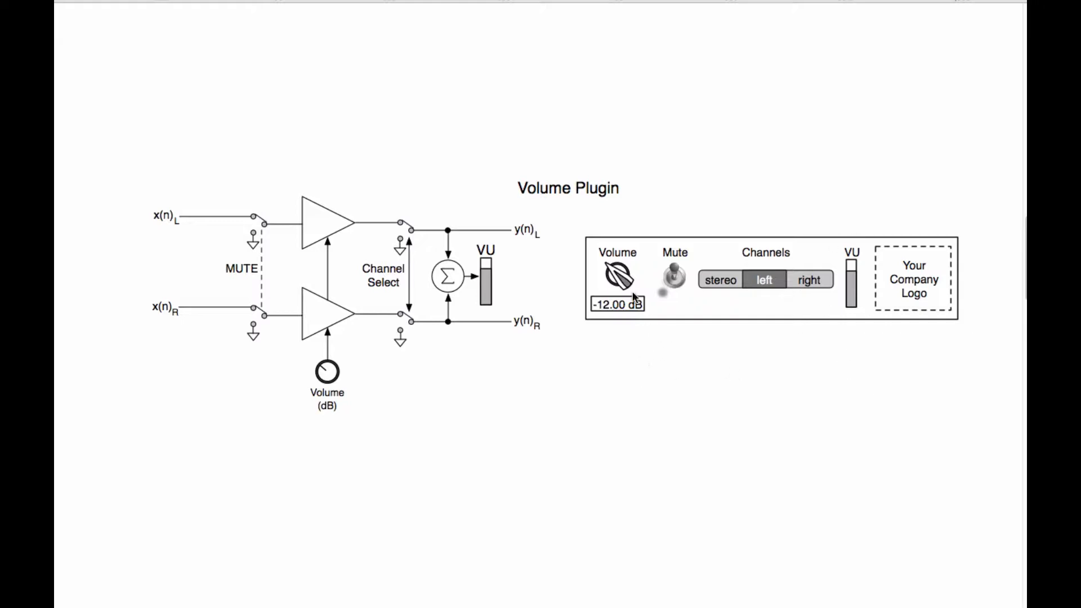
mouse_move(617, 276)
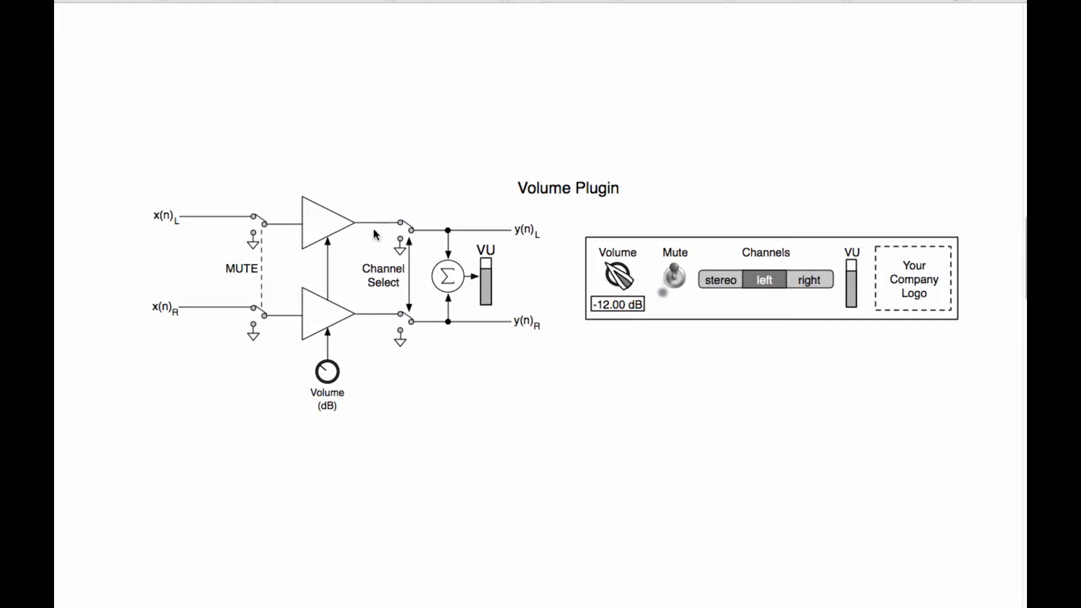
mouse_move(400, 366)
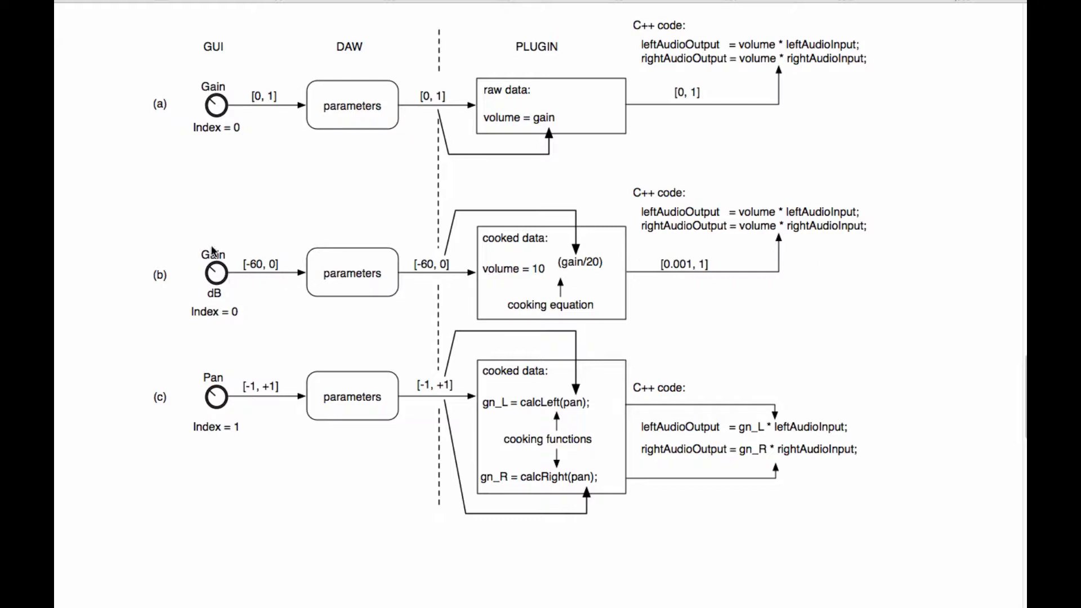
mouse_move(256, 320)
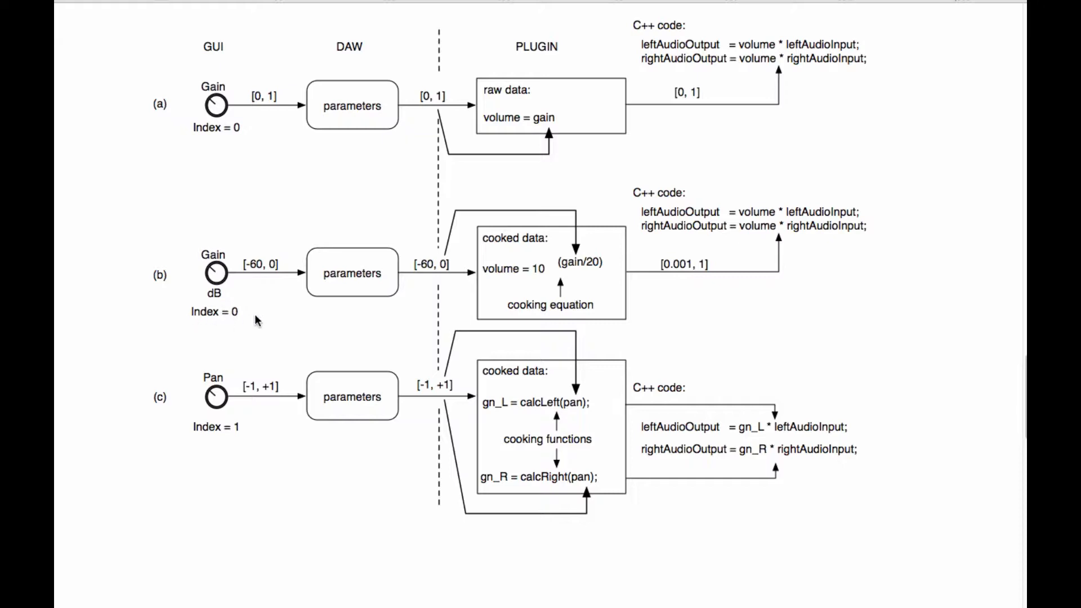
mouse_move(265, 283)
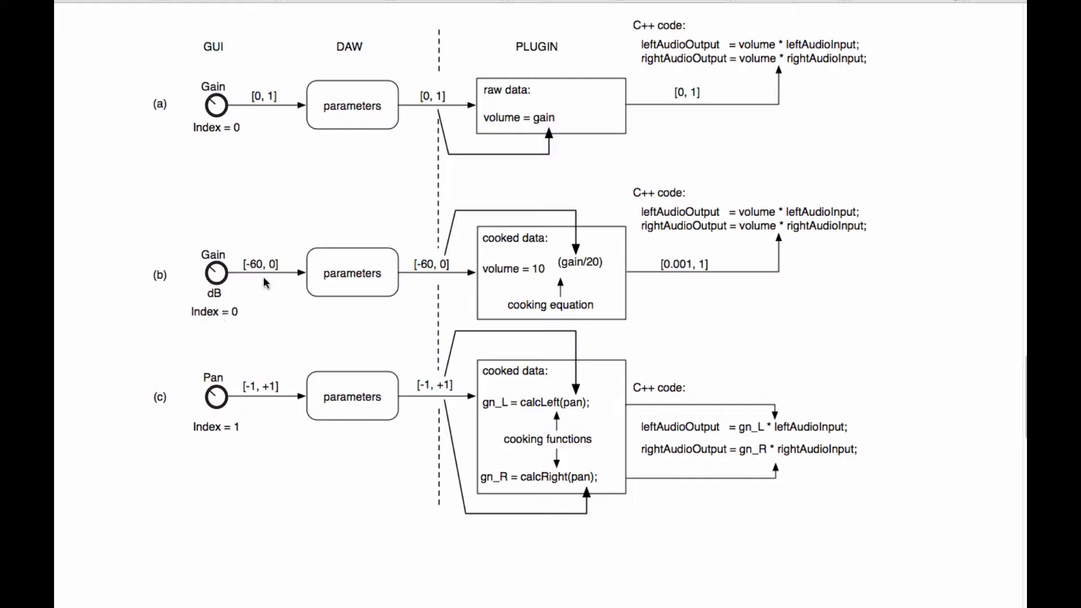
mouse_move(262, 280)
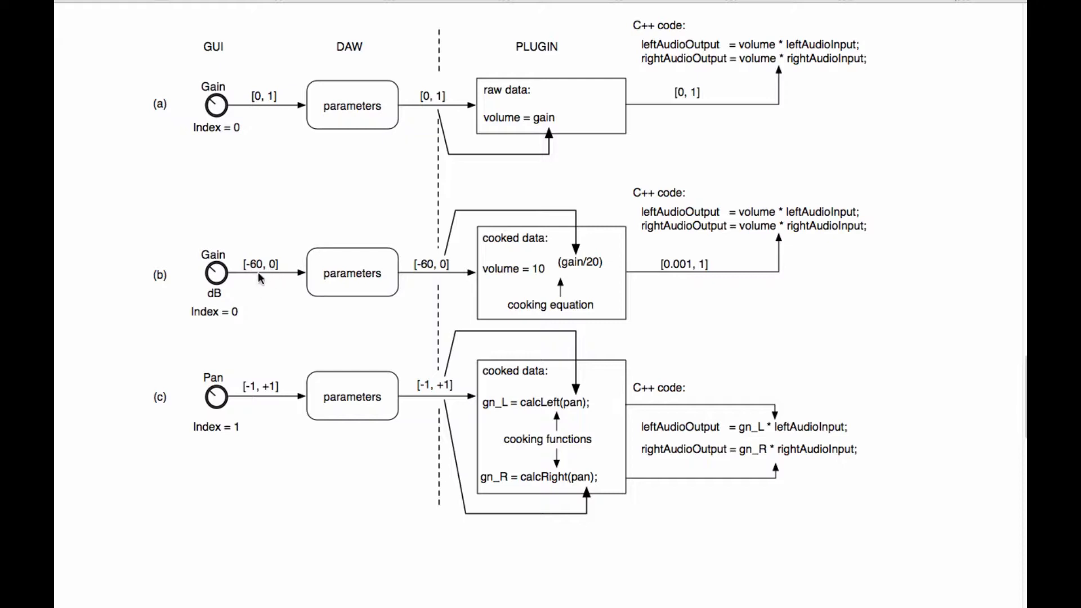
mouse_move(214, 285)
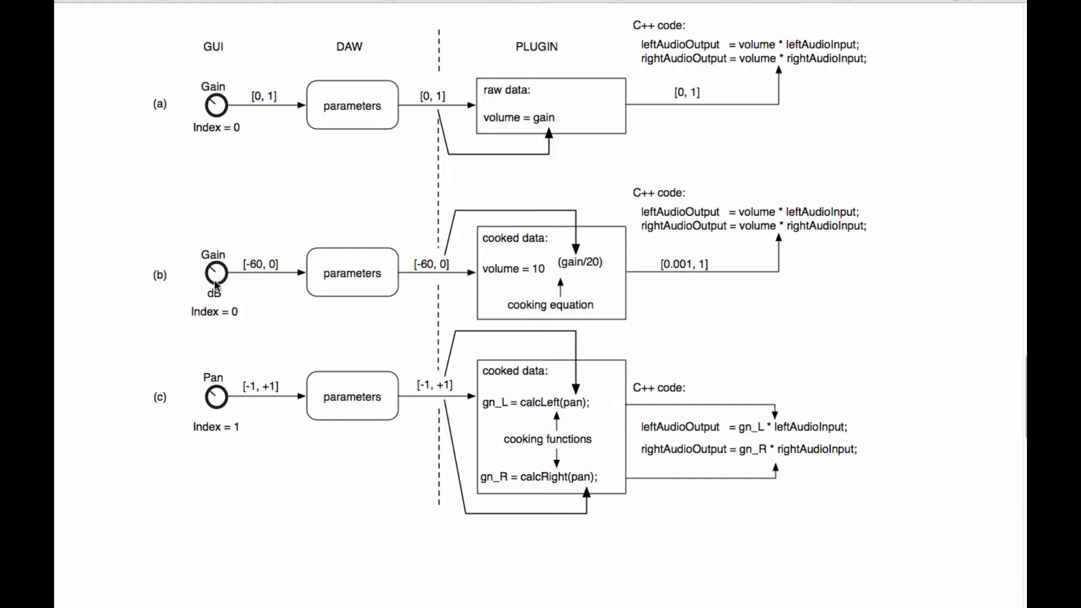
mouse_move(356, 285)
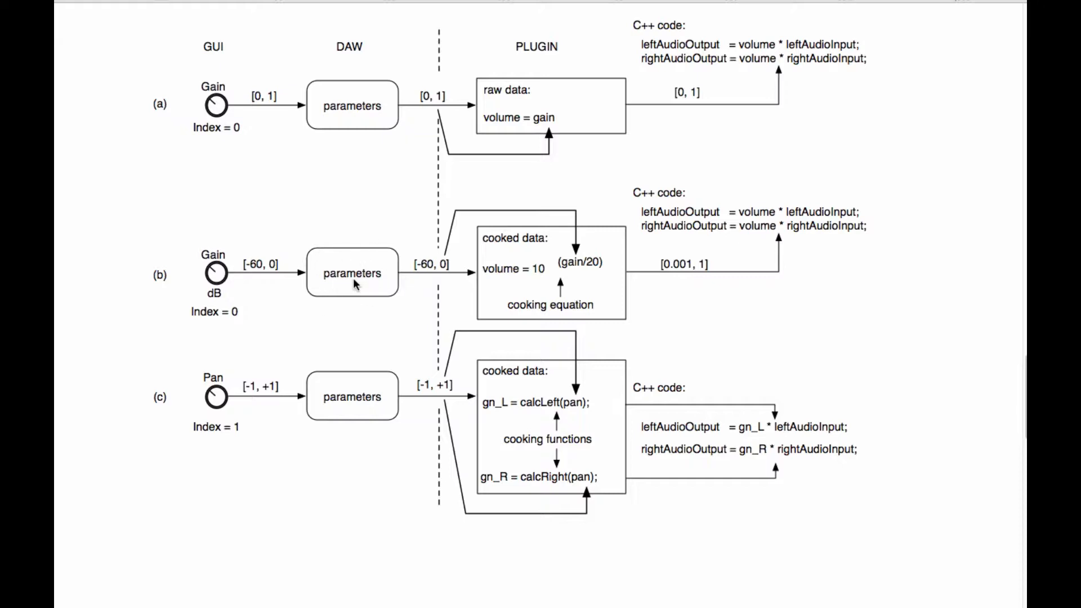
mouse_move(400, 419)
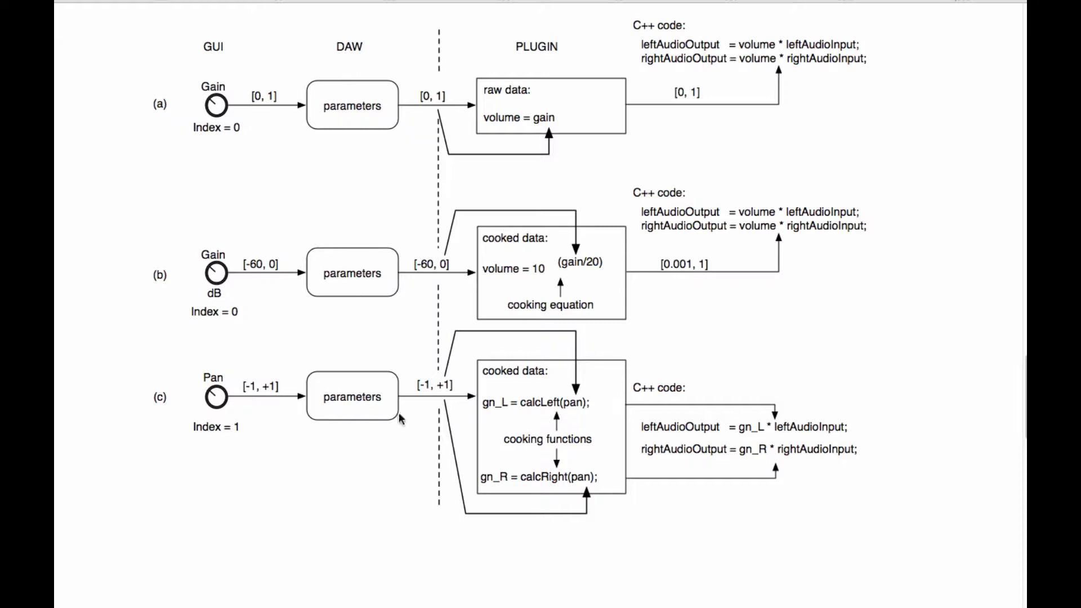
mouse_move(578, 231)
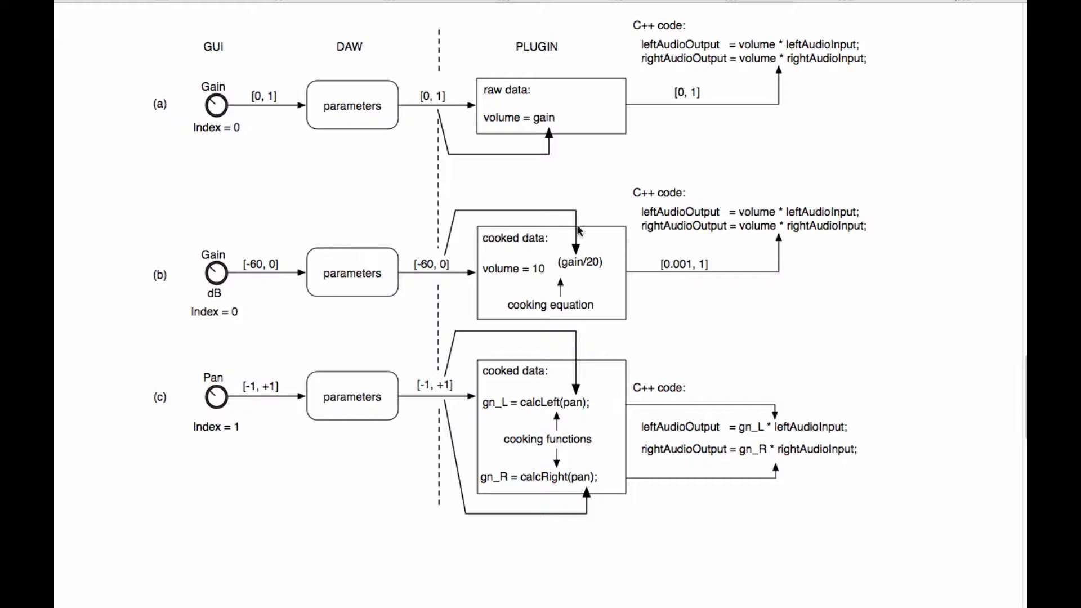
mouse_move(372, 268)
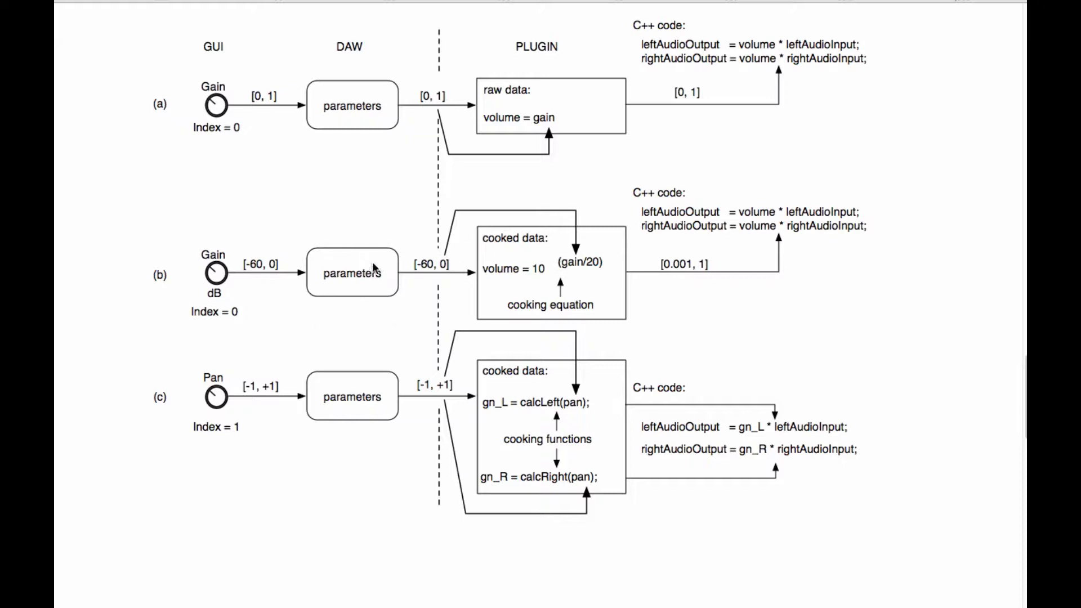
mouse_move(414, 276)
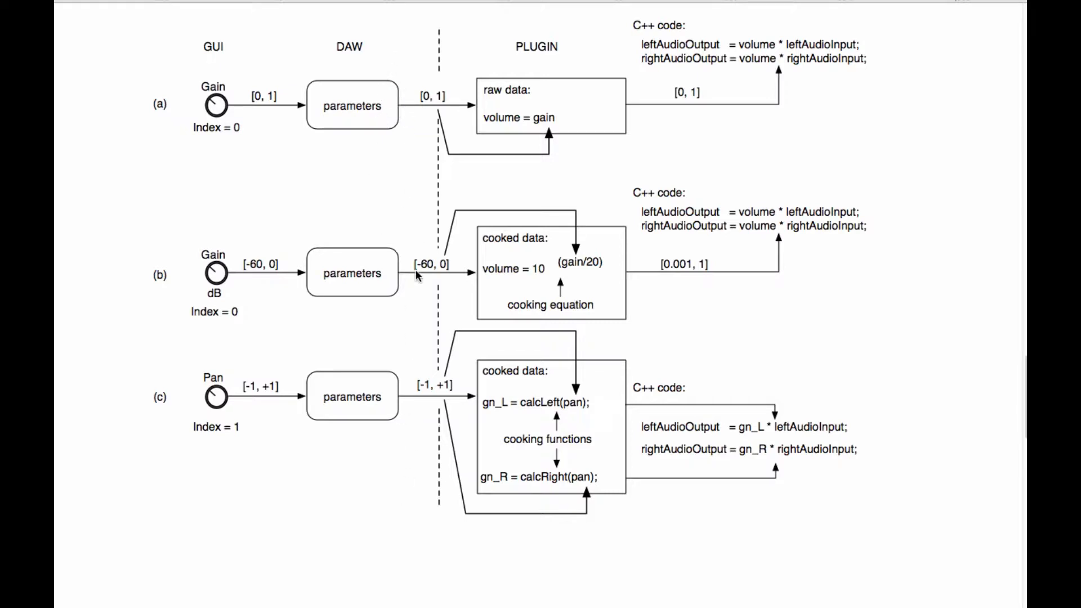
mouse_move(376, 119)
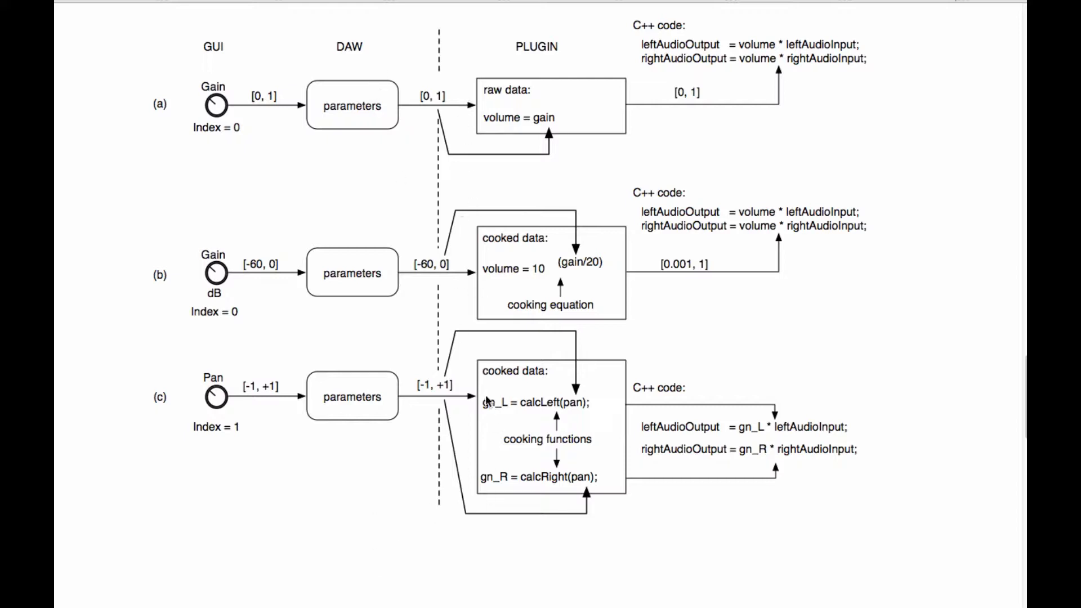
mouse_move(510, 603)
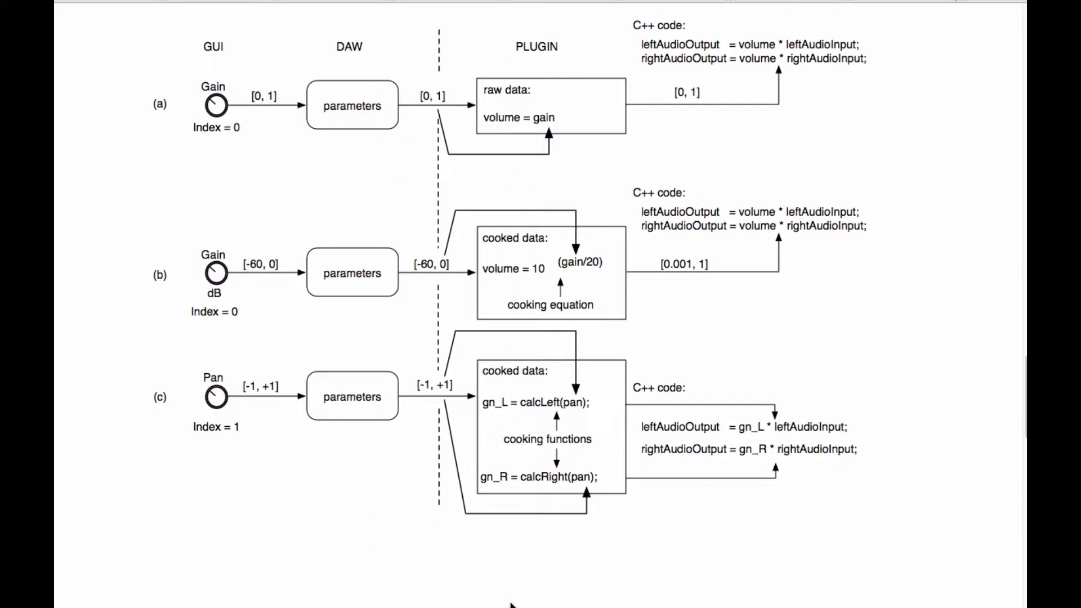
mouse_move(346, 114)
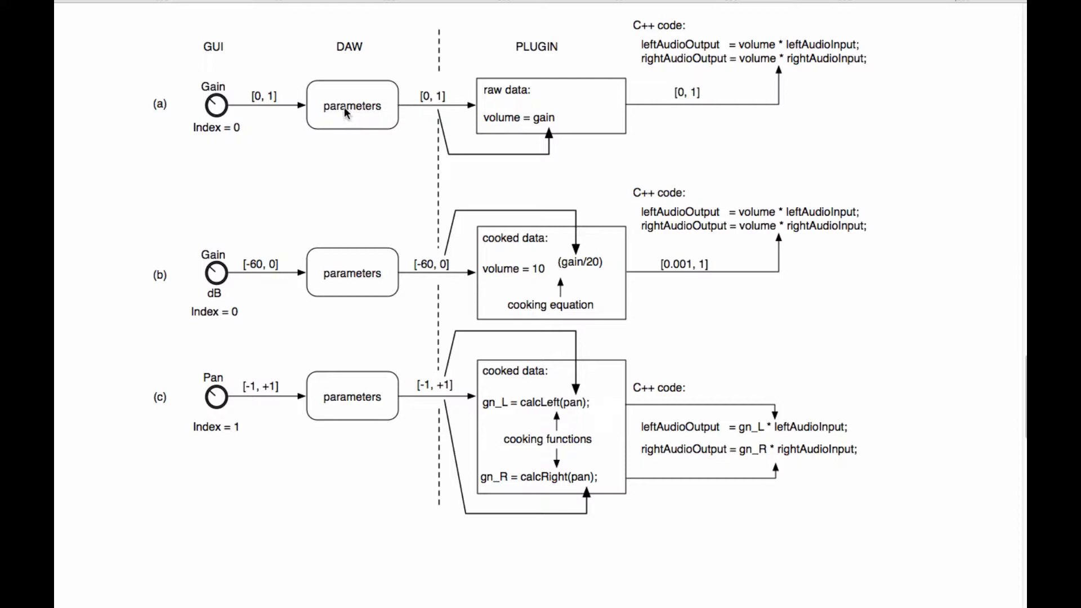
mouse_move(476, 405)
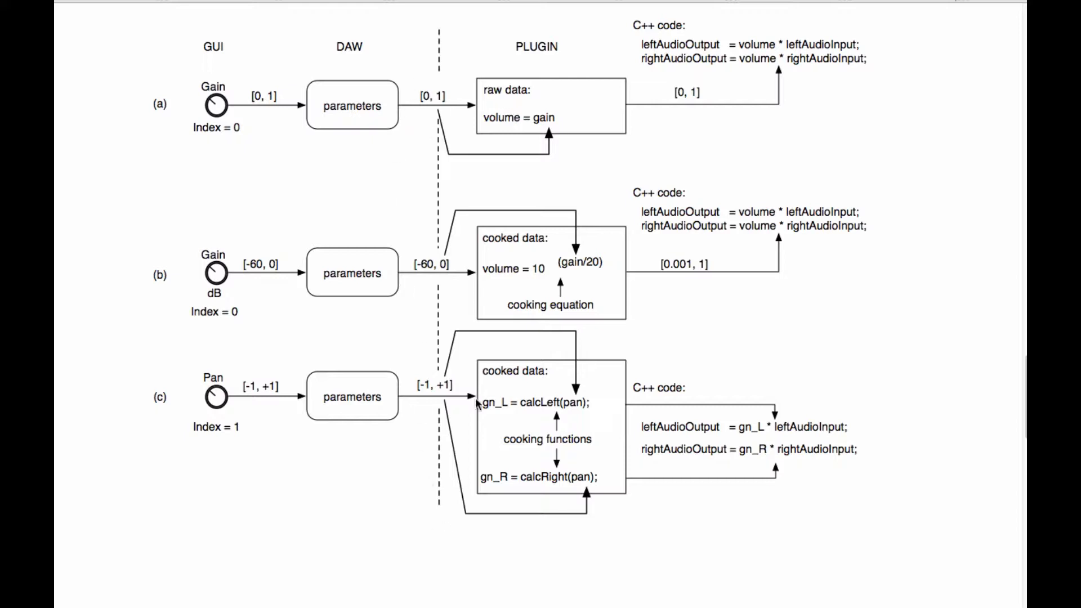
mouse_move(228, 272)
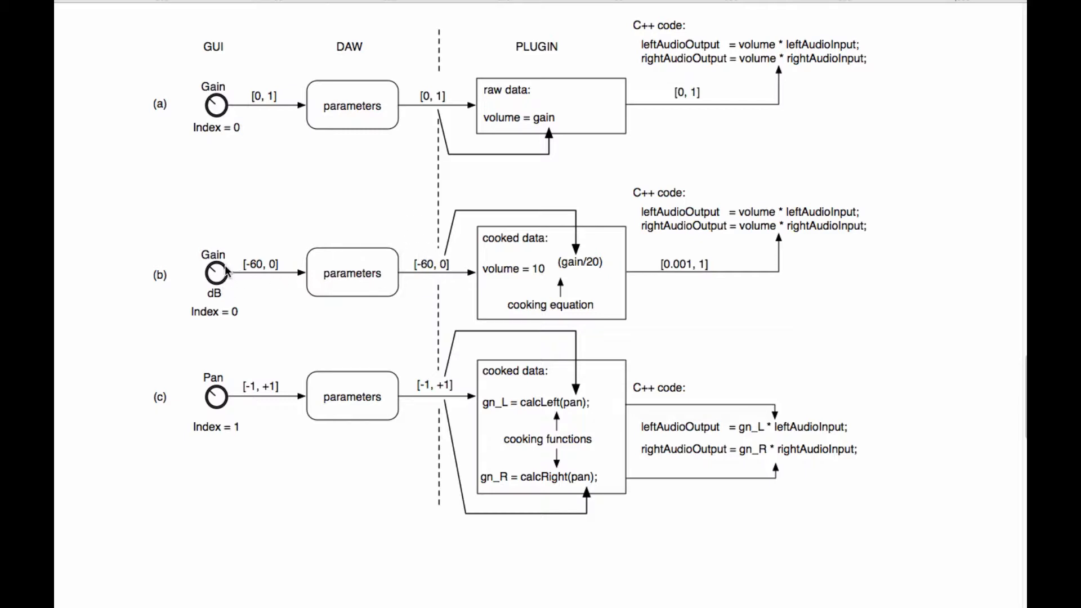
mouse_move(234, 241)
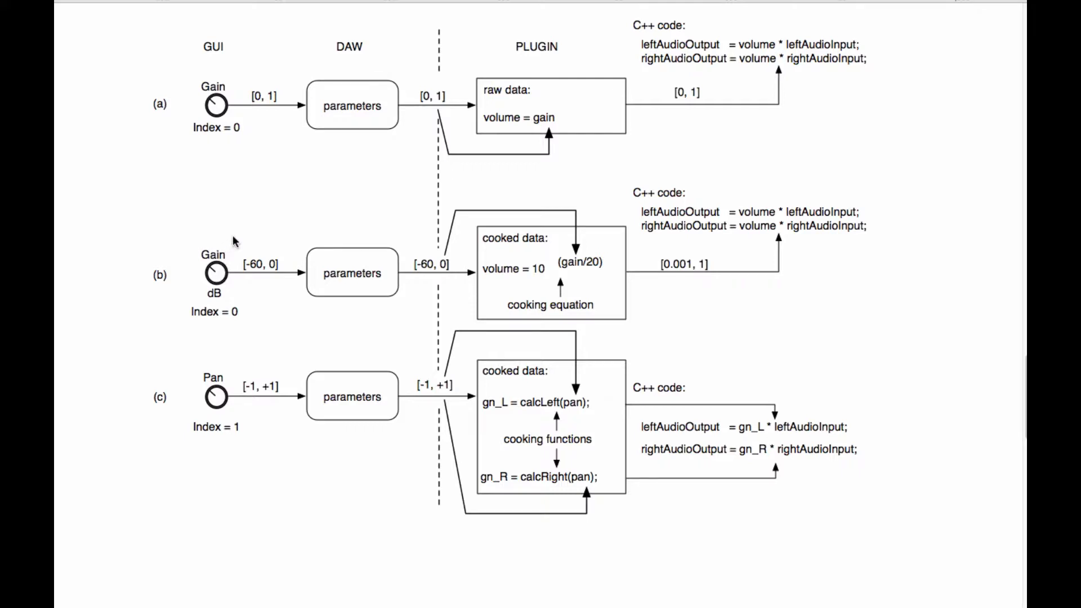
mouse_move(448, 267)
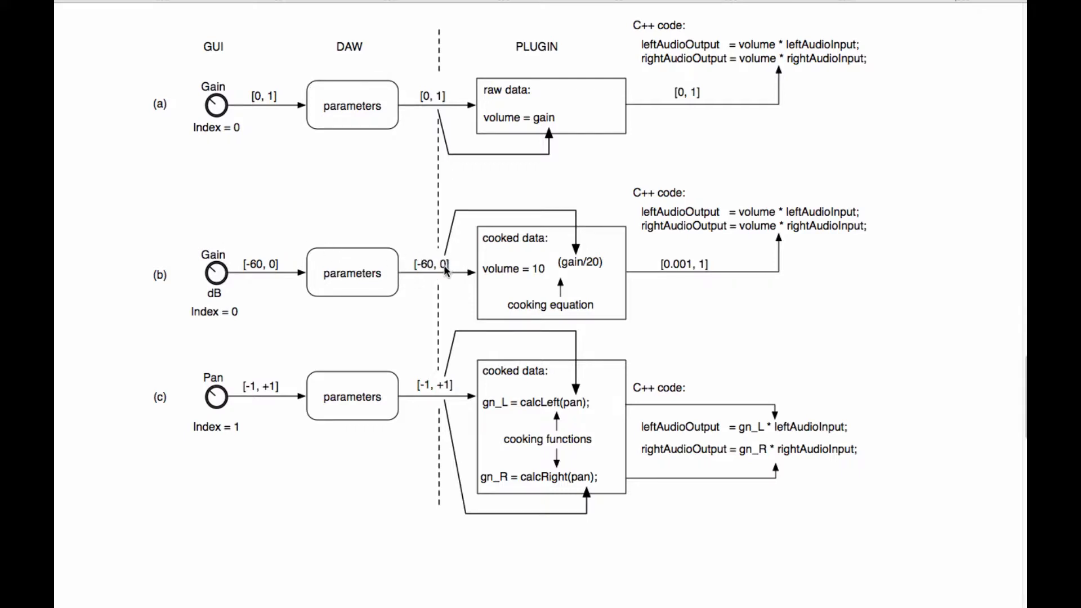
mouse_move(443, 274)
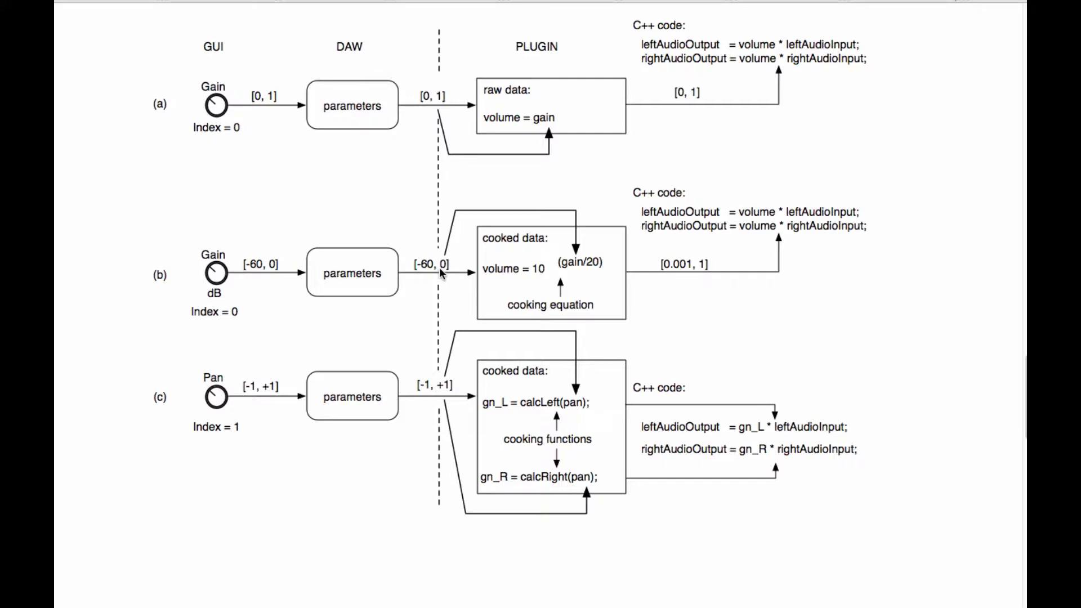
mouse_move(458, 210)
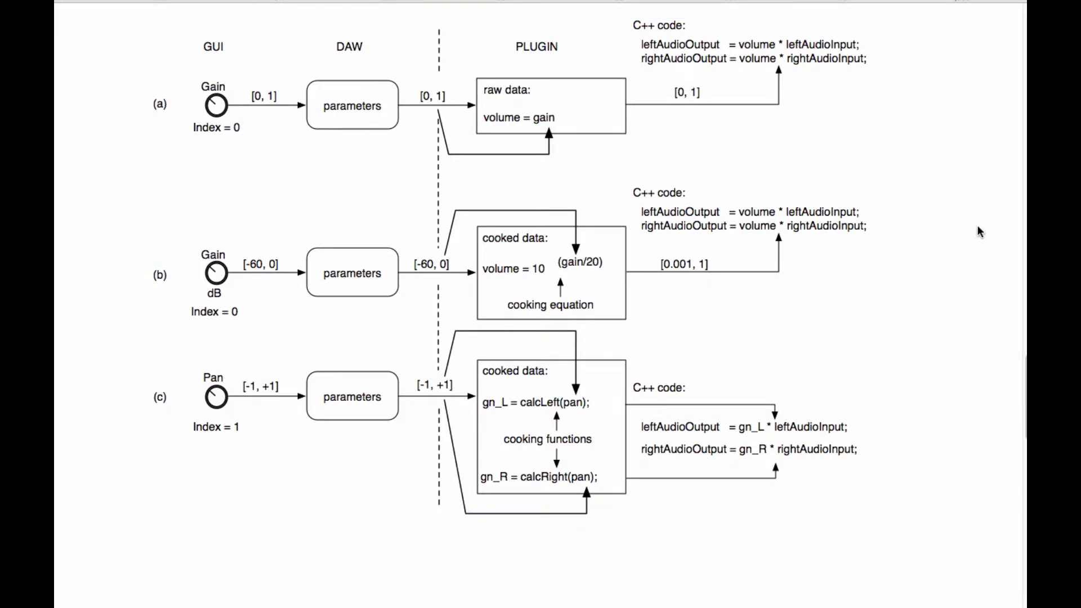
mouse_move(566, 270)
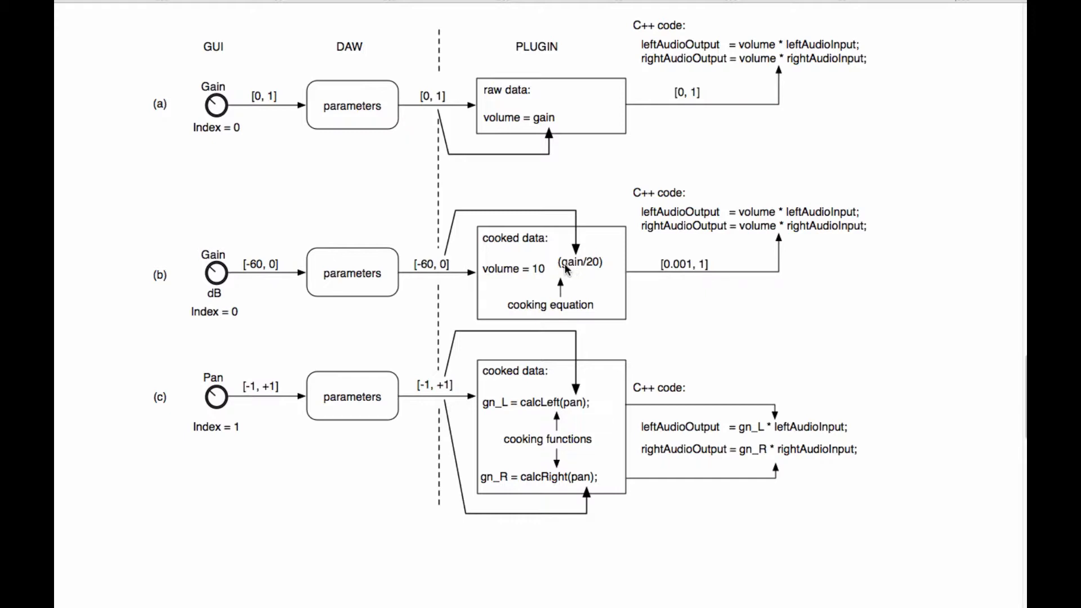
mouse_move(289, 258)
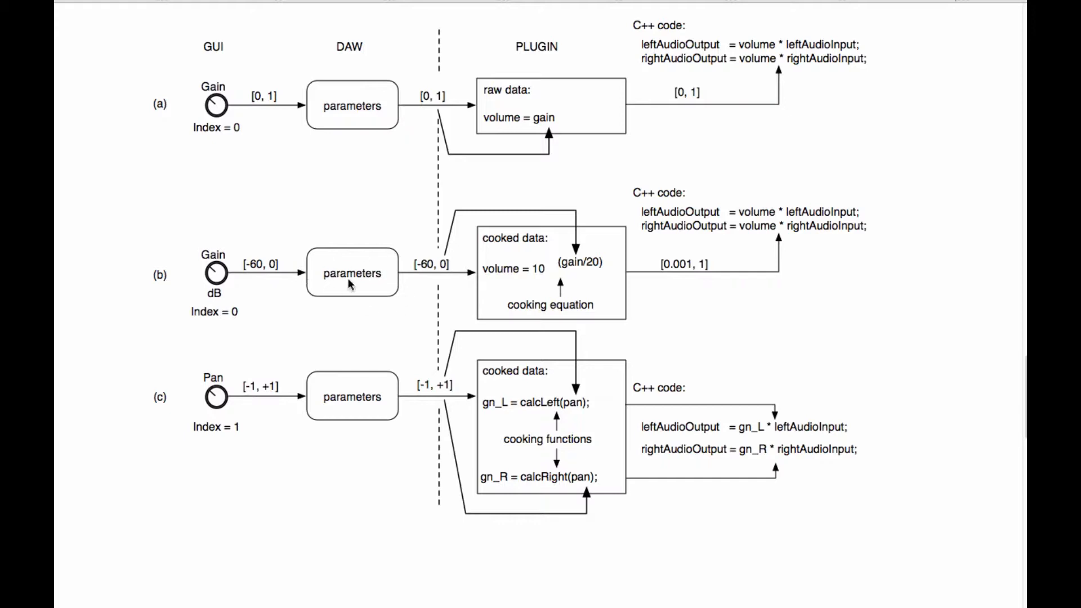
mouse_move(543, 267)
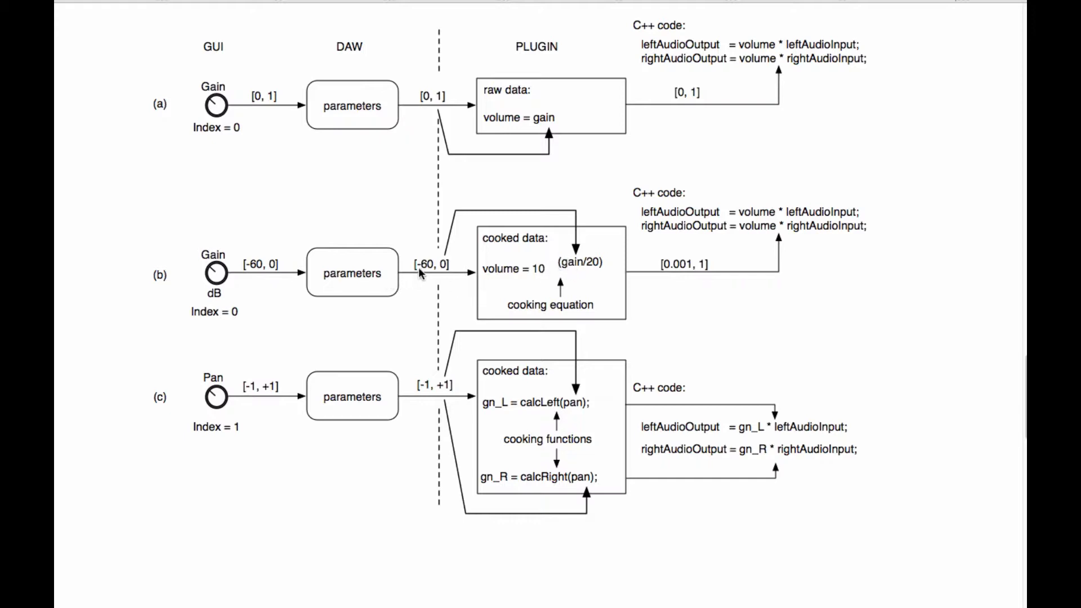
mouse_move(581, 271)
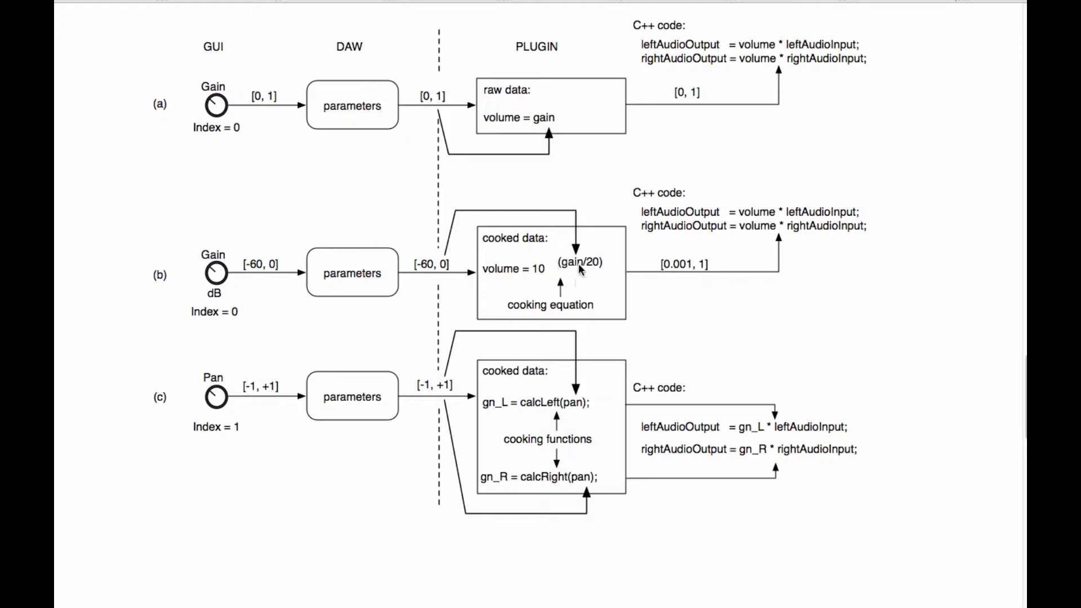
mouse_move(574, 268)
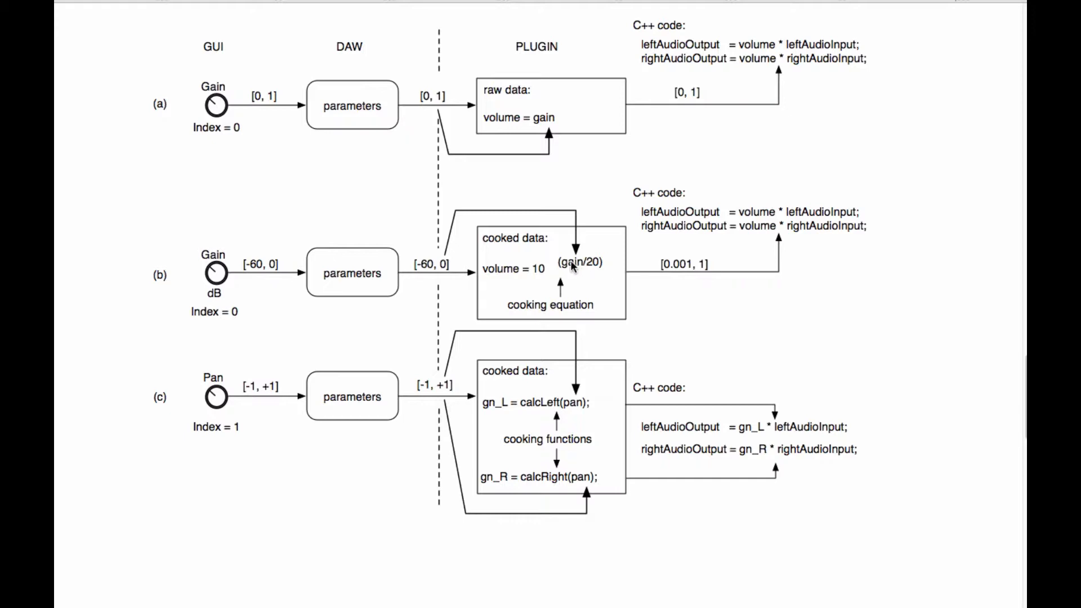
mouse_move(357, 270)
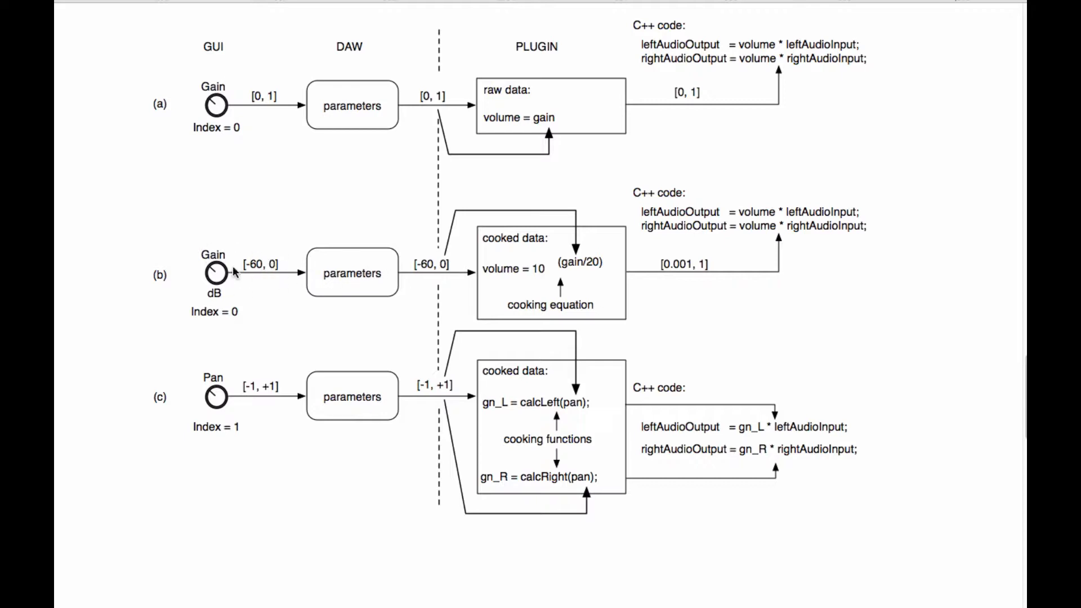
mouse_move(572, 257)
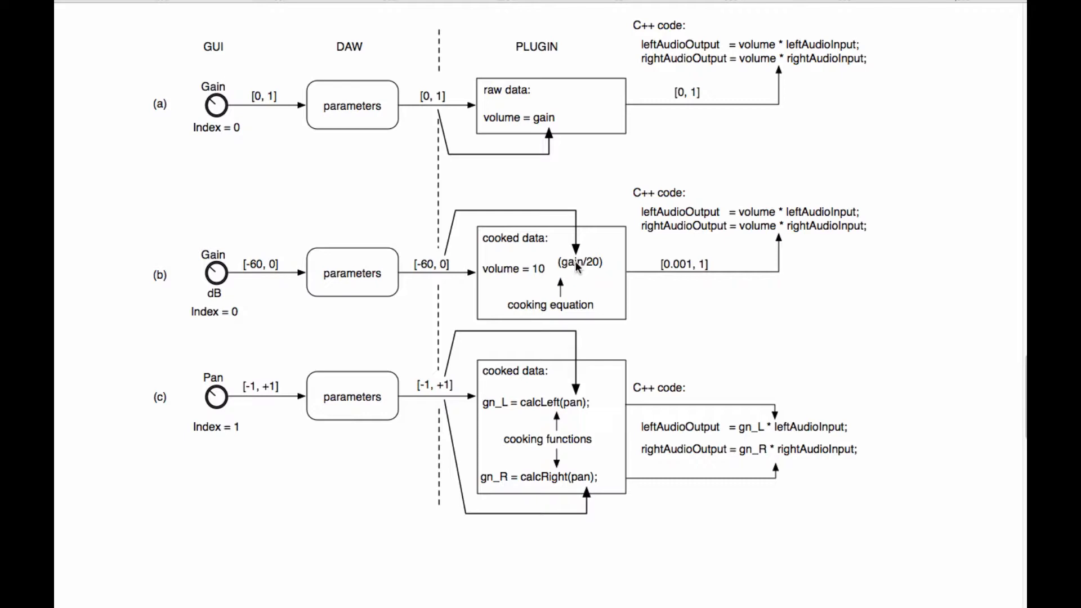
mouse_move(439, 282)
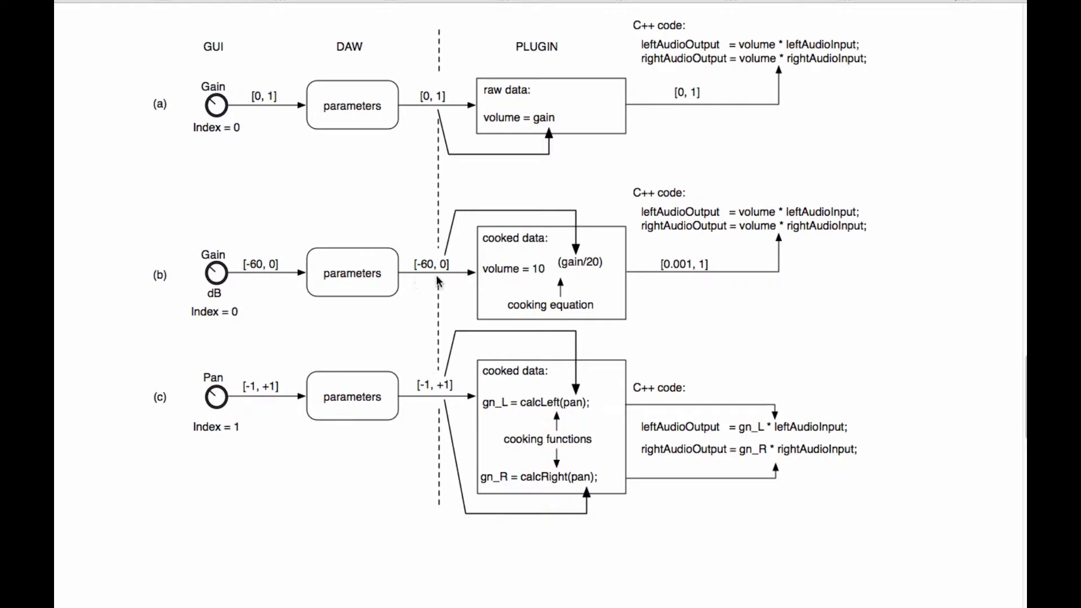
mouse_move(378, 282)
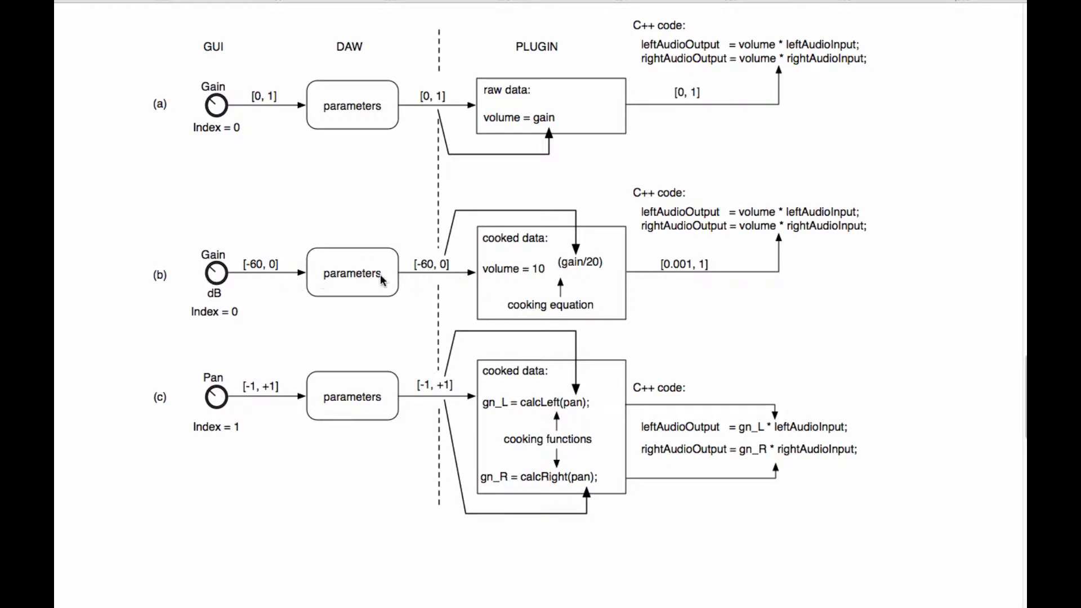
mouse_move(576, 269)
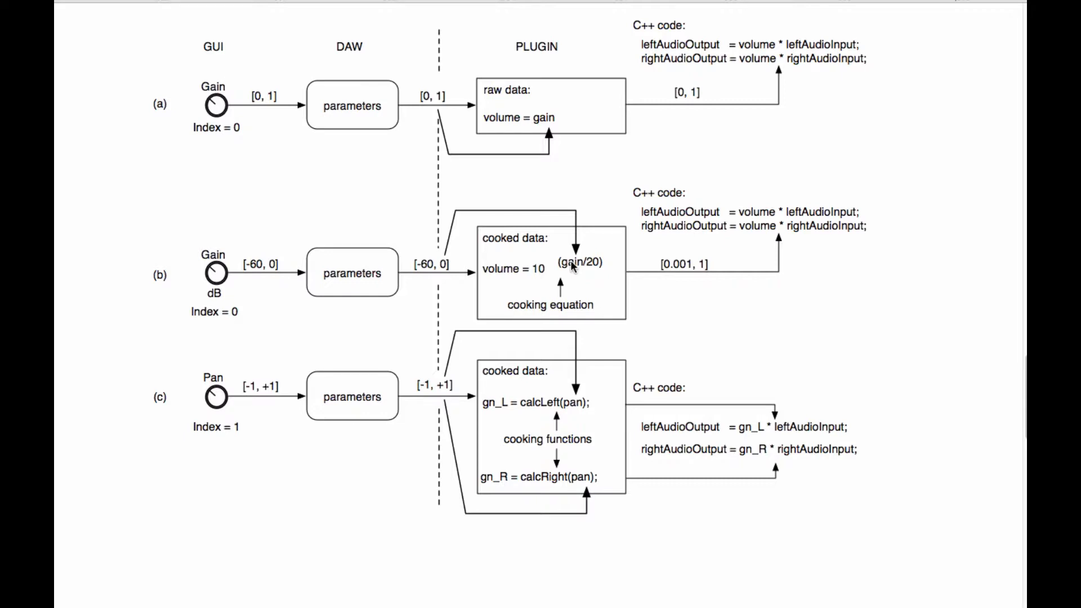
mouse_move(593, 287)
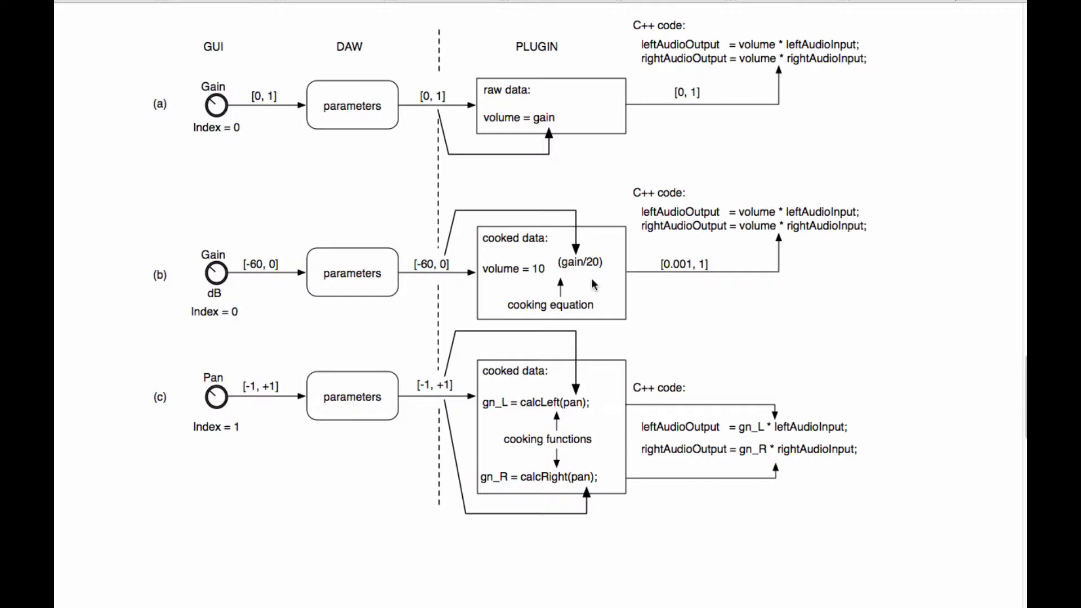
mouse_move(578, 268)
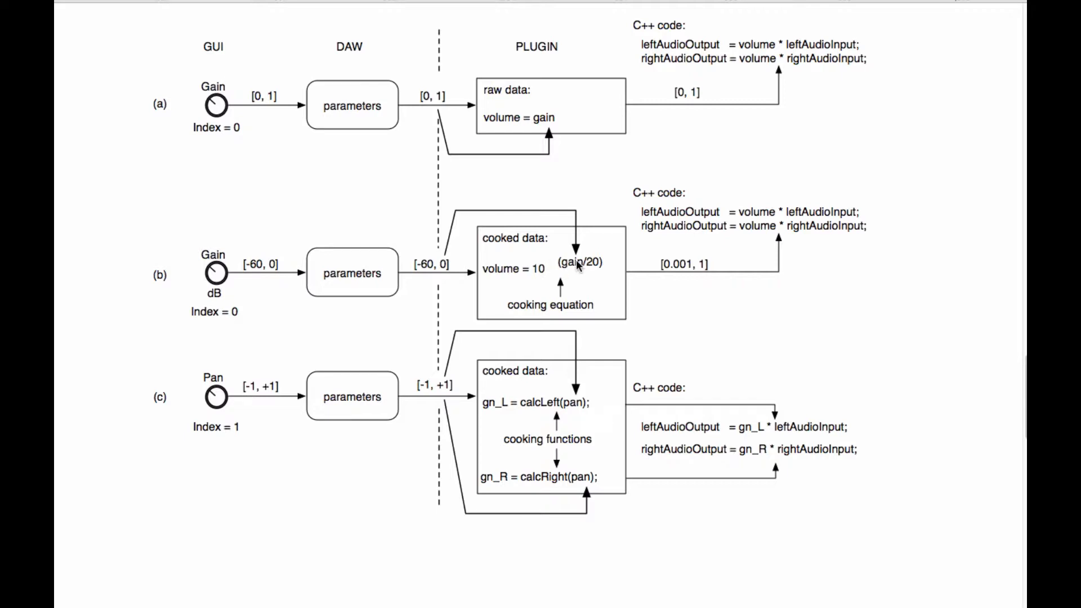
mouse_move(414, 278)
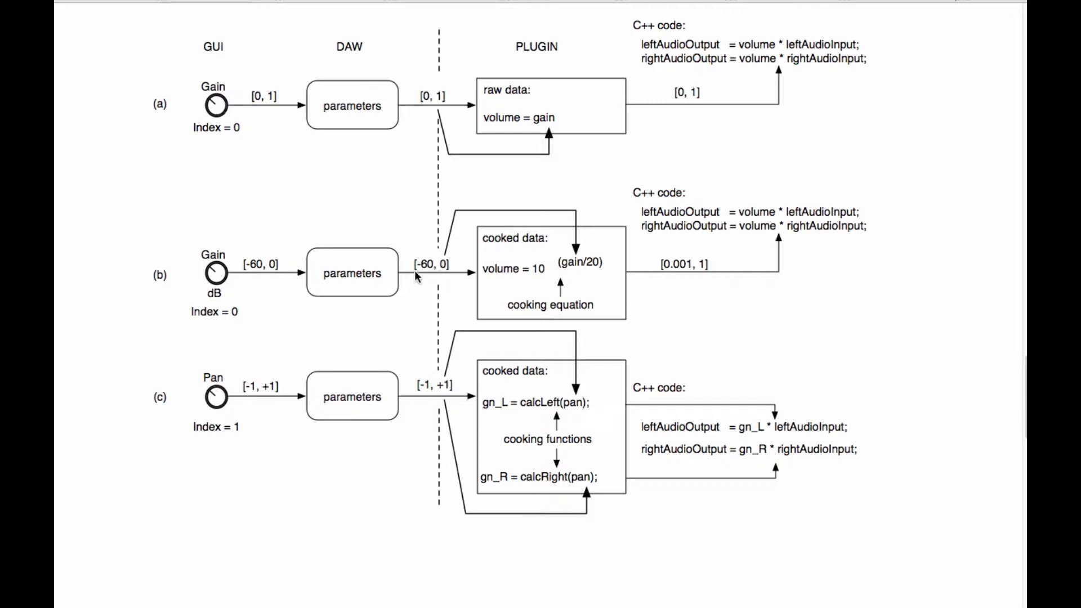
mouse_move(442, 276)
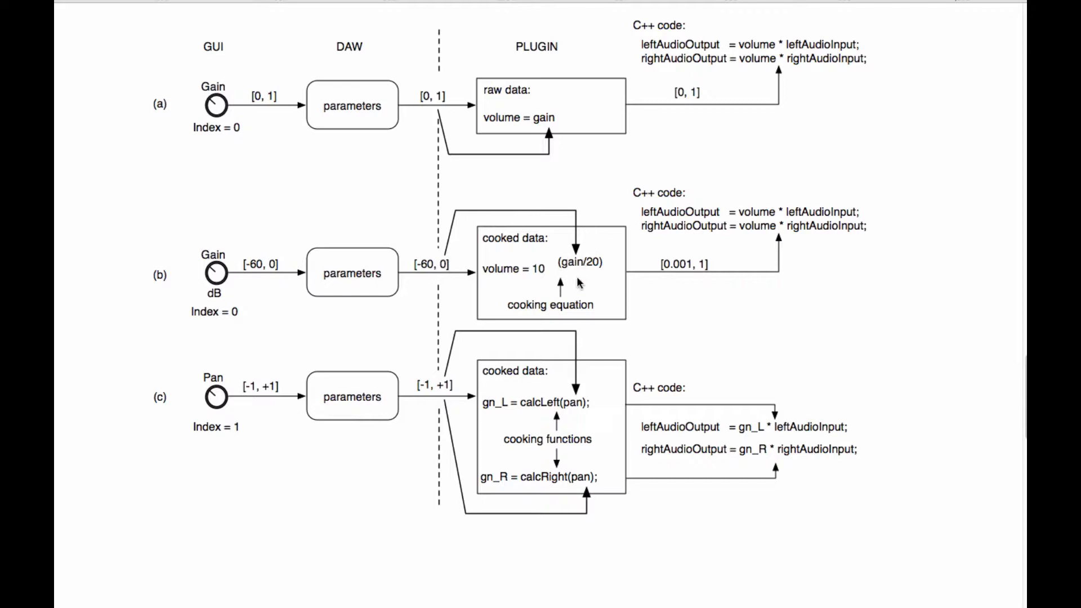
mouse_move(576, 276)
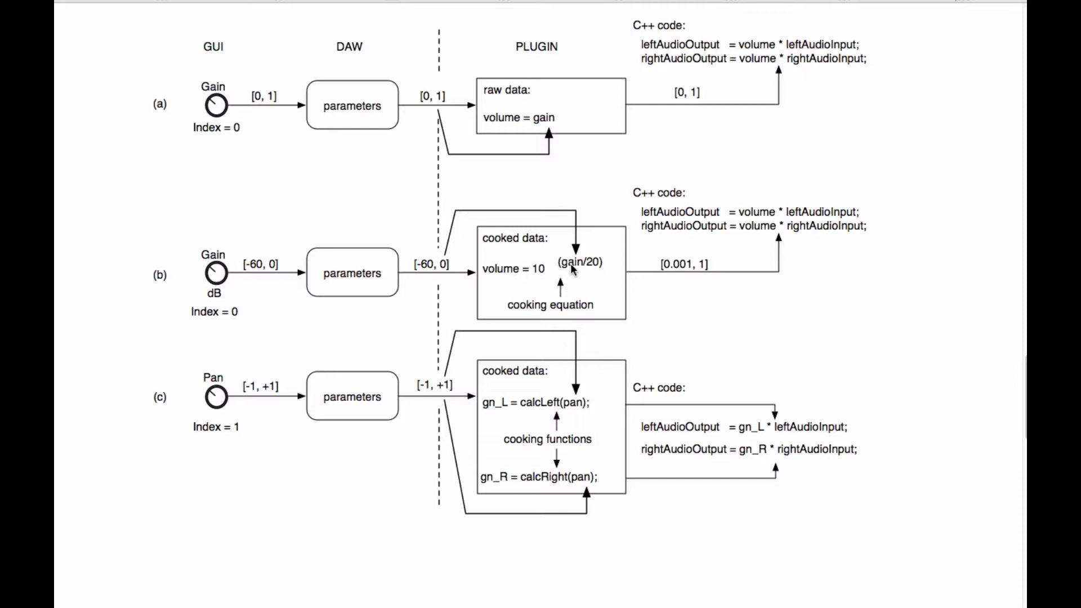
mouse_move(638, 305)
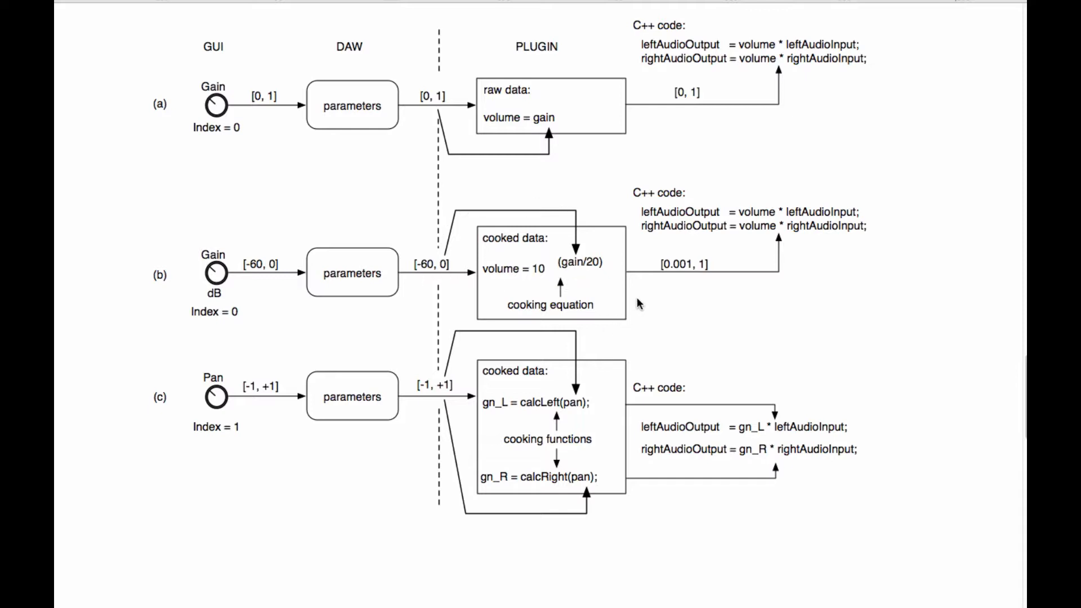
mouse_move(586, 269)
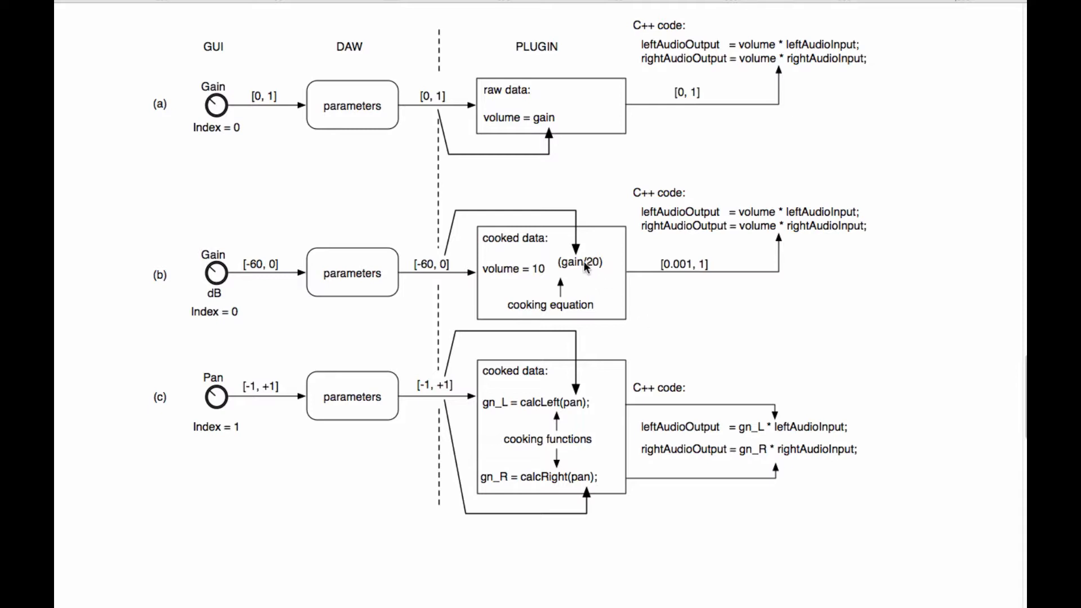
mouse_move(539, 267)
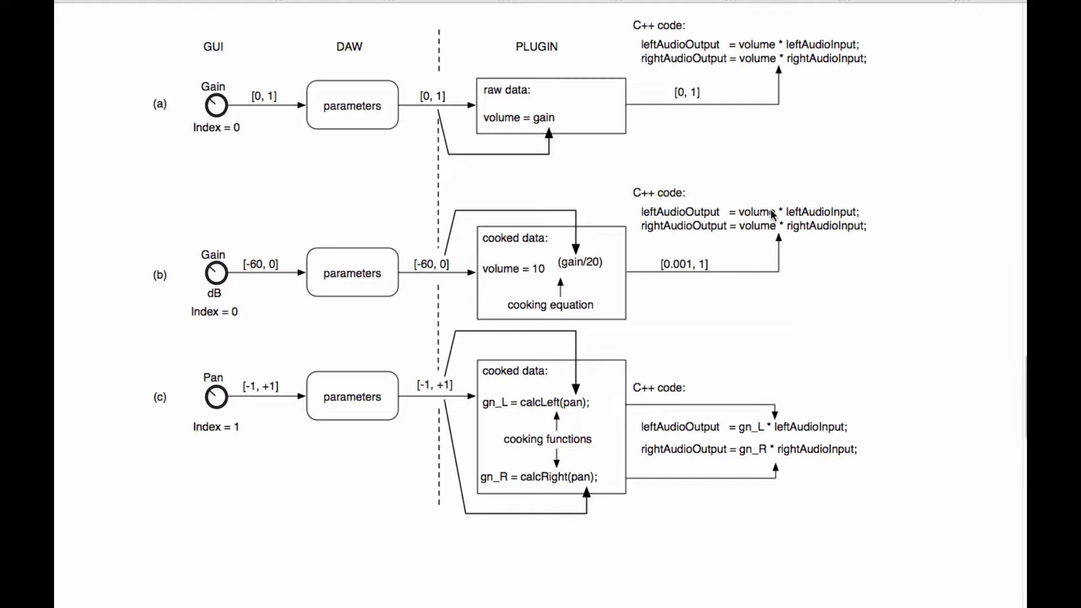
mouse_move(429, 176)
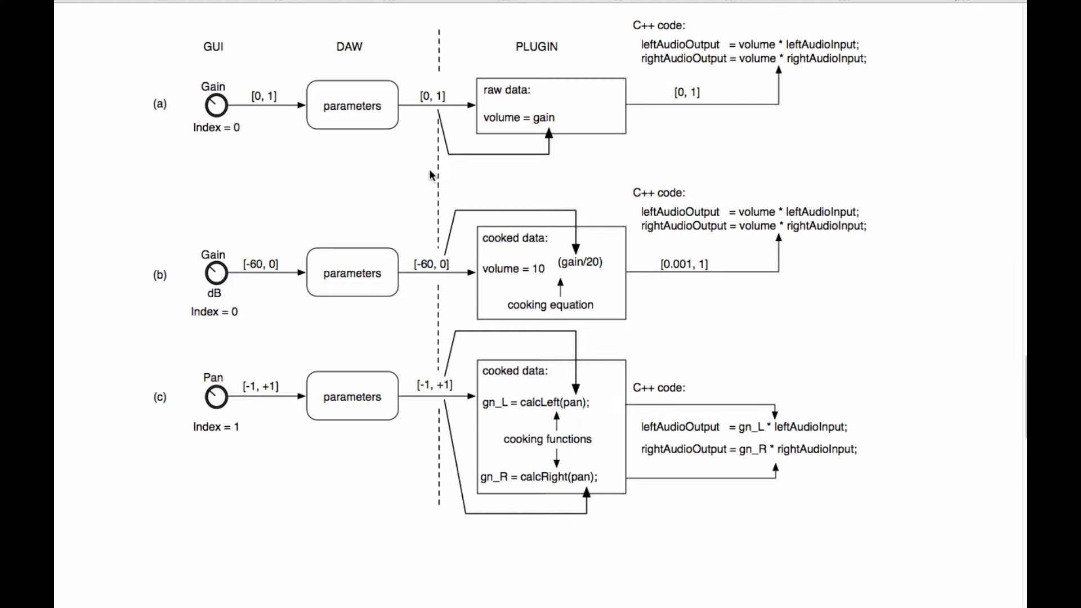
mouse_move(210, 320)
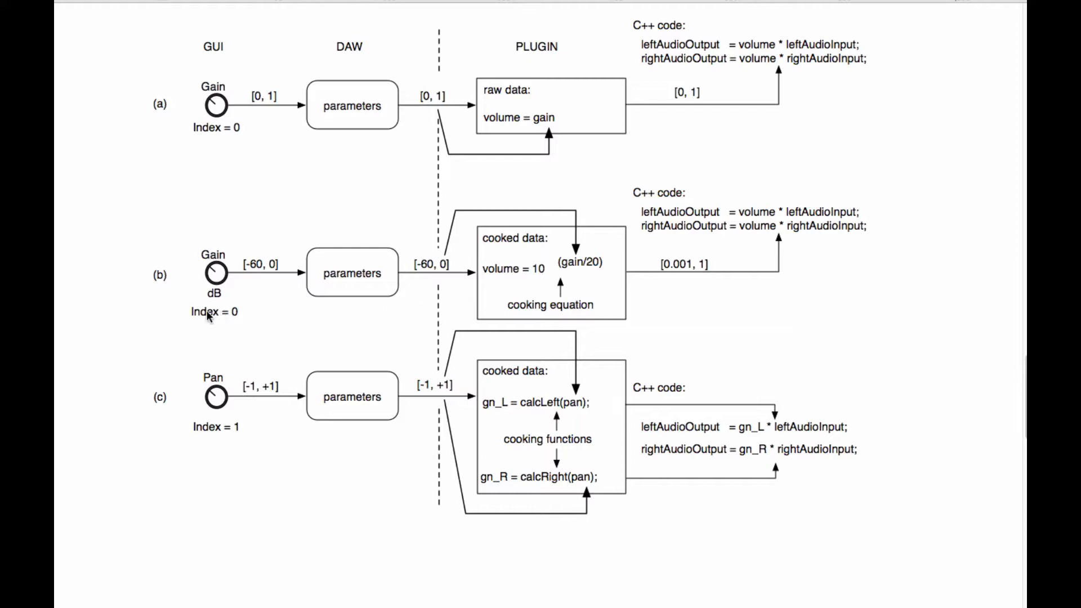
mouse_move(230, 338)
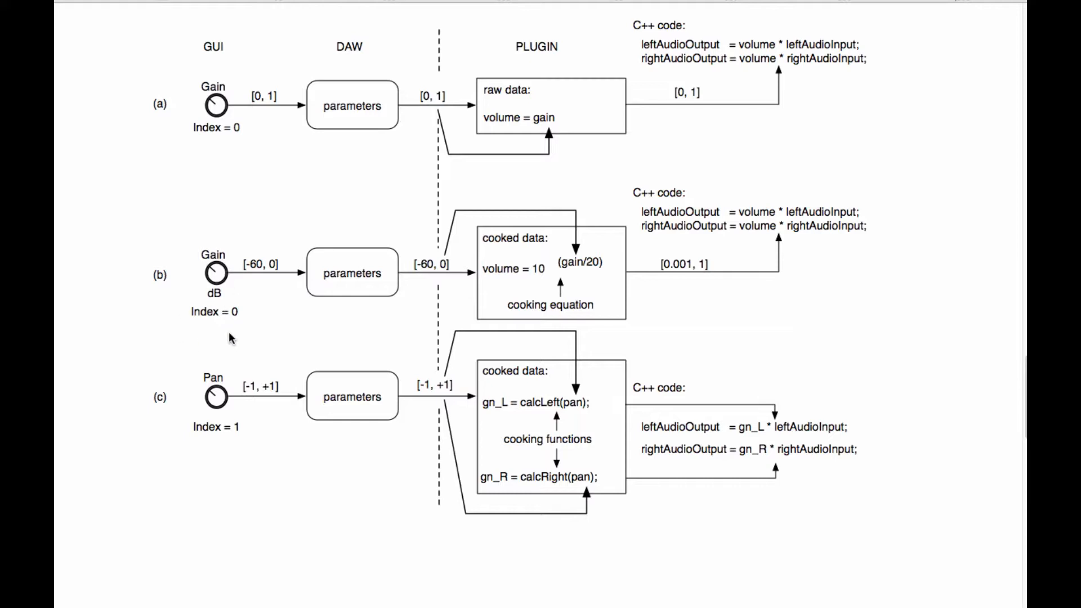
mouse_move(398, 200)
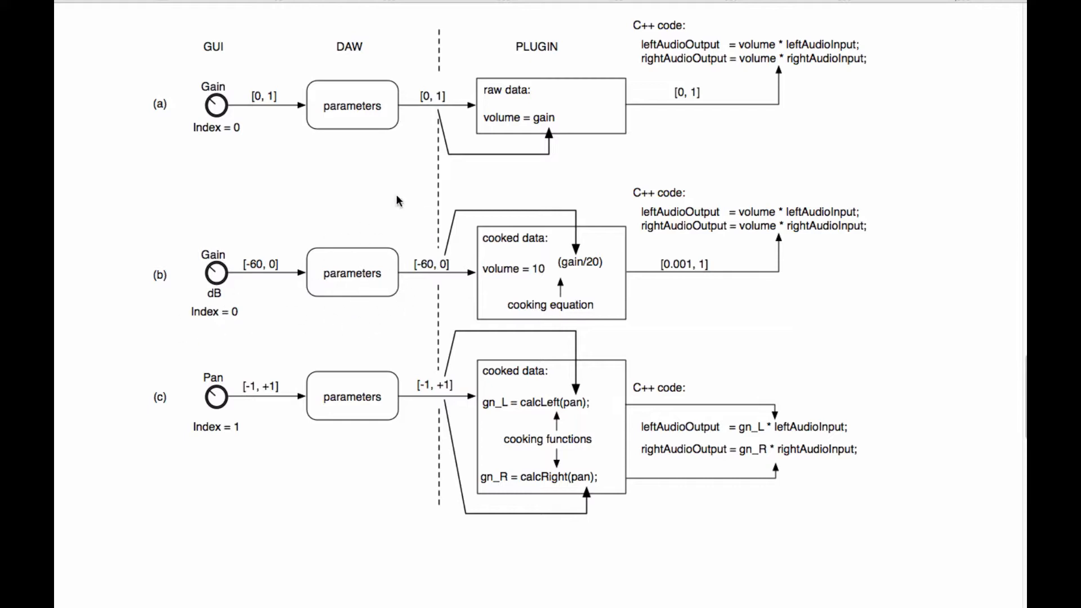
mouse_move(568, 267)
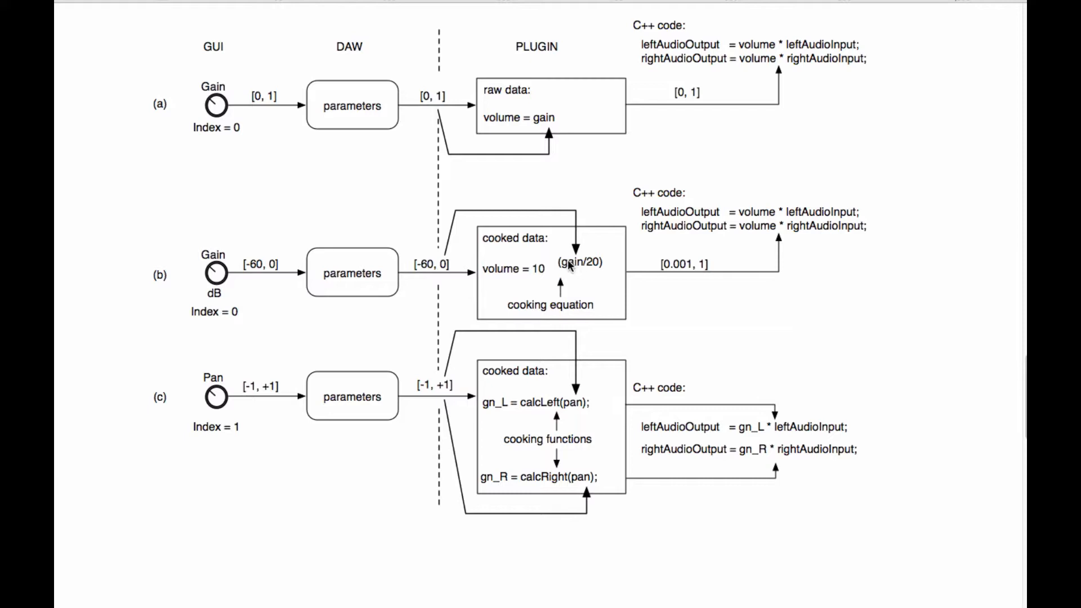
mouse_move(576, 270)
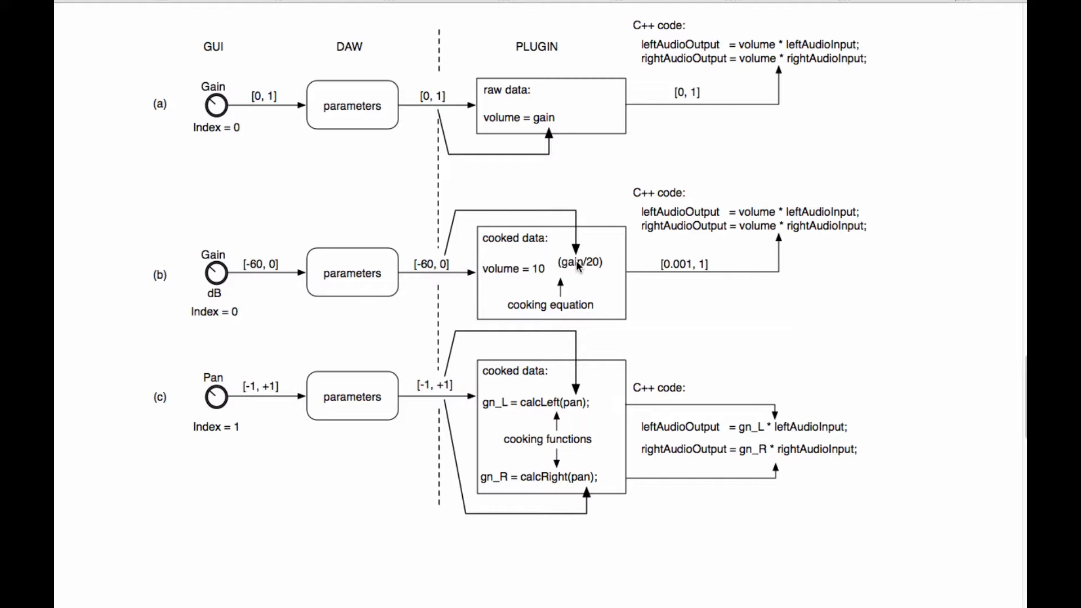
mouse_move(595, 396)
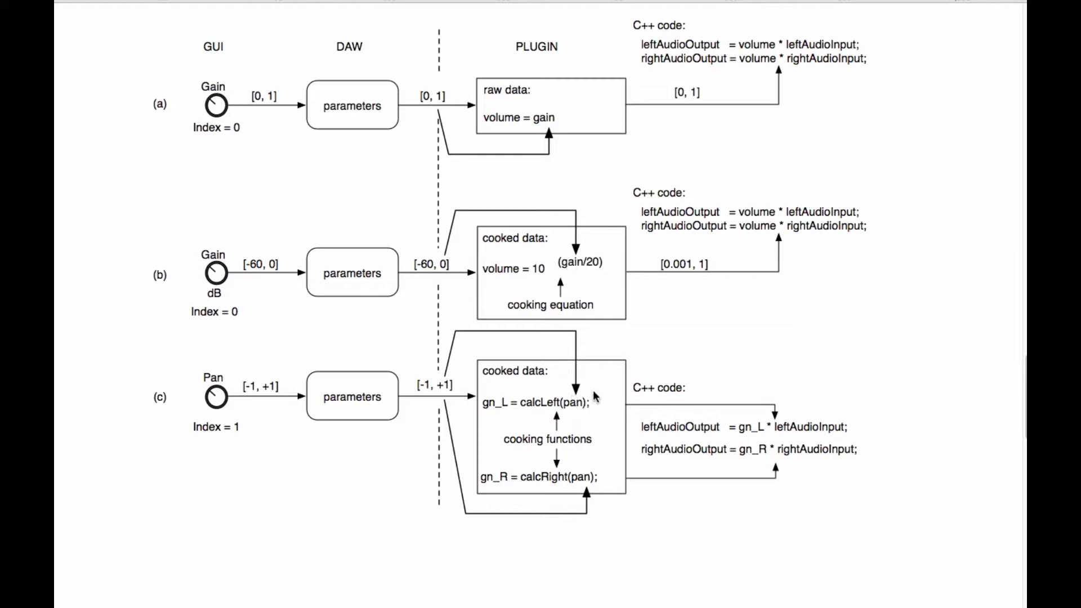
mouse_move(585, 392)
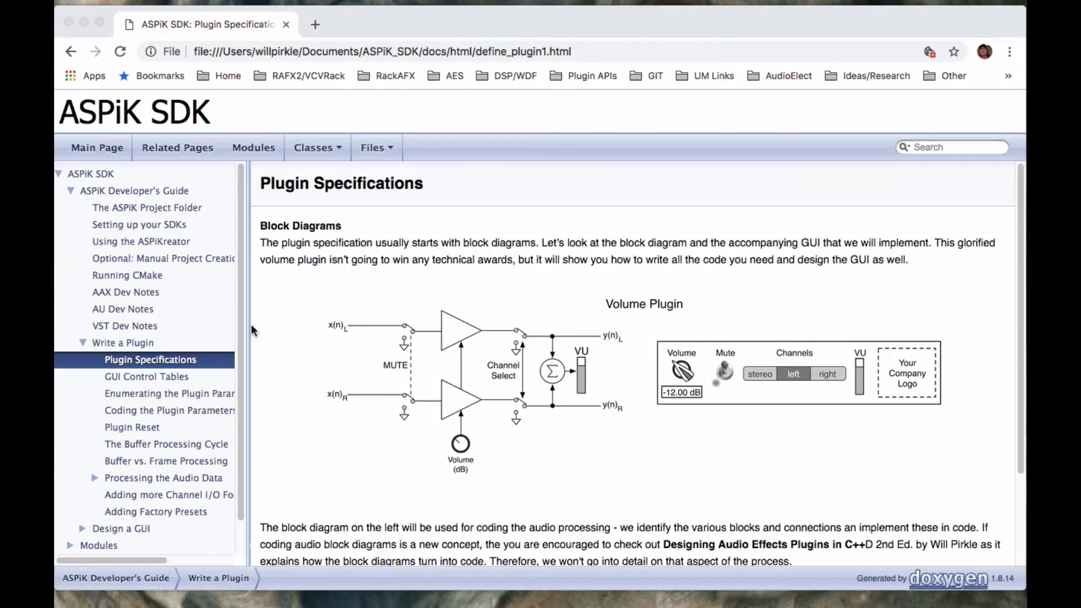
Scroll the GUI Control Tables page through the Volume plugin control and VU meter tables and mockup
left_click(147, 360)
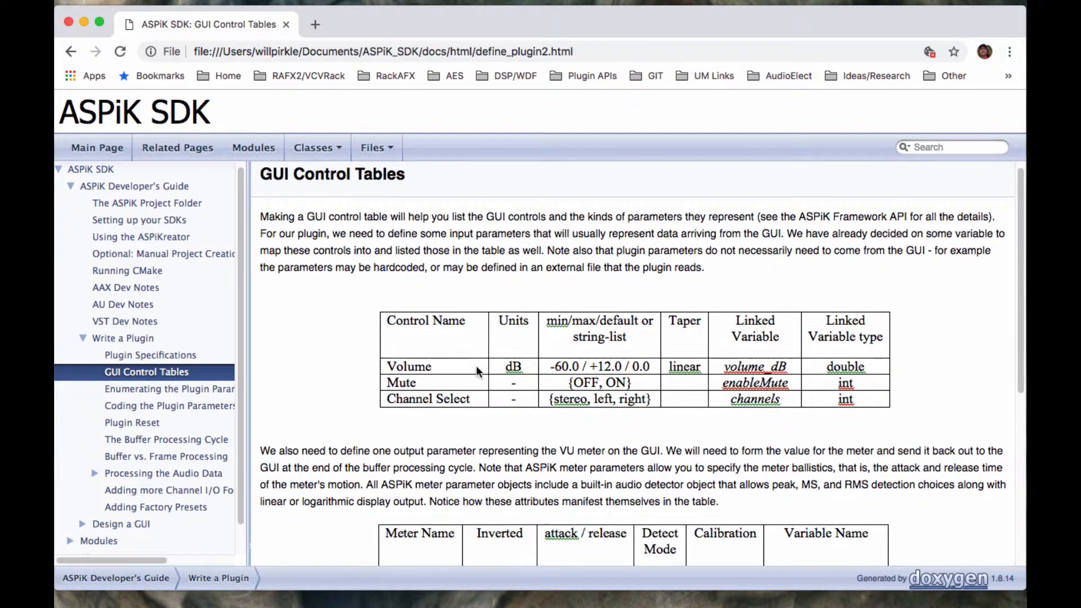
scroll("down", 3)
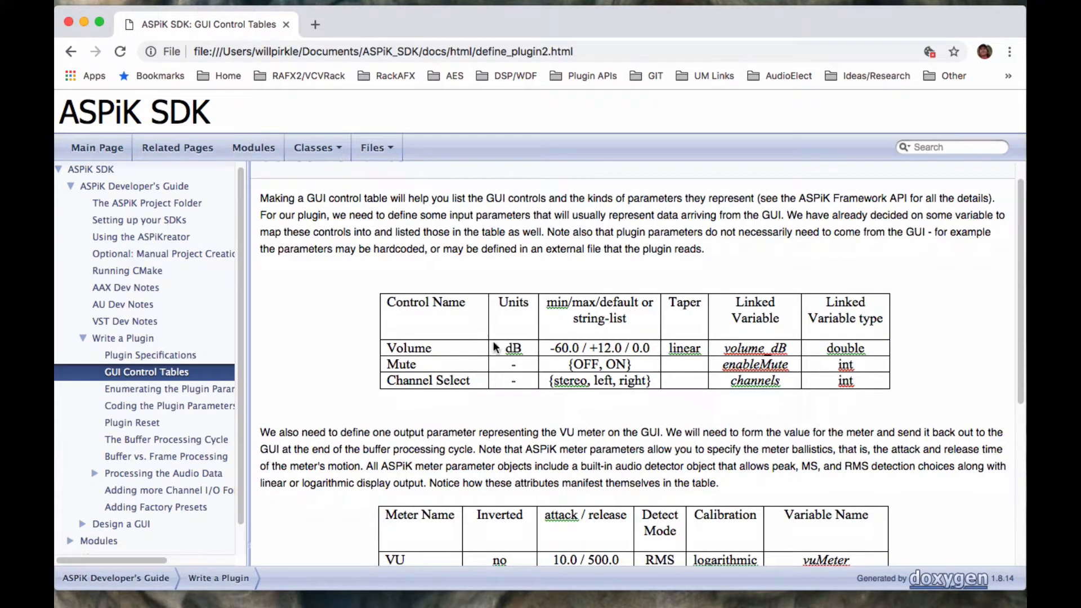
mouse_move(474, 364)
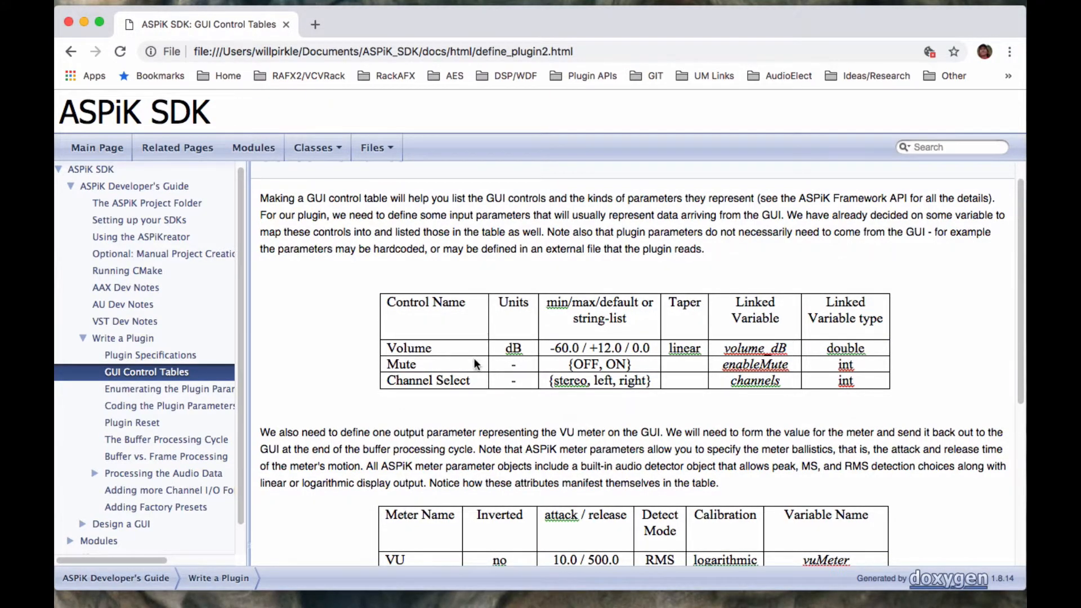
scroll("down", 3)
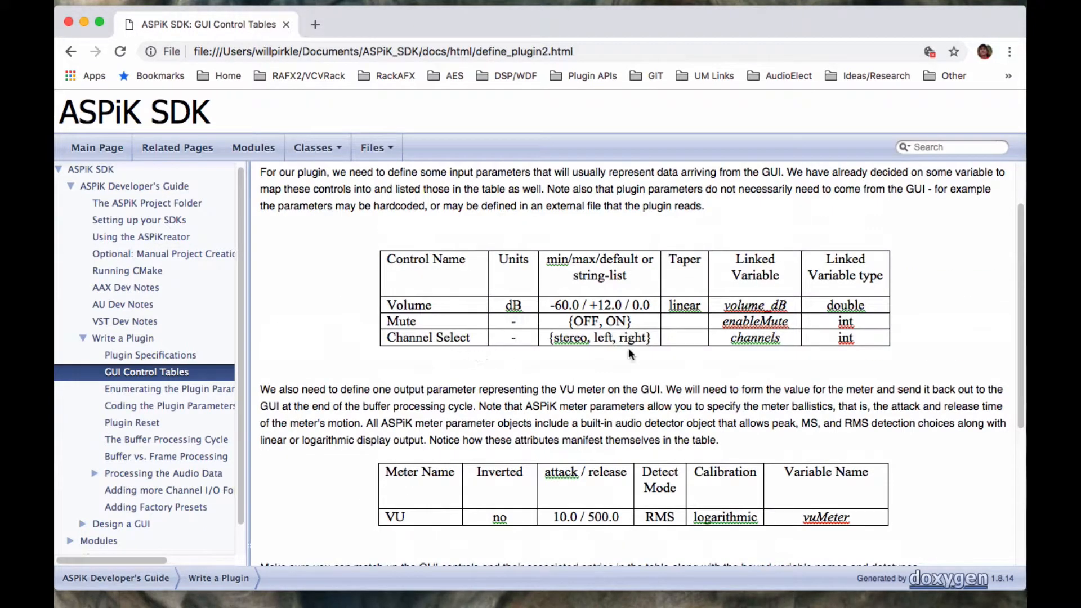
mouse_move(599, 345)
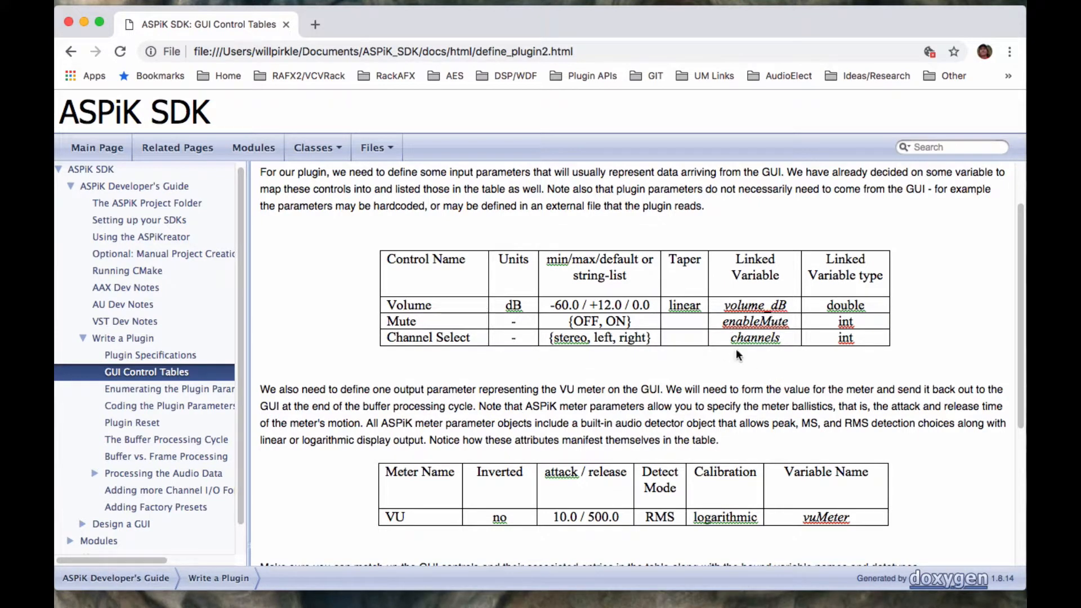
mouse_move(781, 344)
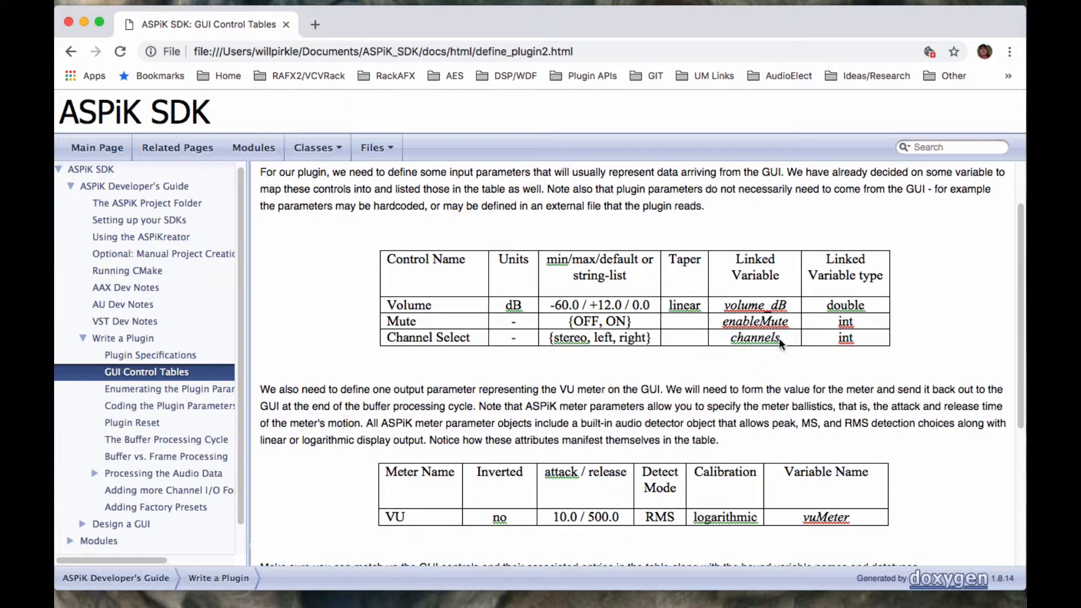
mouse_move(869, 323)
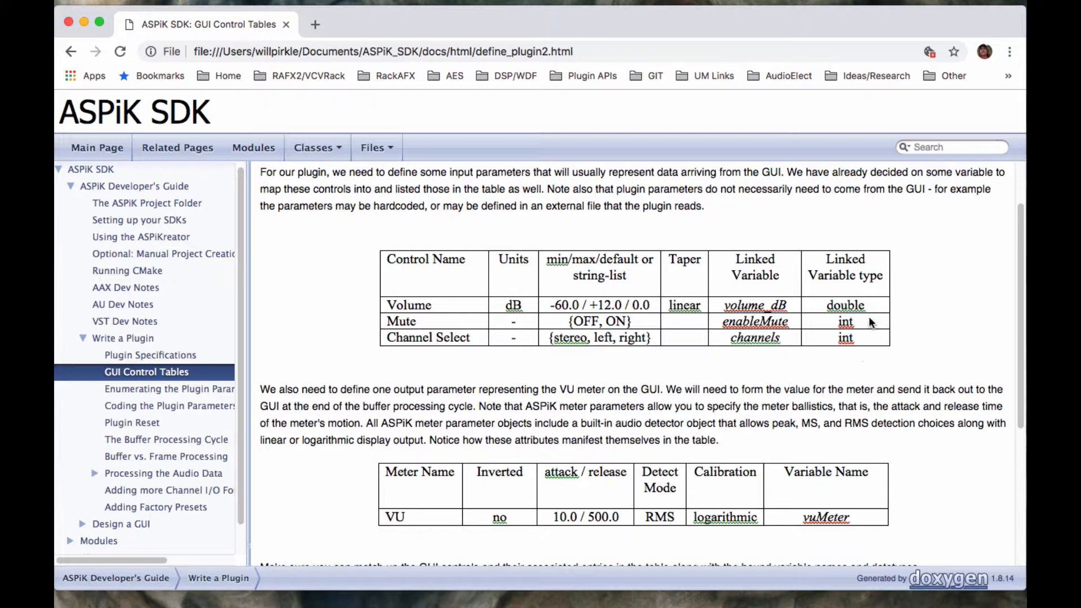
mouse_move(771, 341)
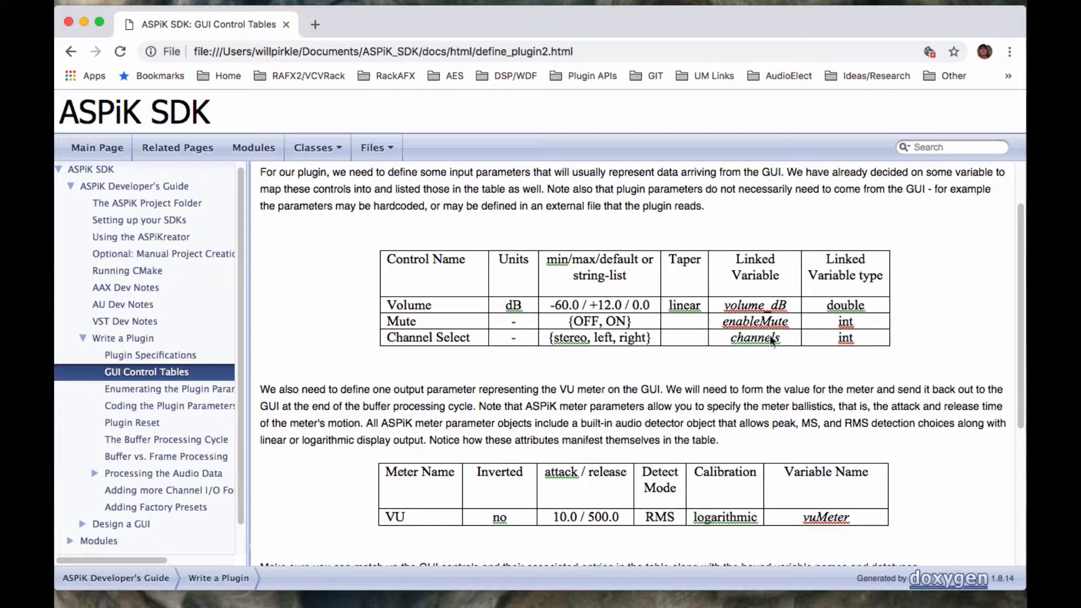
mouse_move(882, 307)
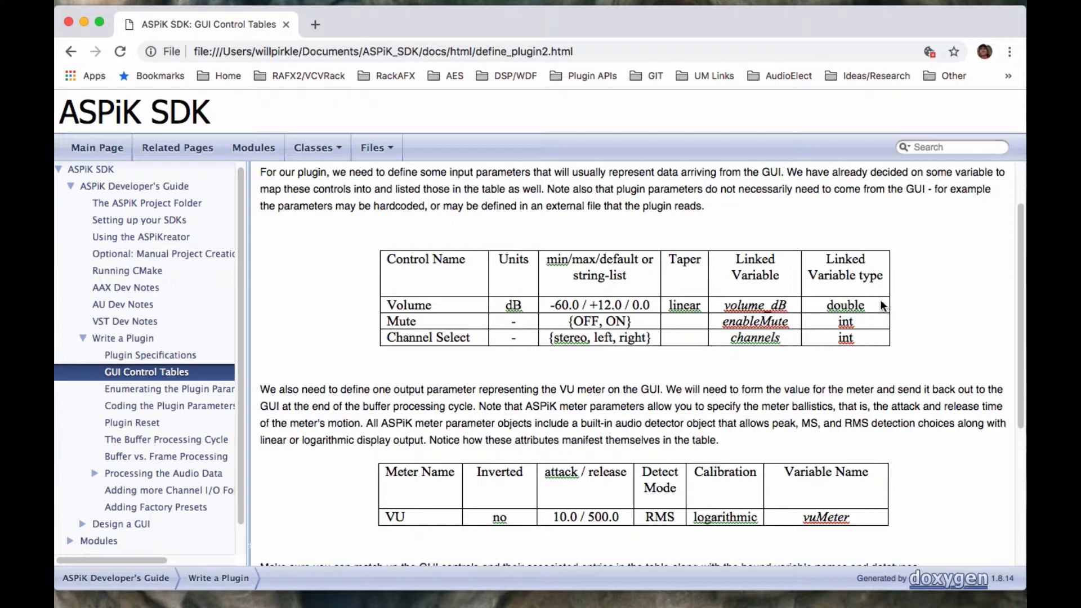
mouse_move(851, 312)
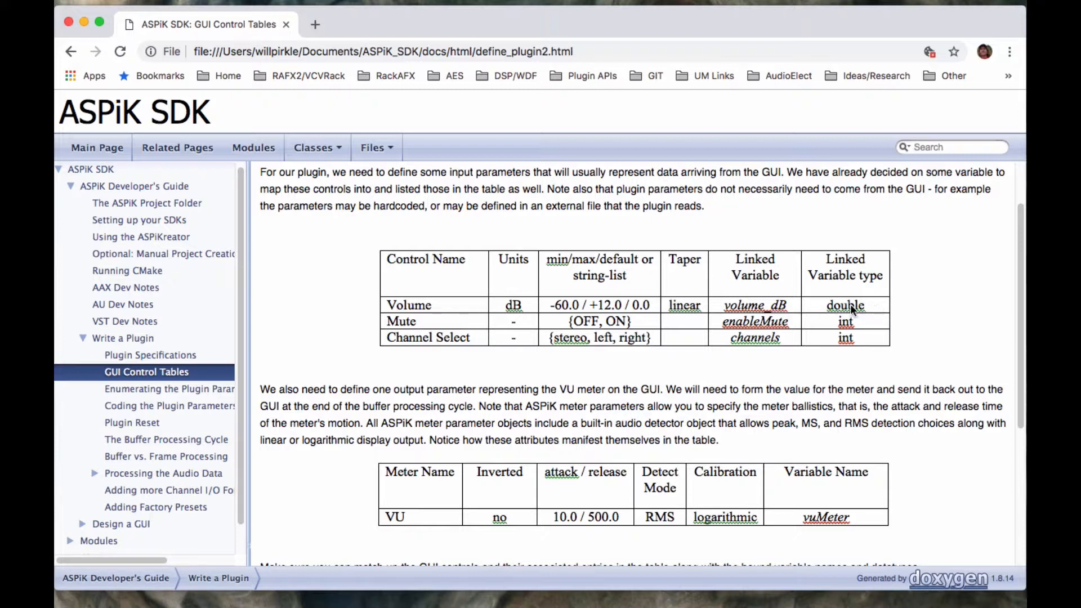
mouse_move(516, 318)
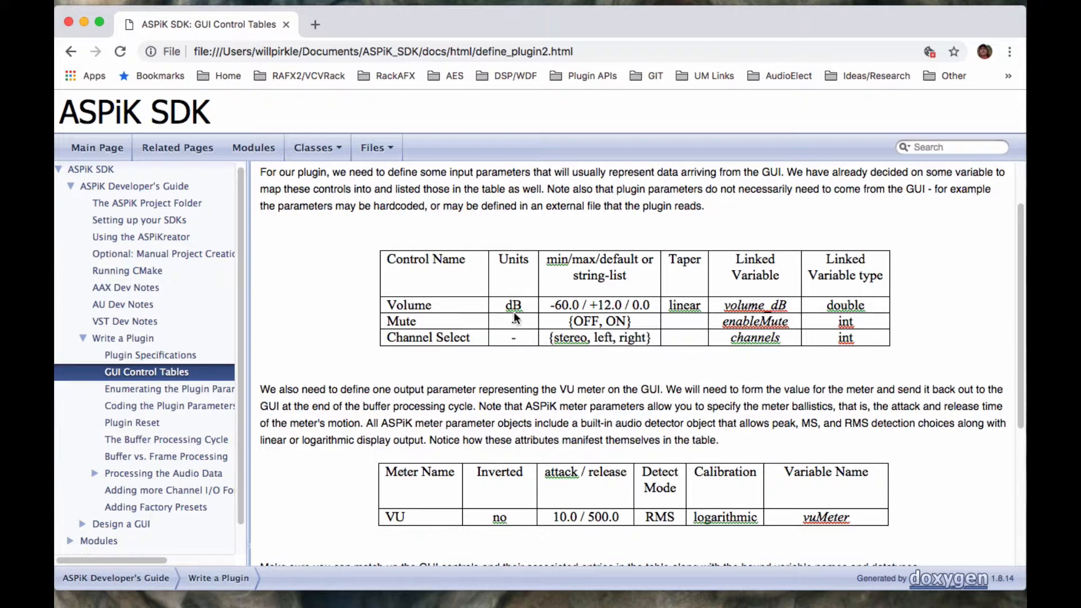
mouse_move(863, 338)
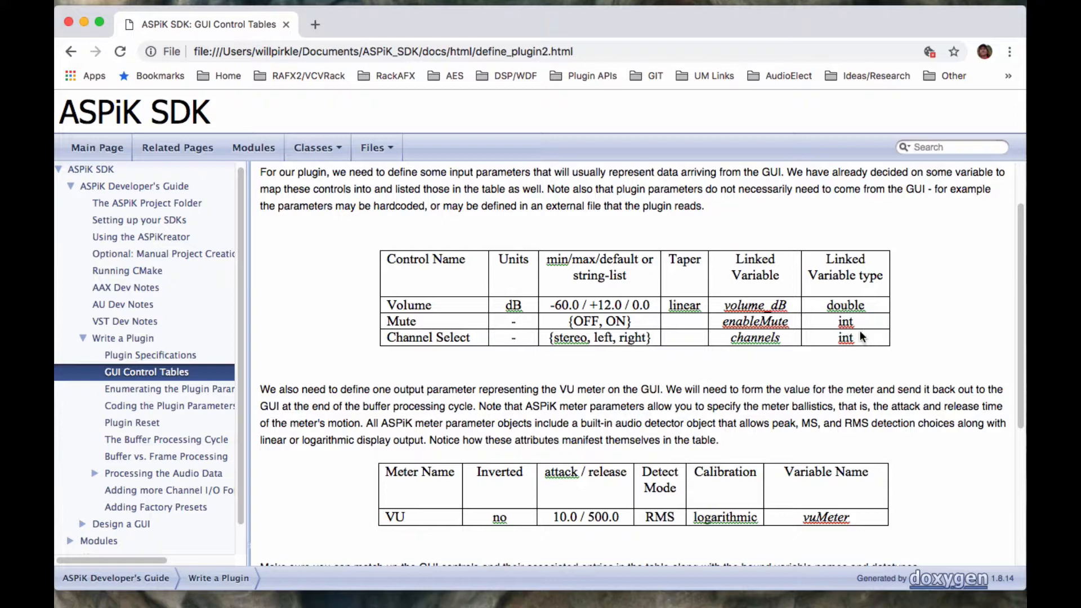
mouse_move(621, 328)
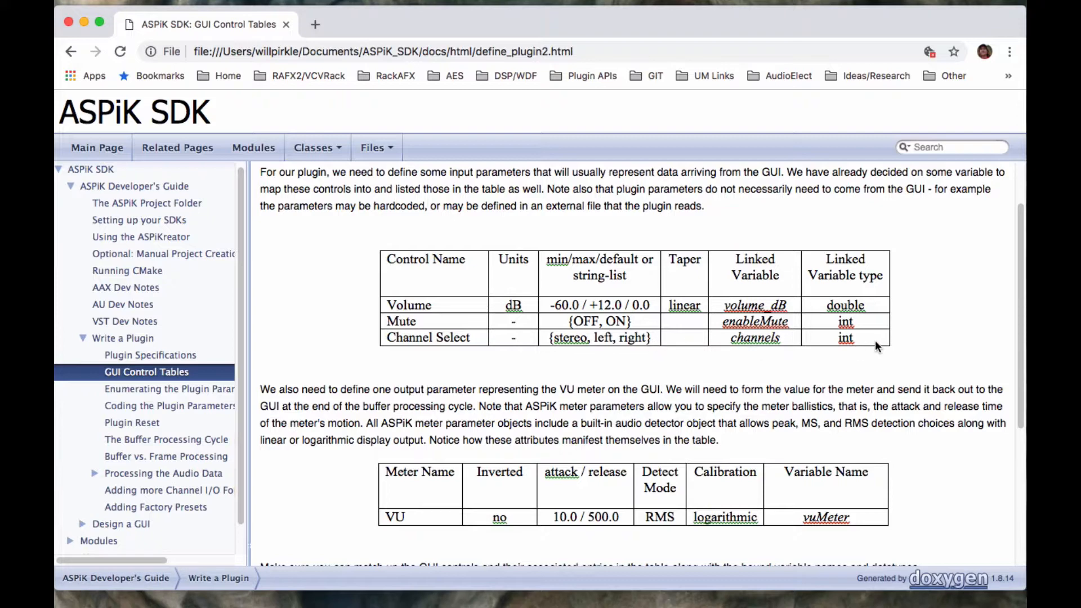
scroll("down", 3)
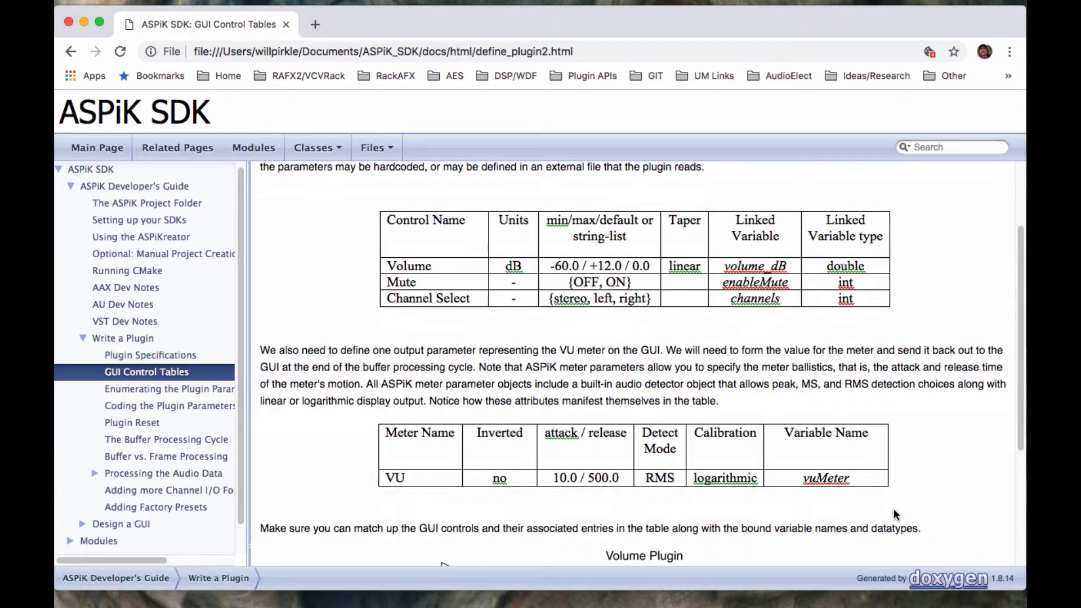
mouse_move(510, 480)
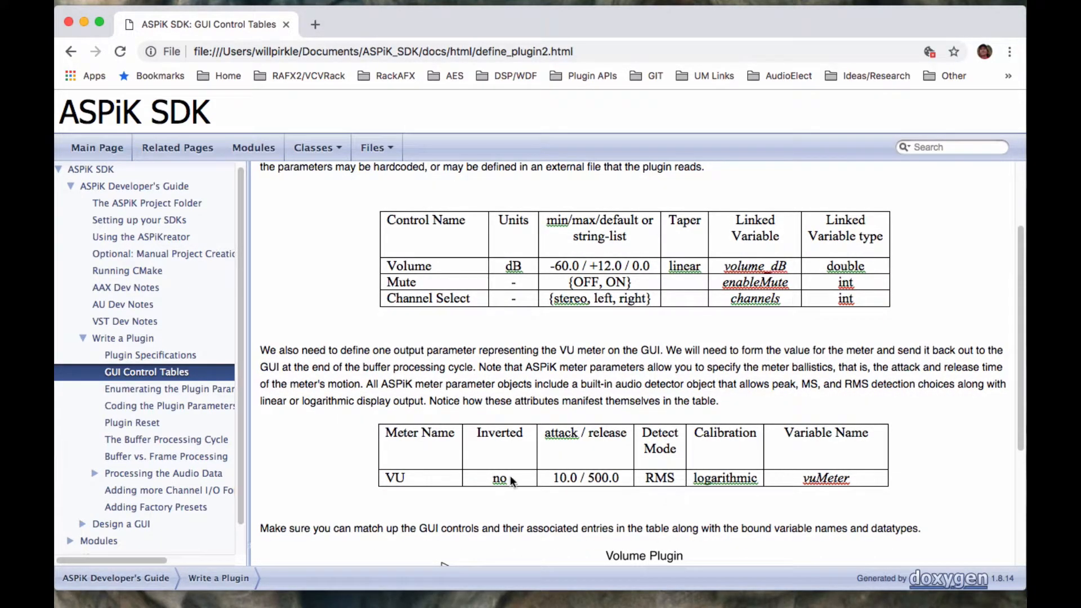
mouse_move(348, 492)
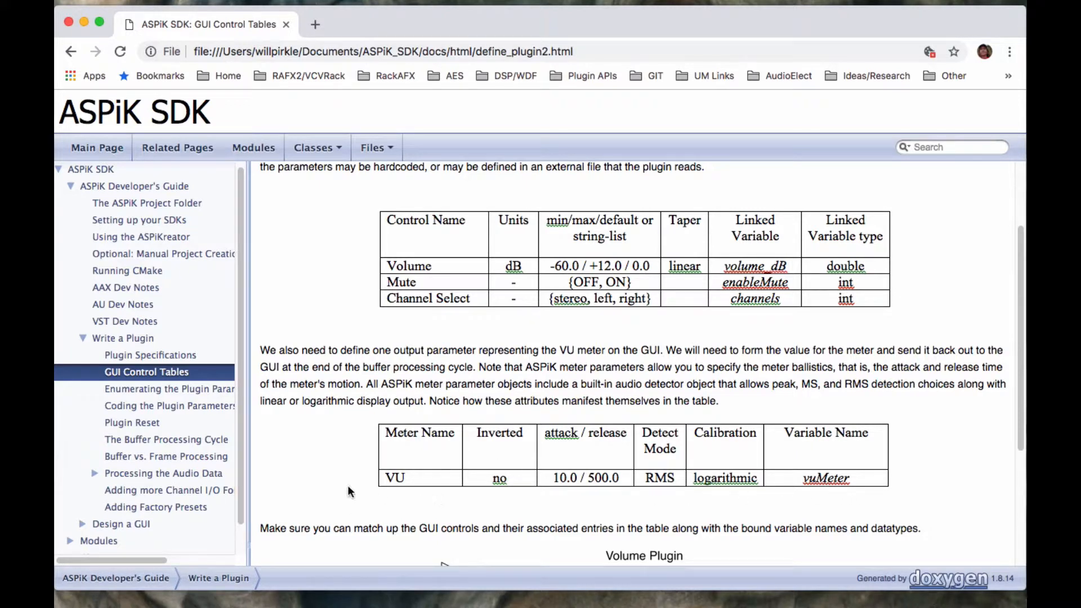
mouse_move(826, 483)
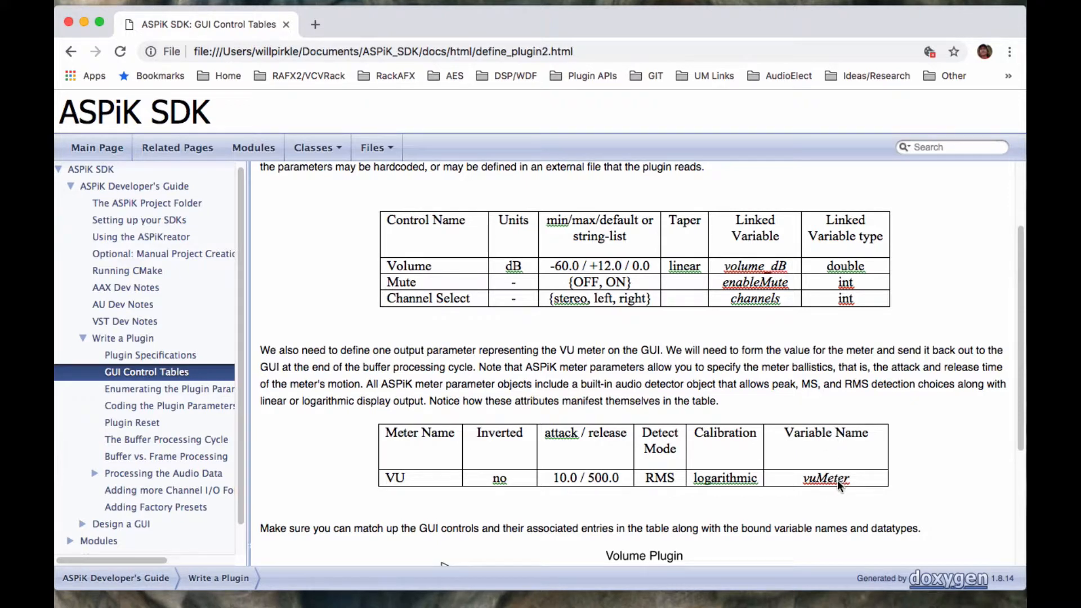
mouse_move(830, 480)
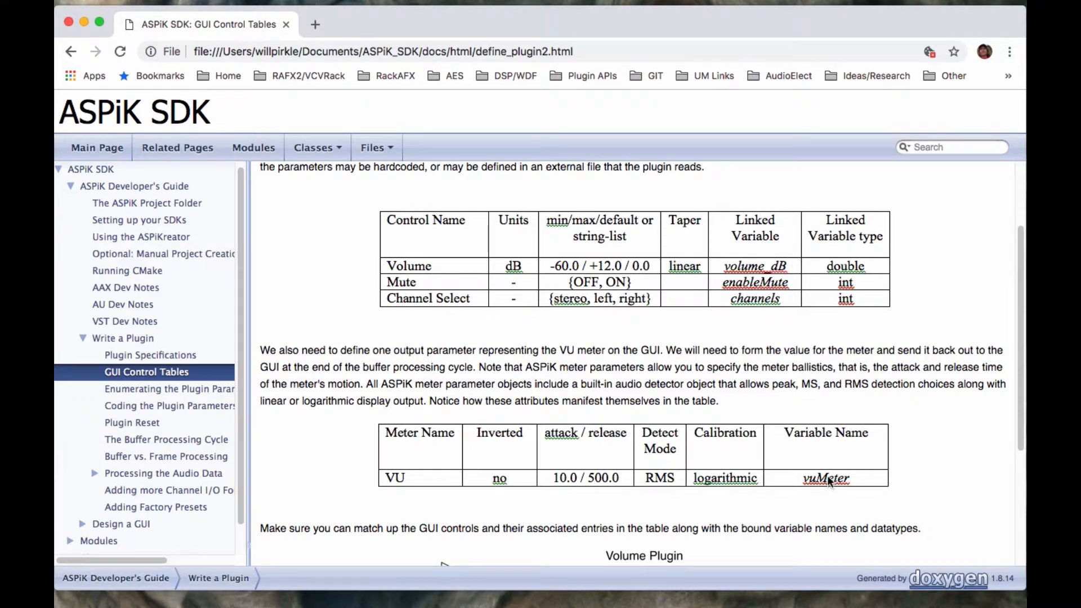
scroll("down", 3)
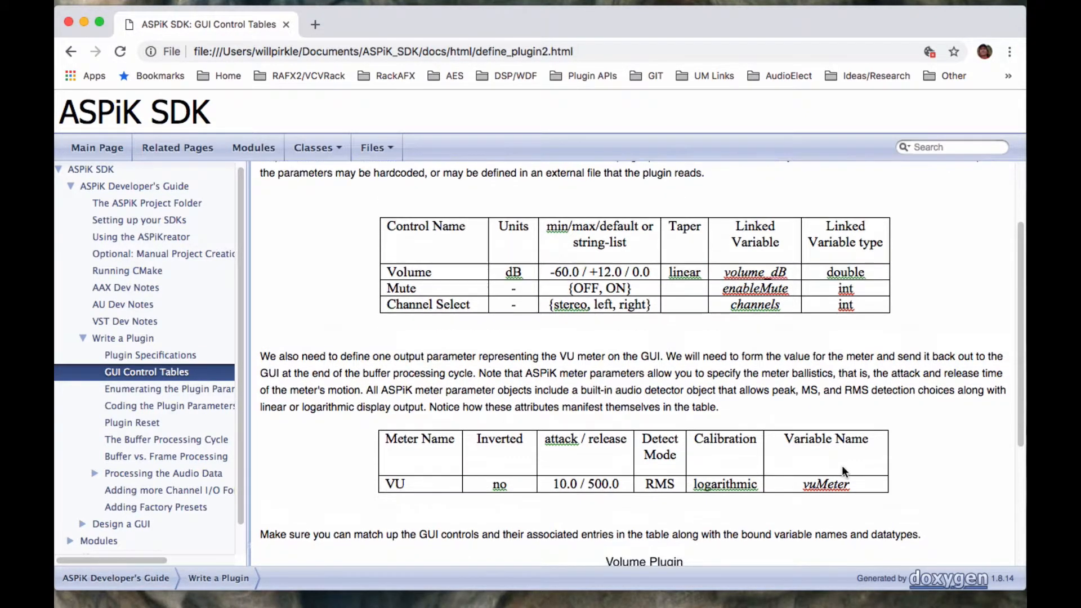
mouse_move(621, 503)
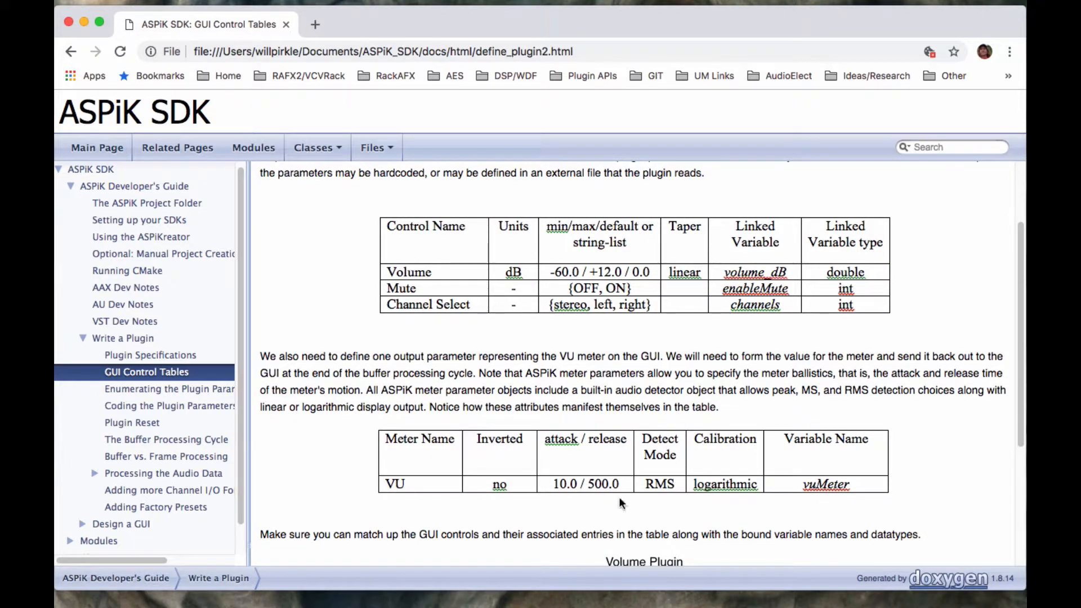
mouse_move(626, 505)
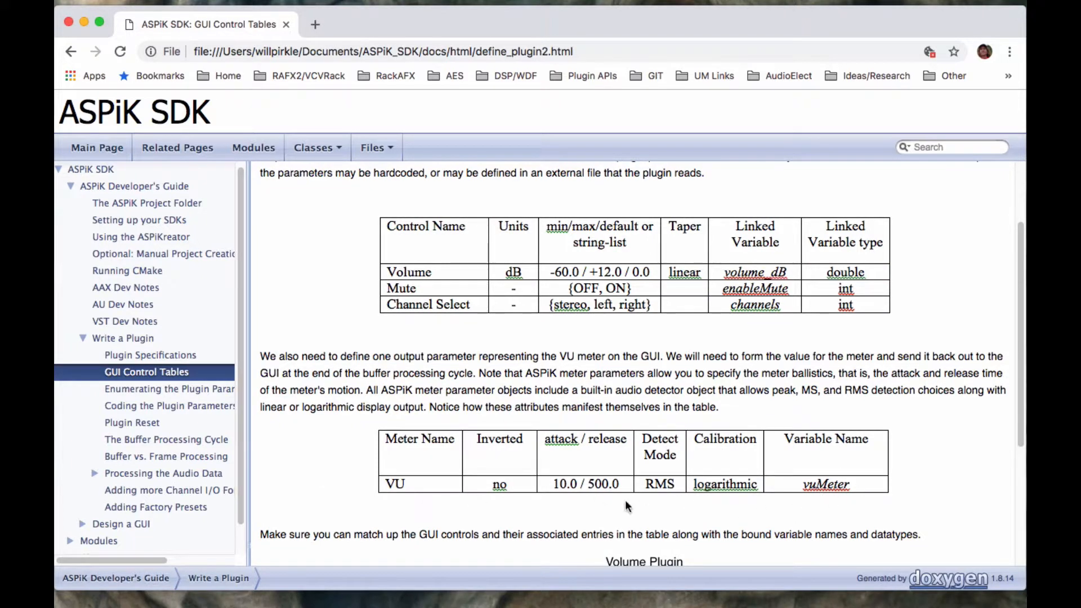
mouse_move(838, 491)
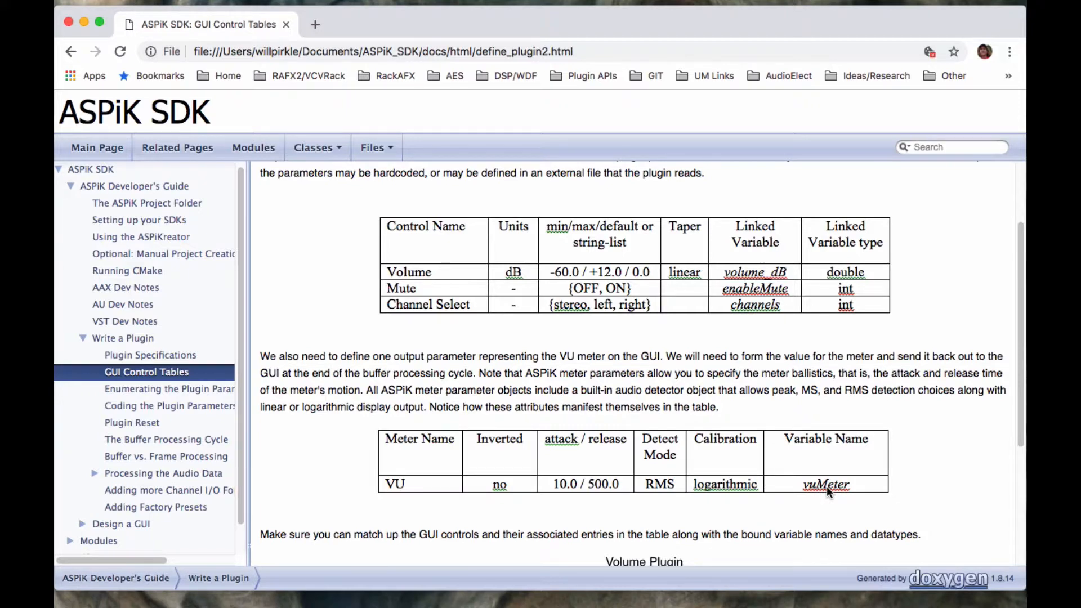
scroll("down", 3)
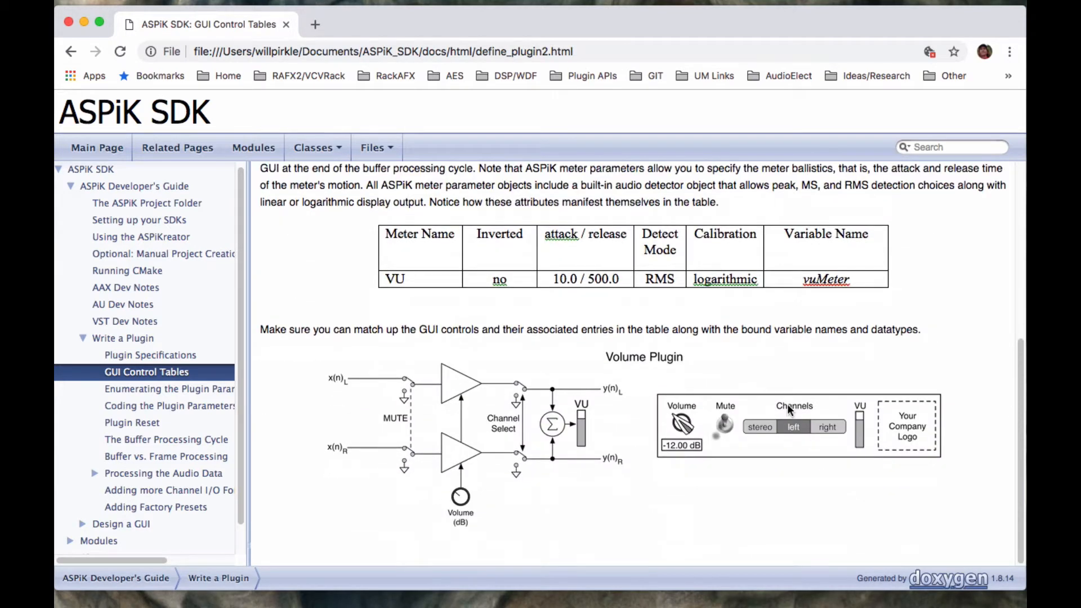
mouse_move(538, 372)
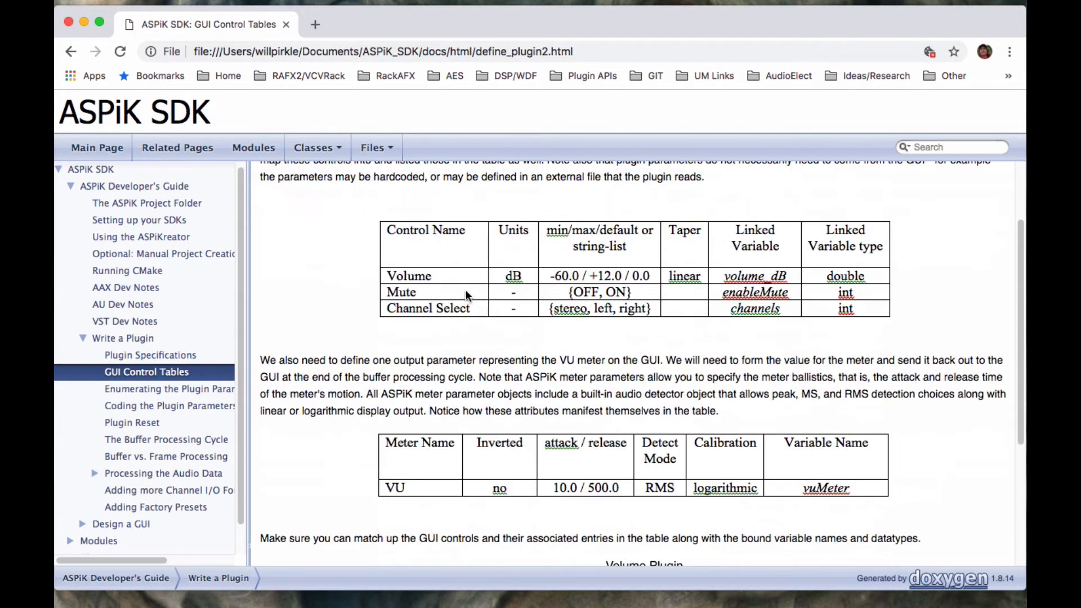
scroll("down", 3)
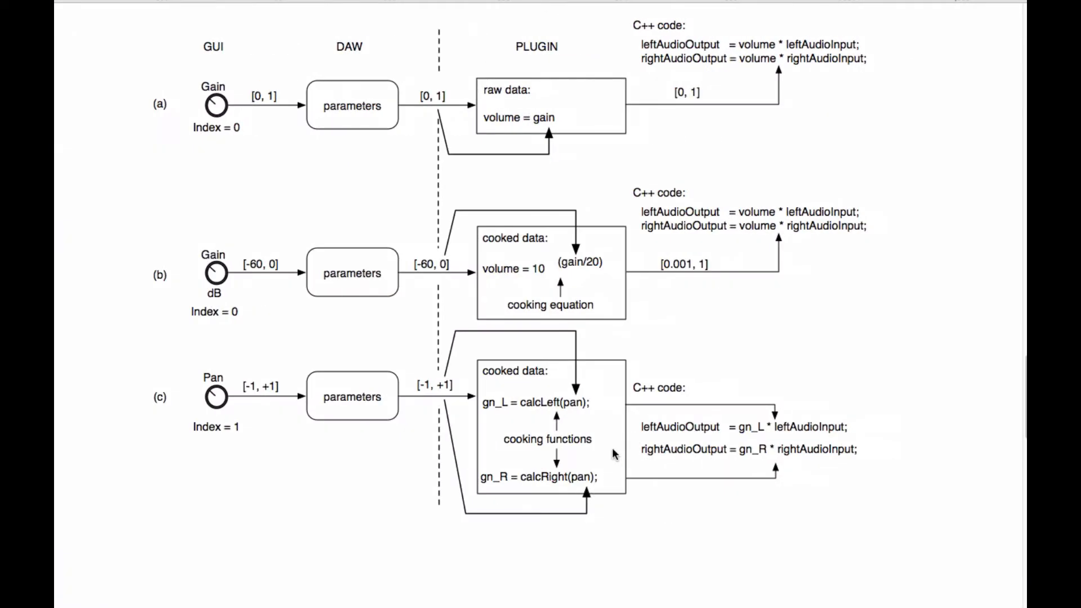
Advance to the next PDF page and scroll to the Volume Plugin controlID table
key("Right")
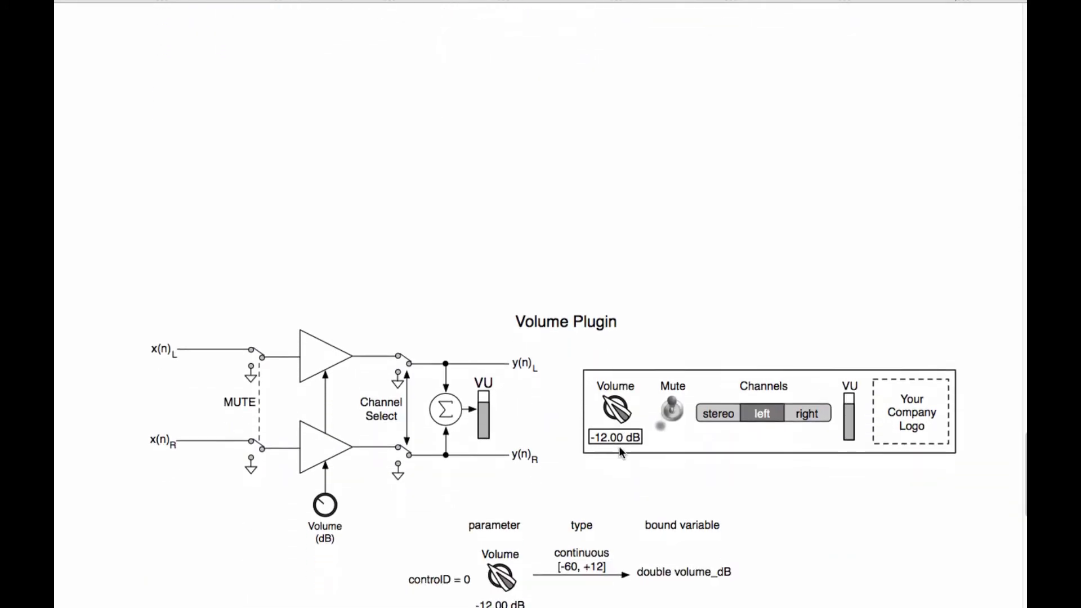
scroll("down", 3)
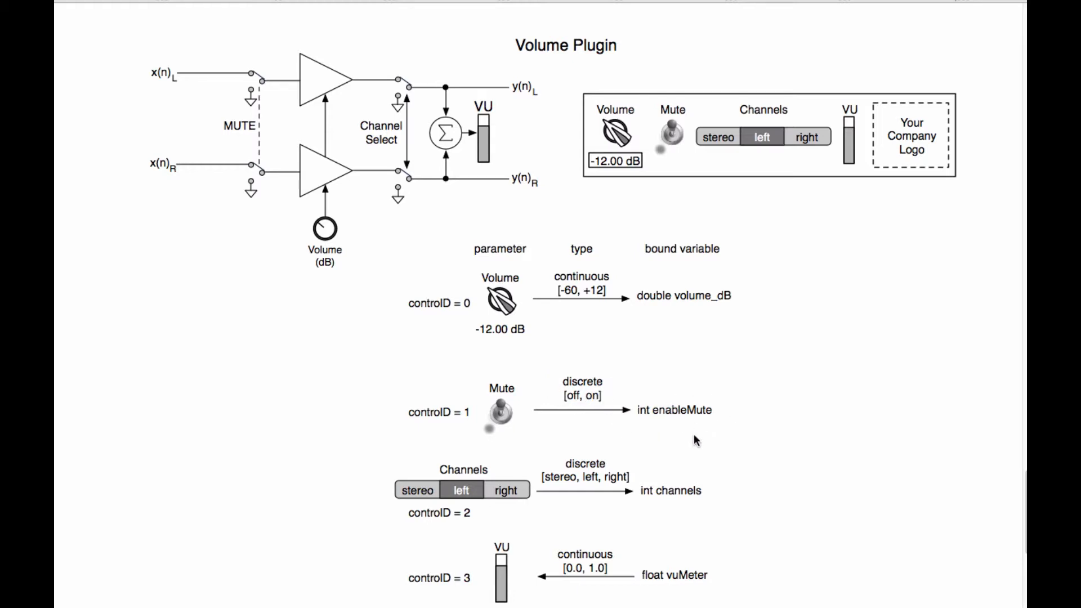
scroll("down", 3)
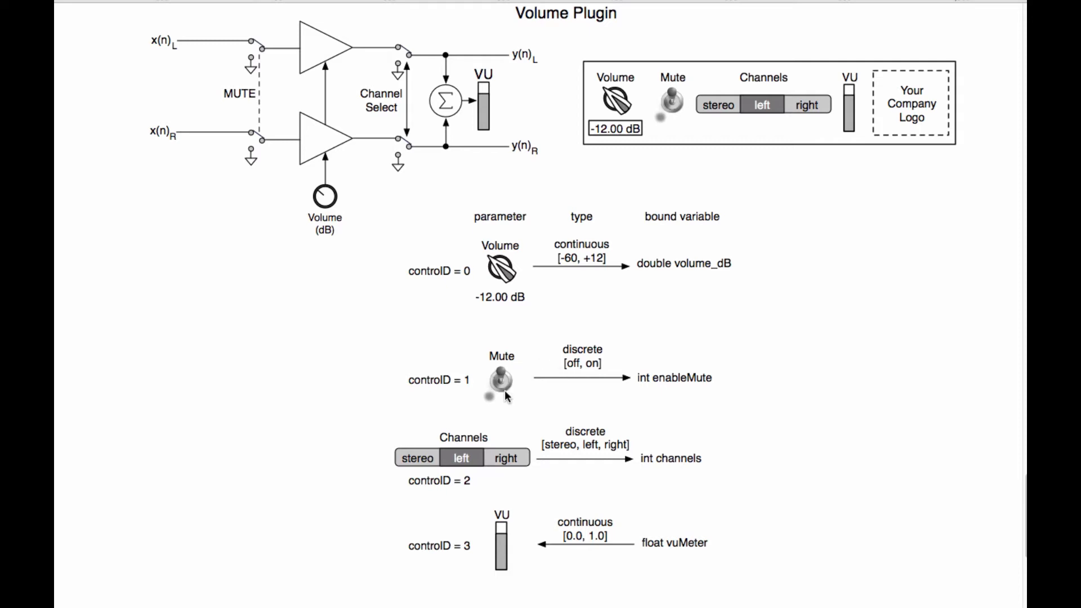
mouse_move(772, 385)
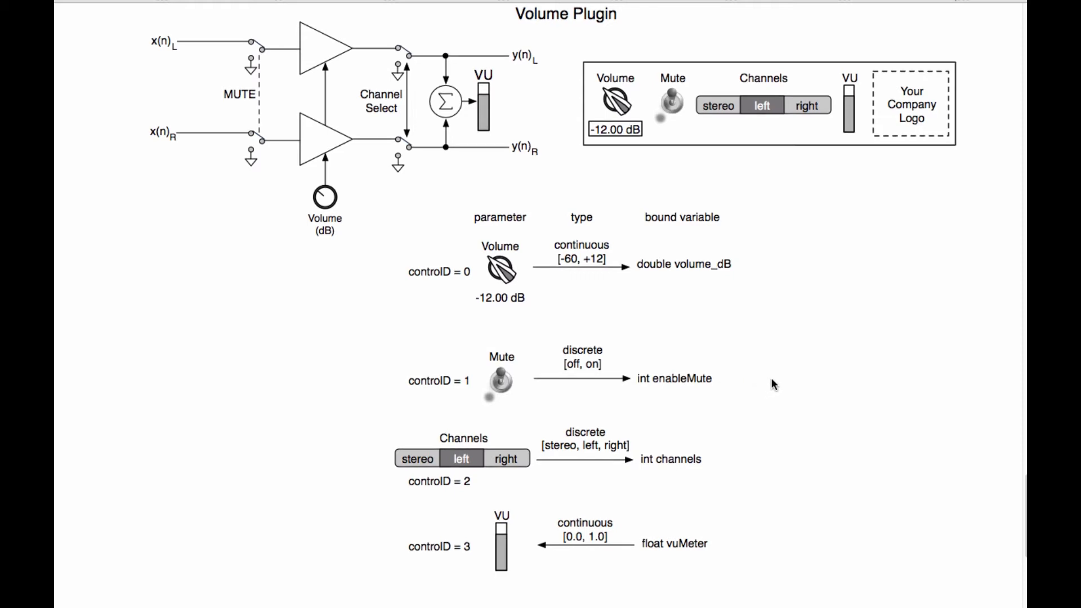
Scroll Chrome's GUI Control Tables page to the control and VU meter parameter tables
scroll("down", 3)
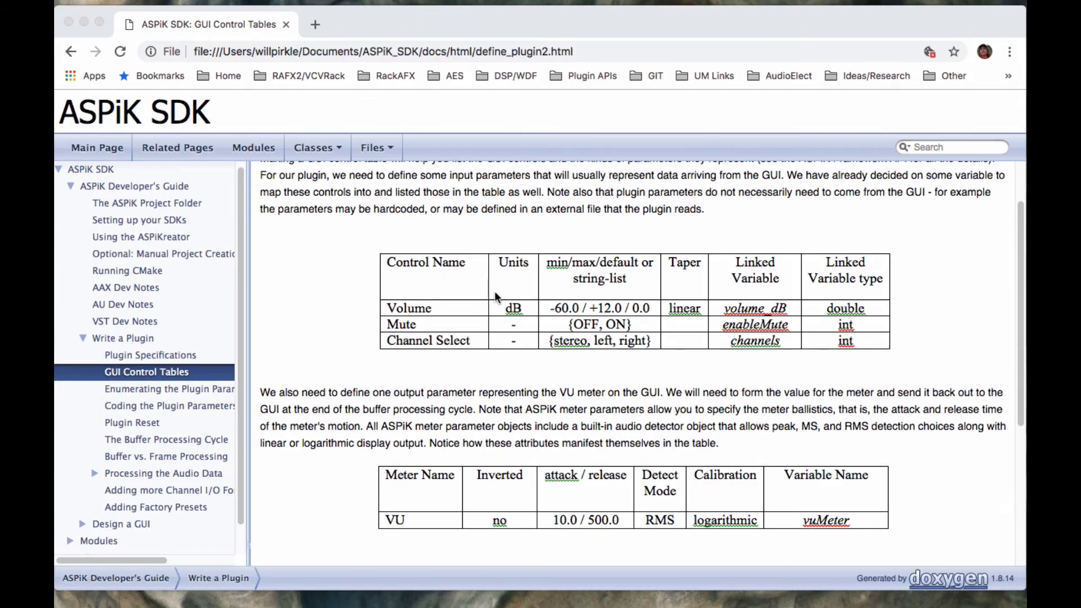
mouse_move(839, 300)
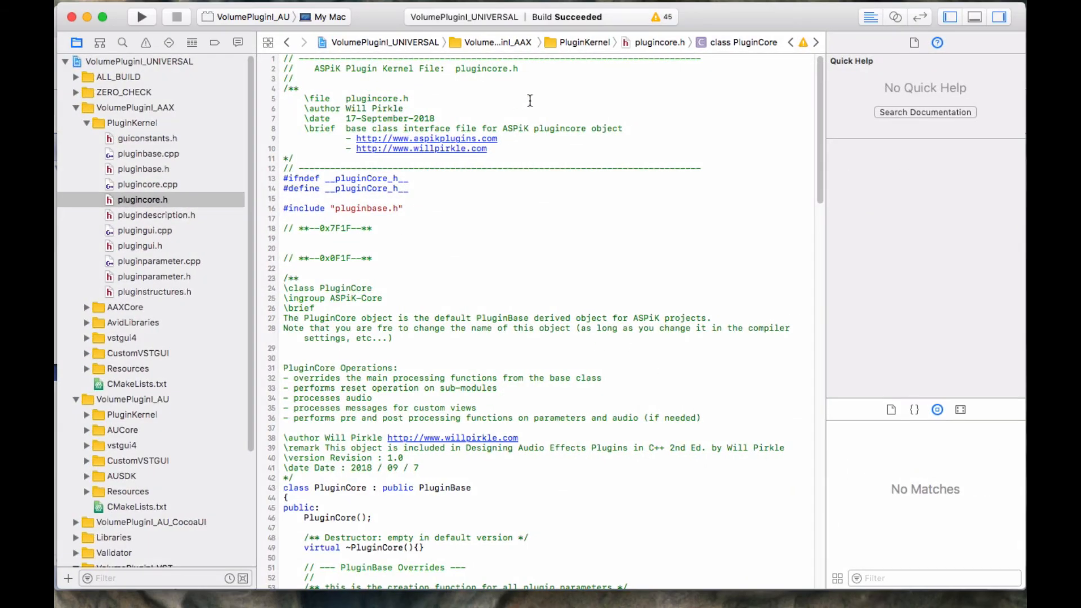
Peek at plugincore.cpp, then select the blank lines between 0x7F1F and 0x0F1F in plugincore.h
left_click(148, 184)
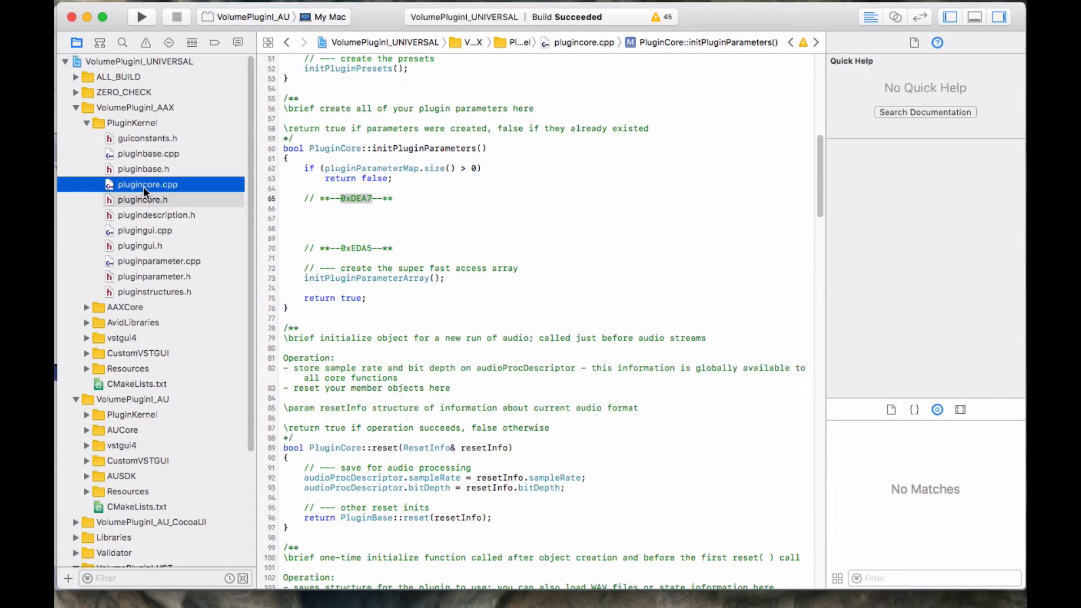
left_click(142, 200)
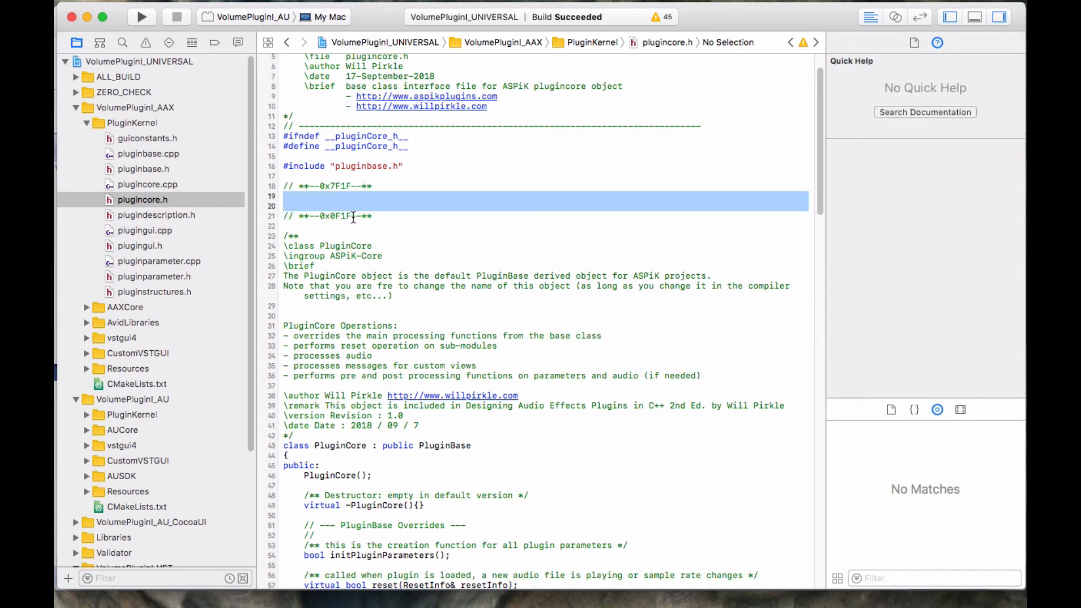
left_click(369, 216)
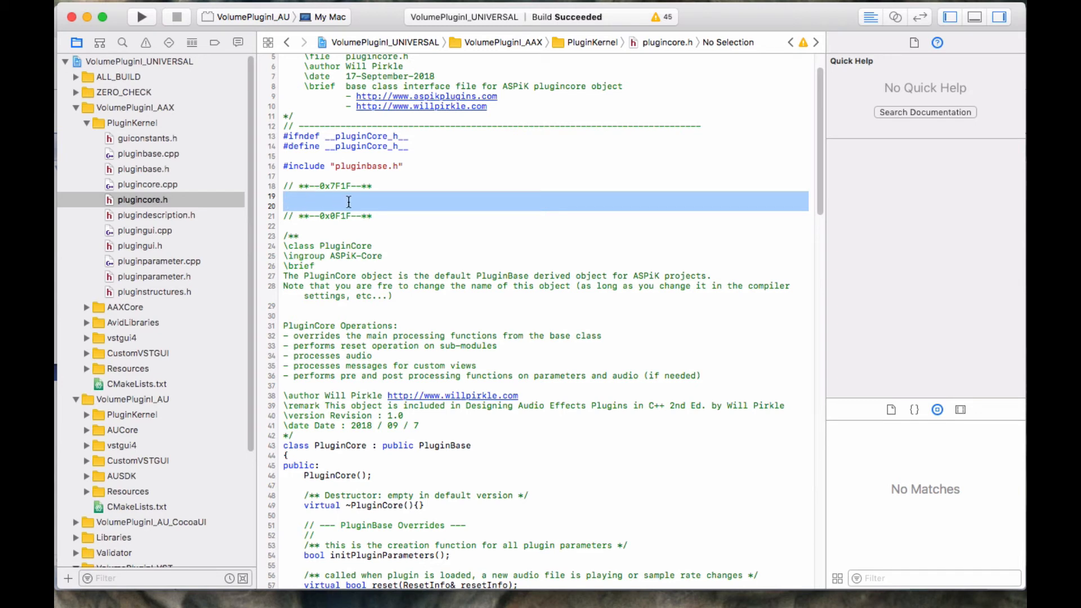
mouse_move(216, 199)
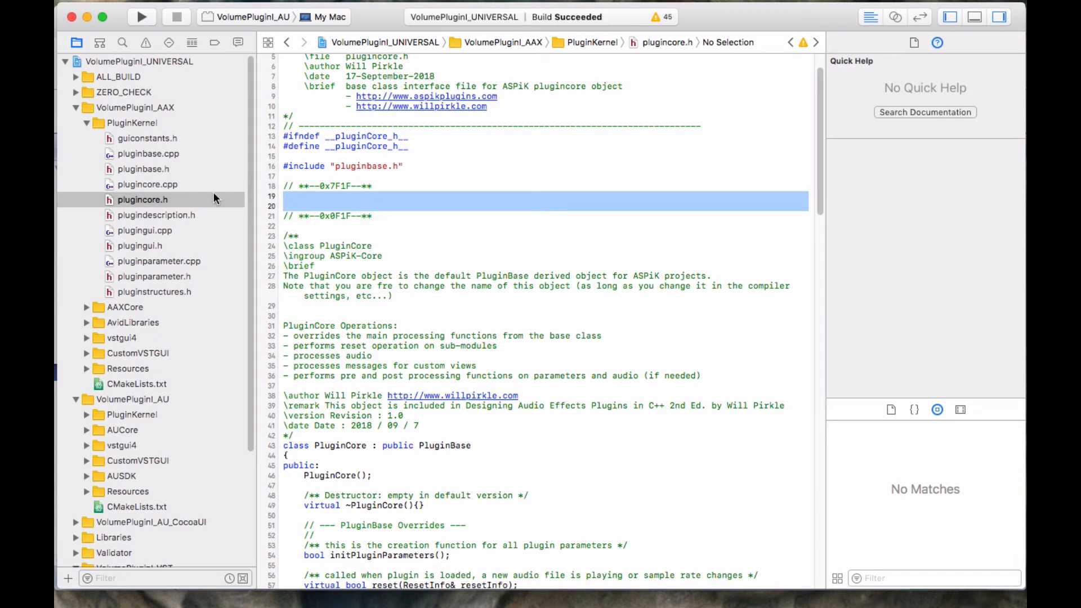
Mark the member-variable spot under 0x07FD in plugincore.h, then open plugincore.cpp
scroll("down", 3)
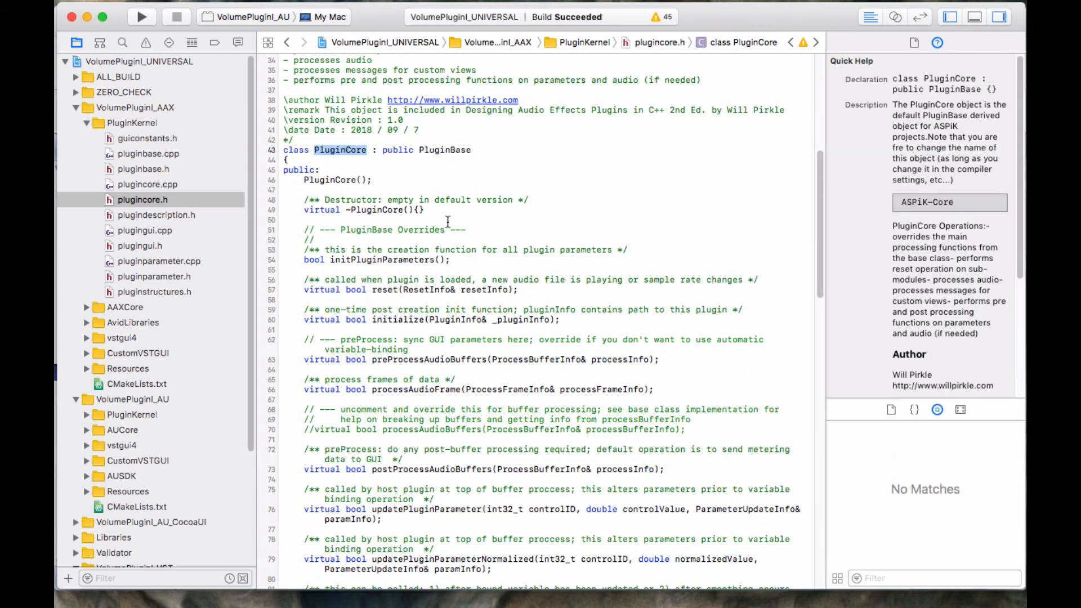
scroll("down", 3)
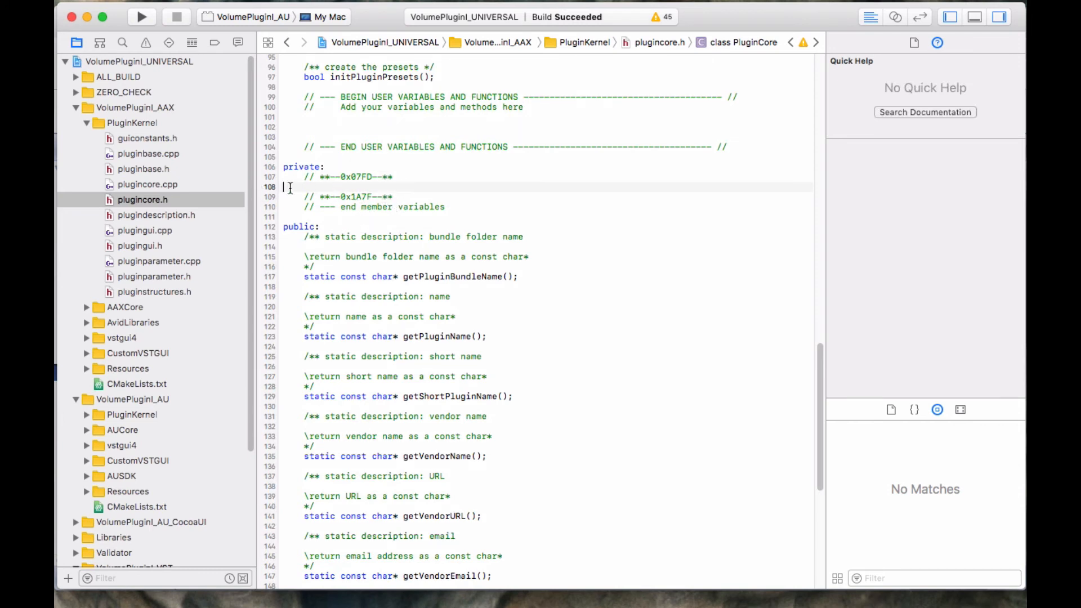
left_click(310, 187)
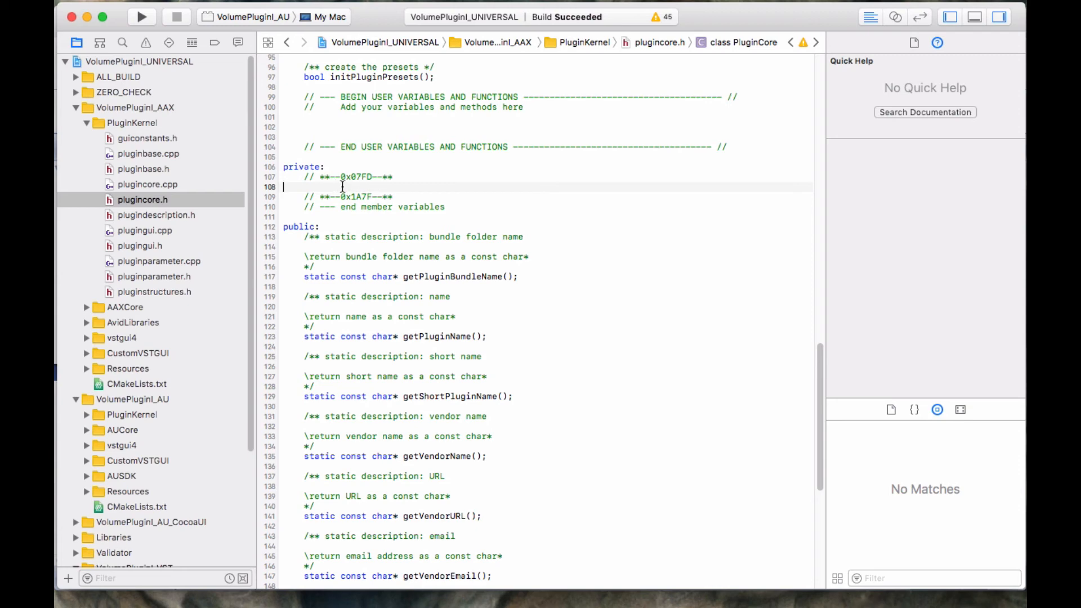
left_click(147, 185)
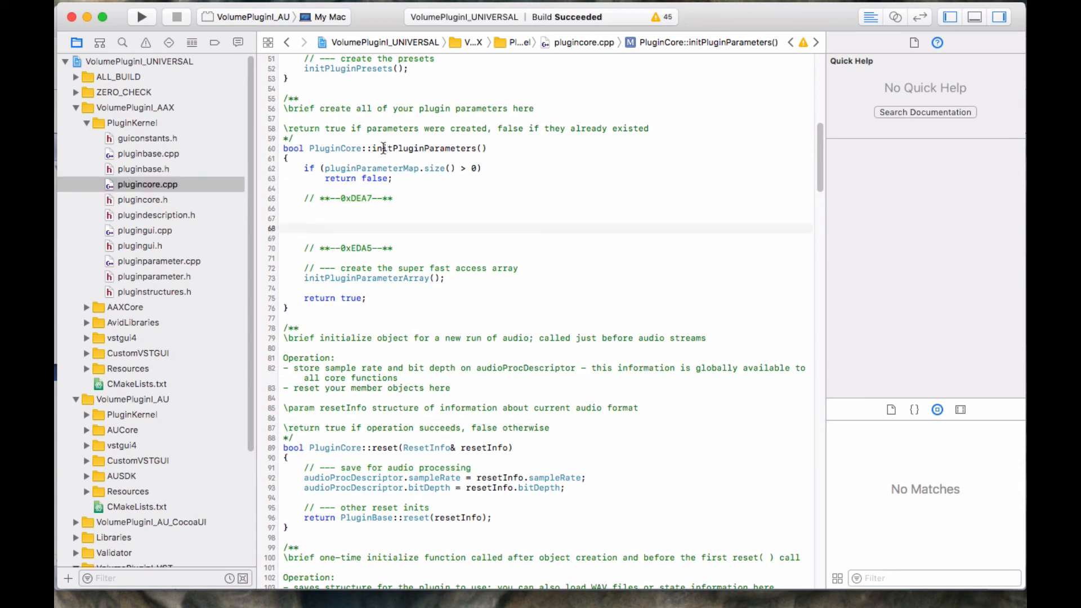
double_click(423, 148)
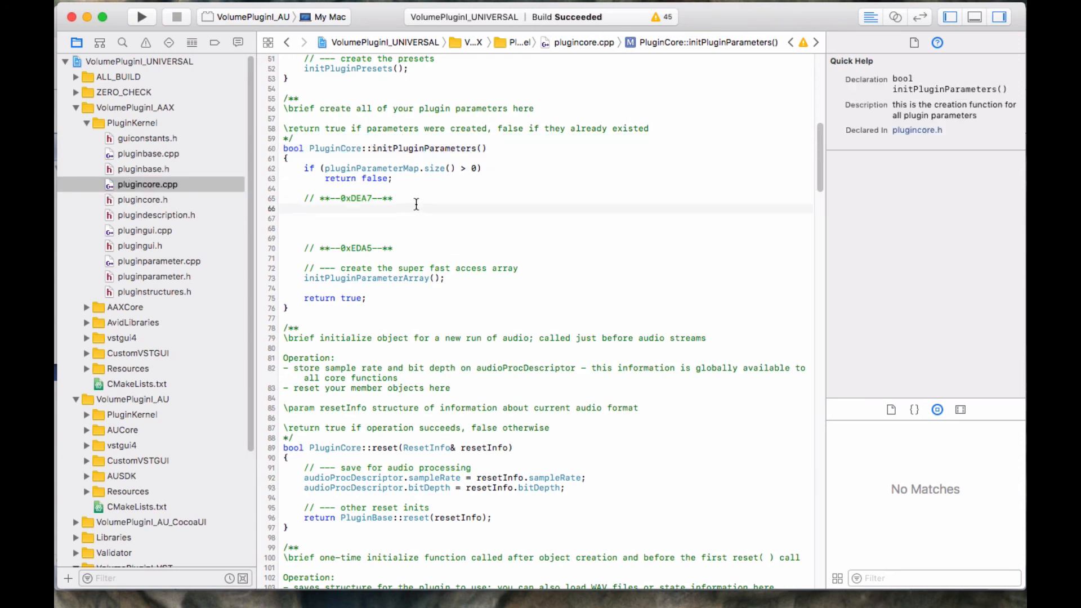
left_click(432, 216)
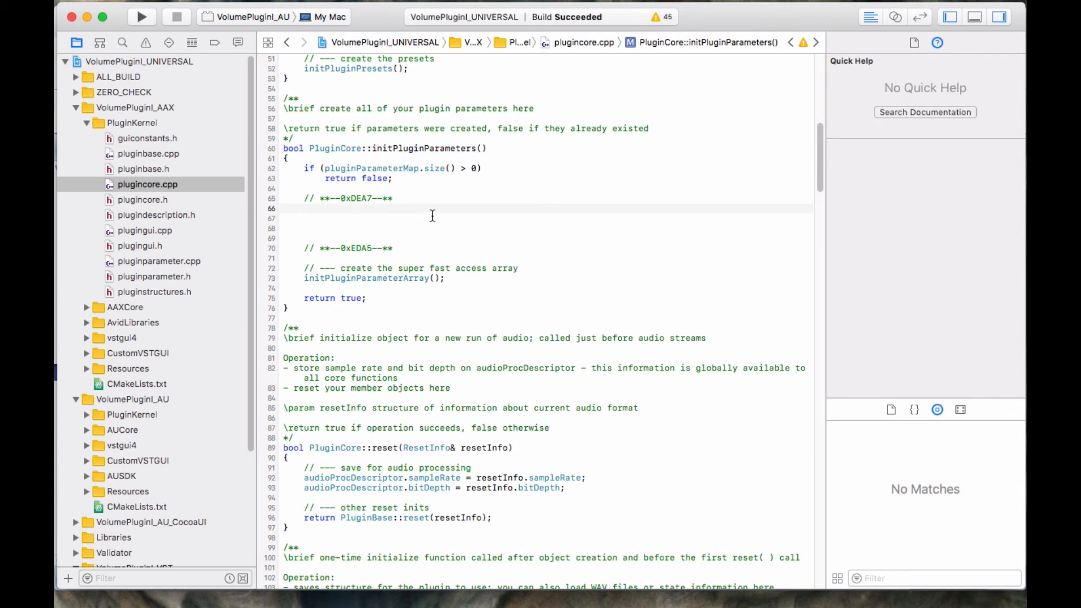
mouse_move(414, 248)
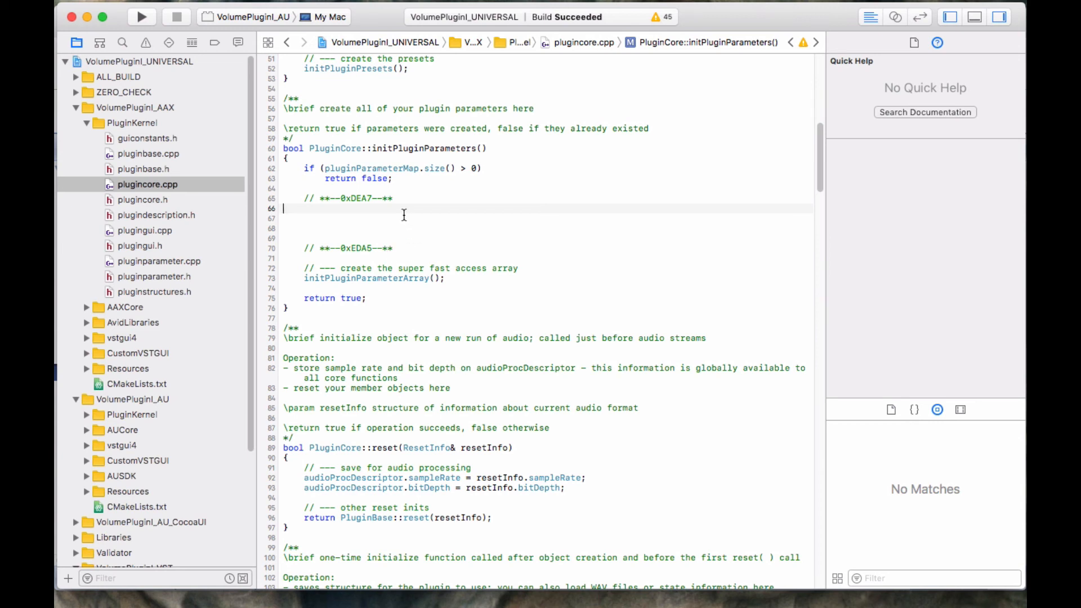
mouse_move(457, 324)
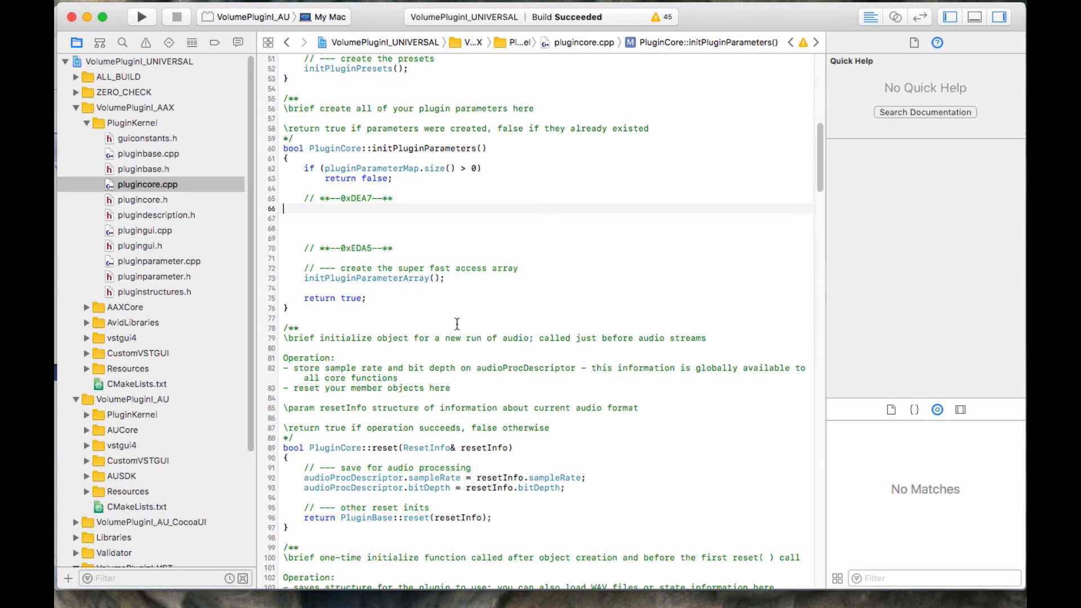
mouse_move(359, 213)
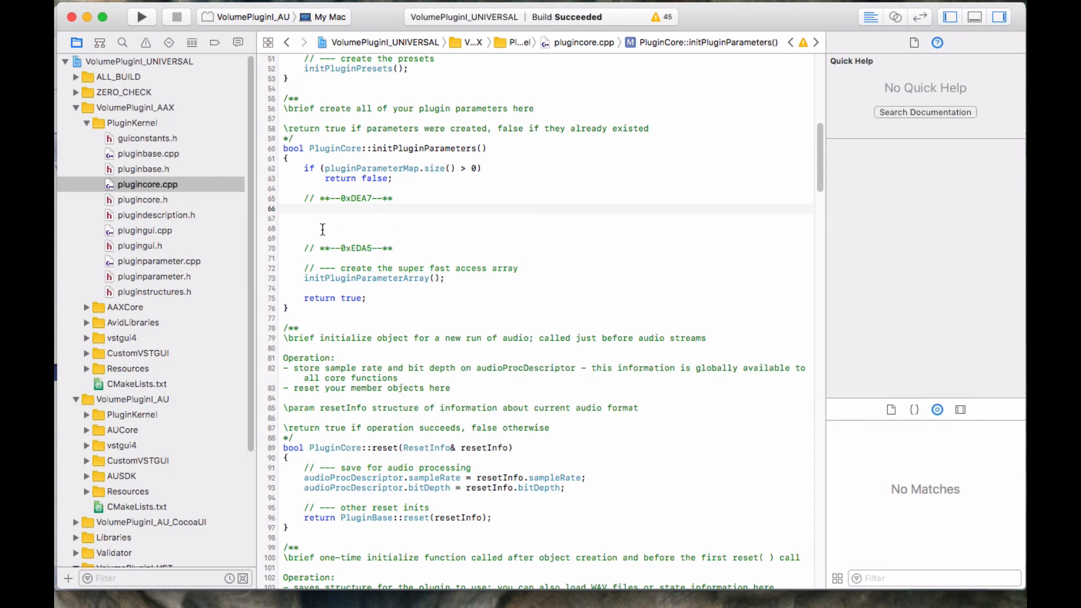
left_click(284, 208)
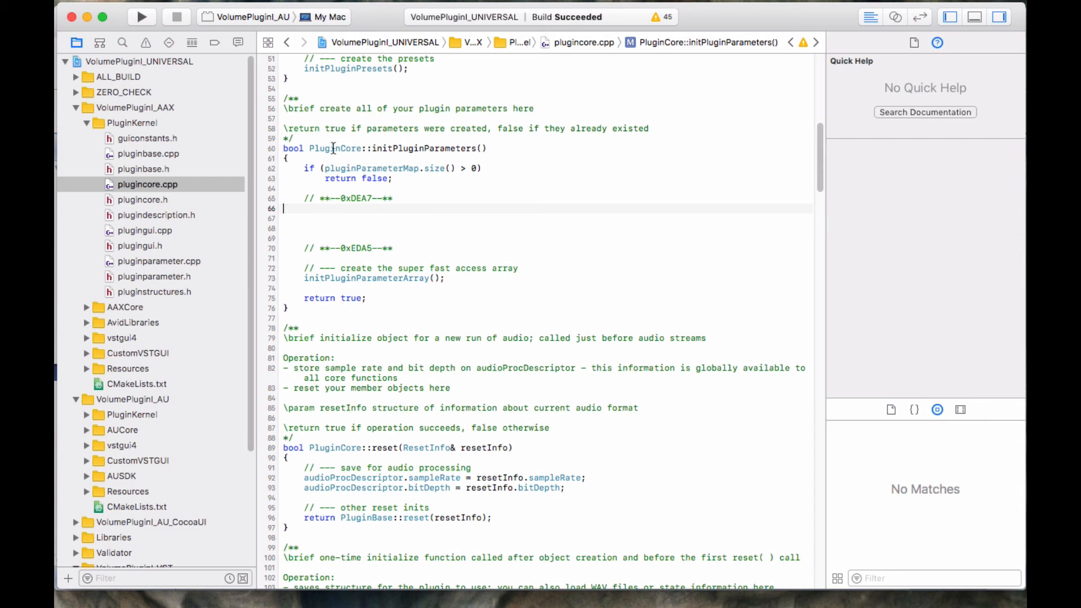
mouse_move(368, 278)
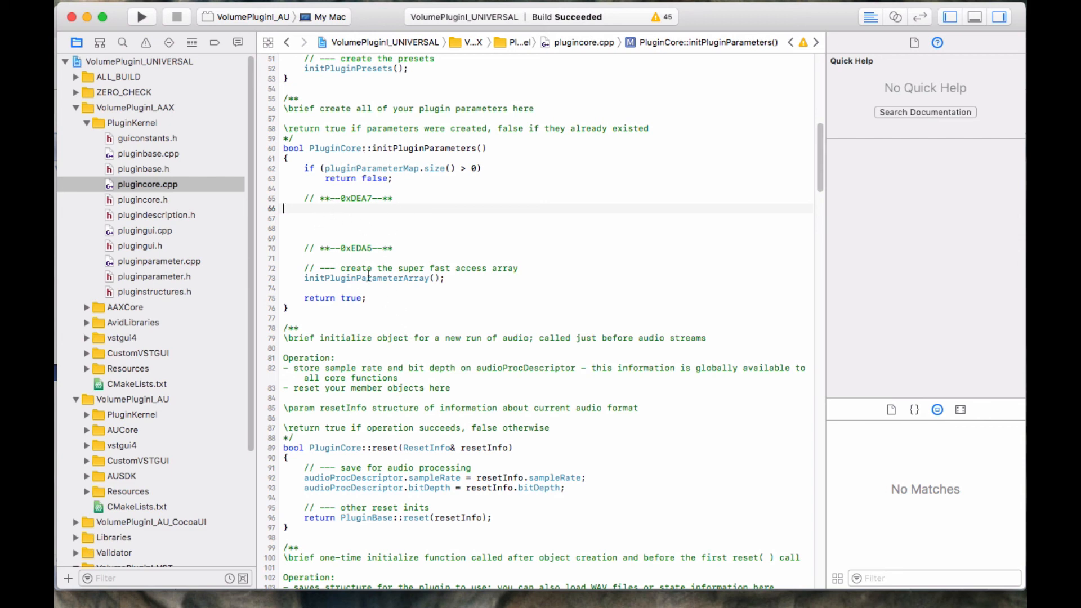
mouse_move(359, 247)
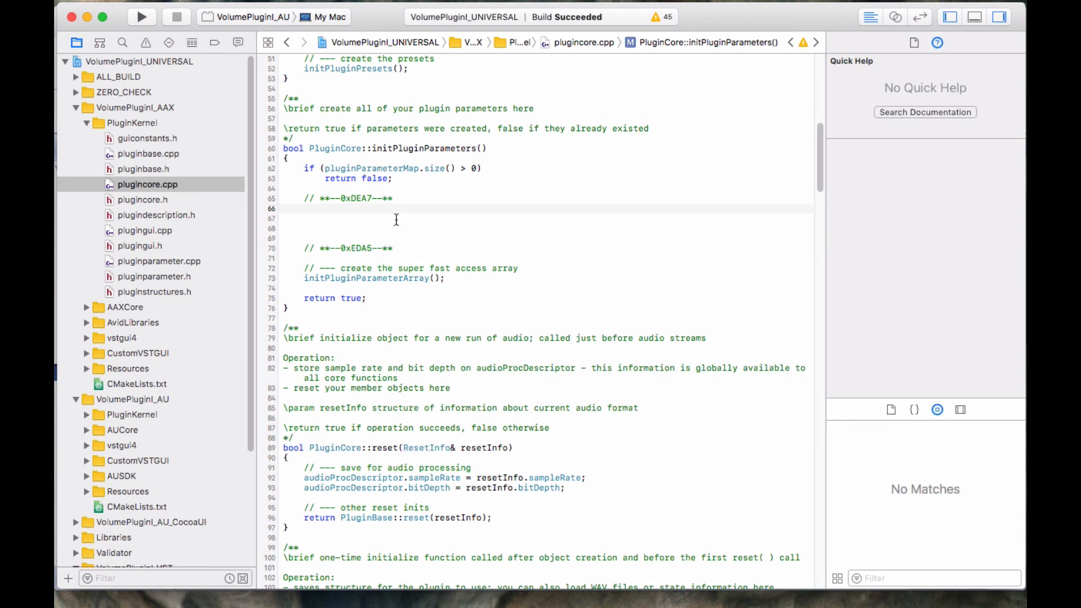
left_click(283, 208)
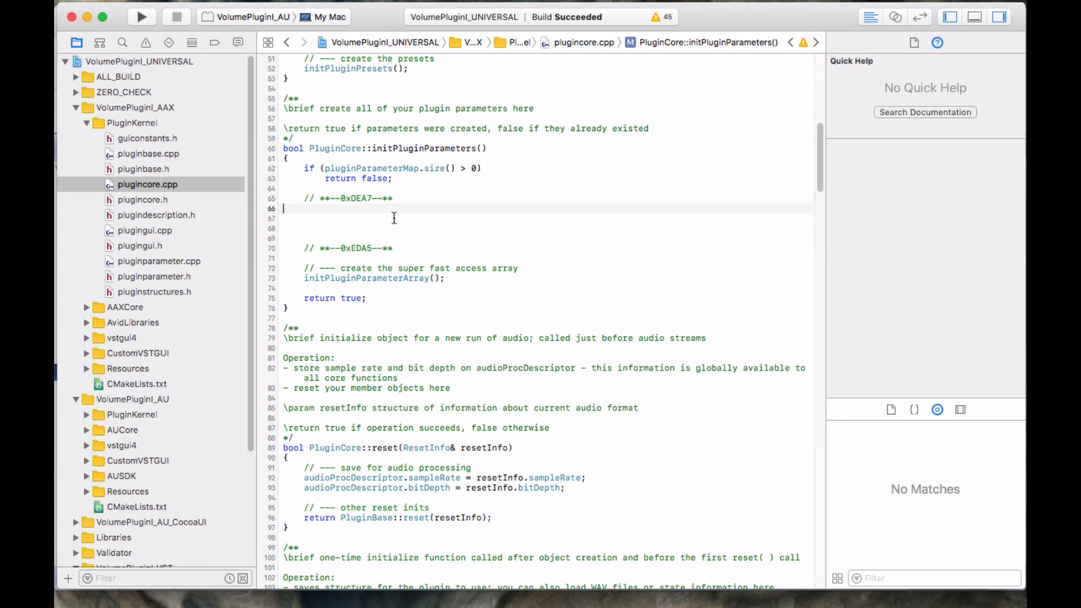
mouse_move(290, 249)
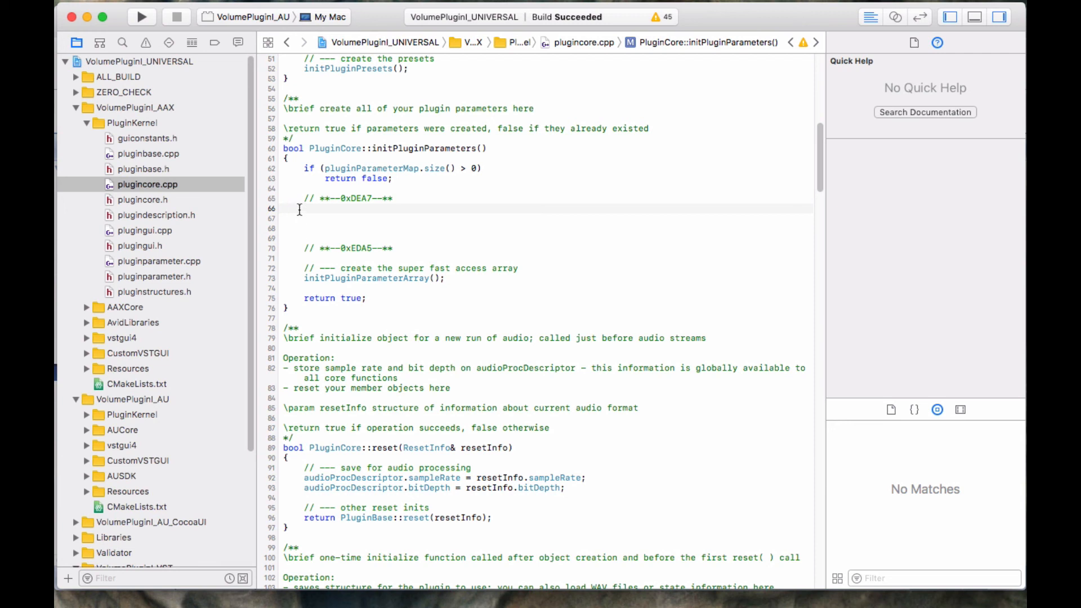
left_click(283, 209)
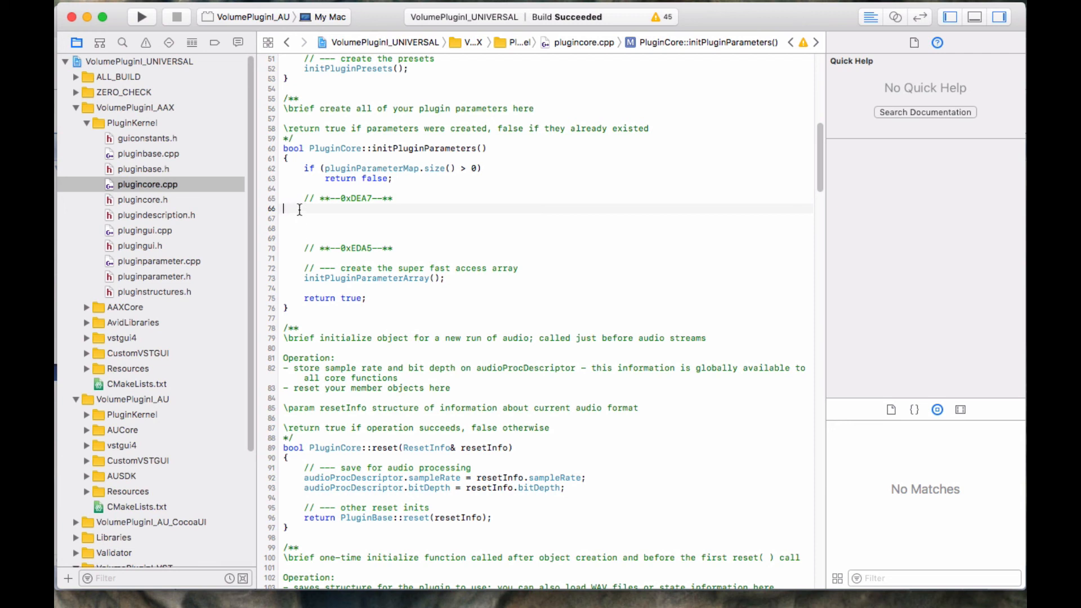